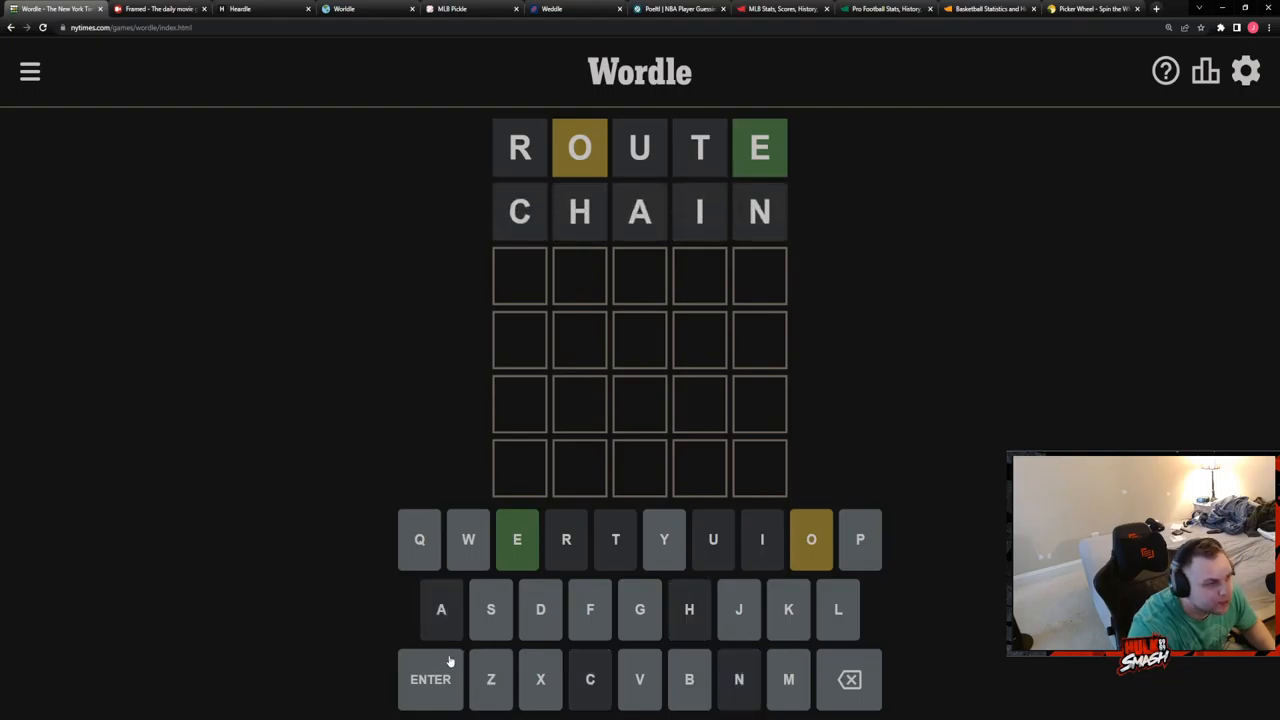
mouse_move(441, 609)
text(SPOKE)
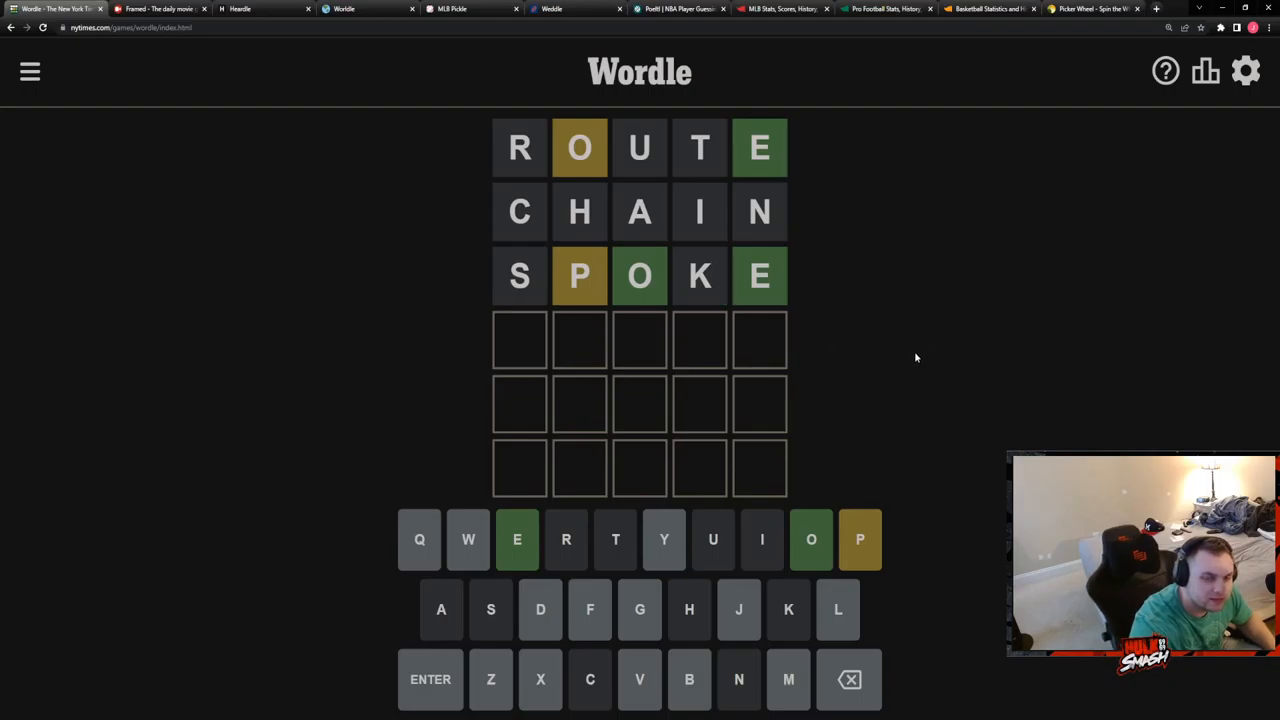
mouse_move(919, 363)
text(PL)
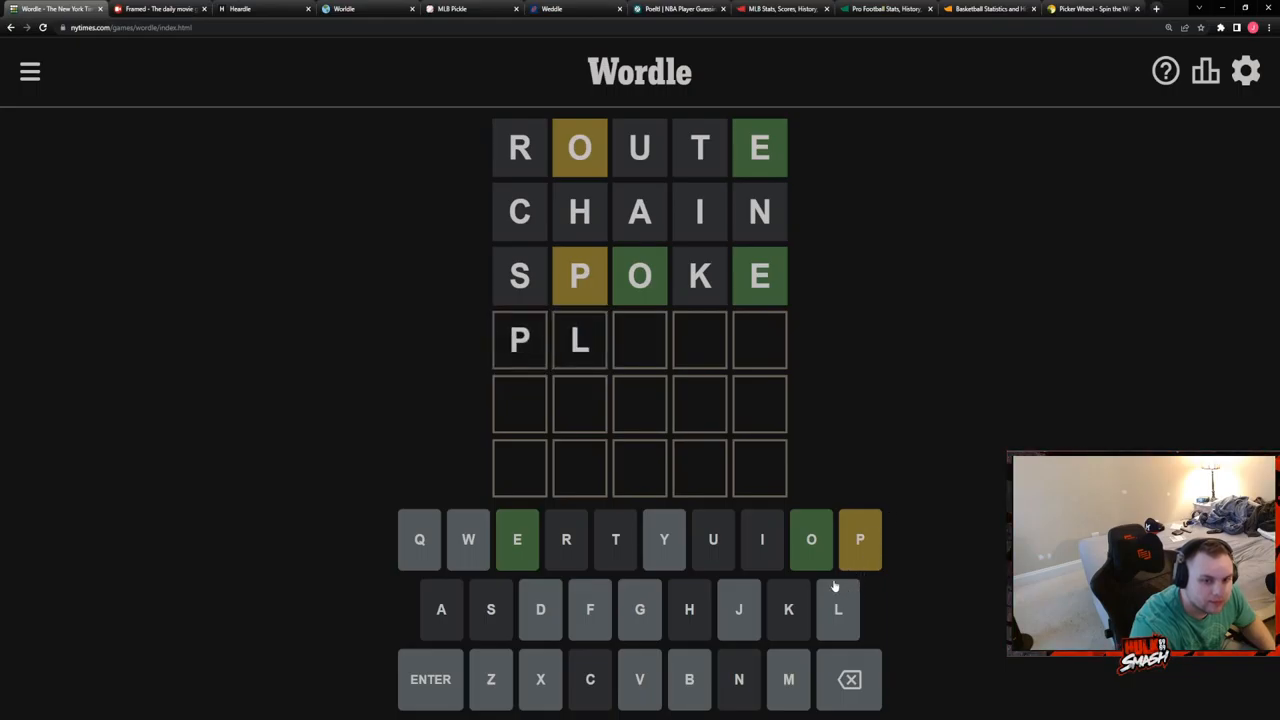
Delete the partial fourth Wordle guess and close Wordle to reach Framed.
key(Backspace)
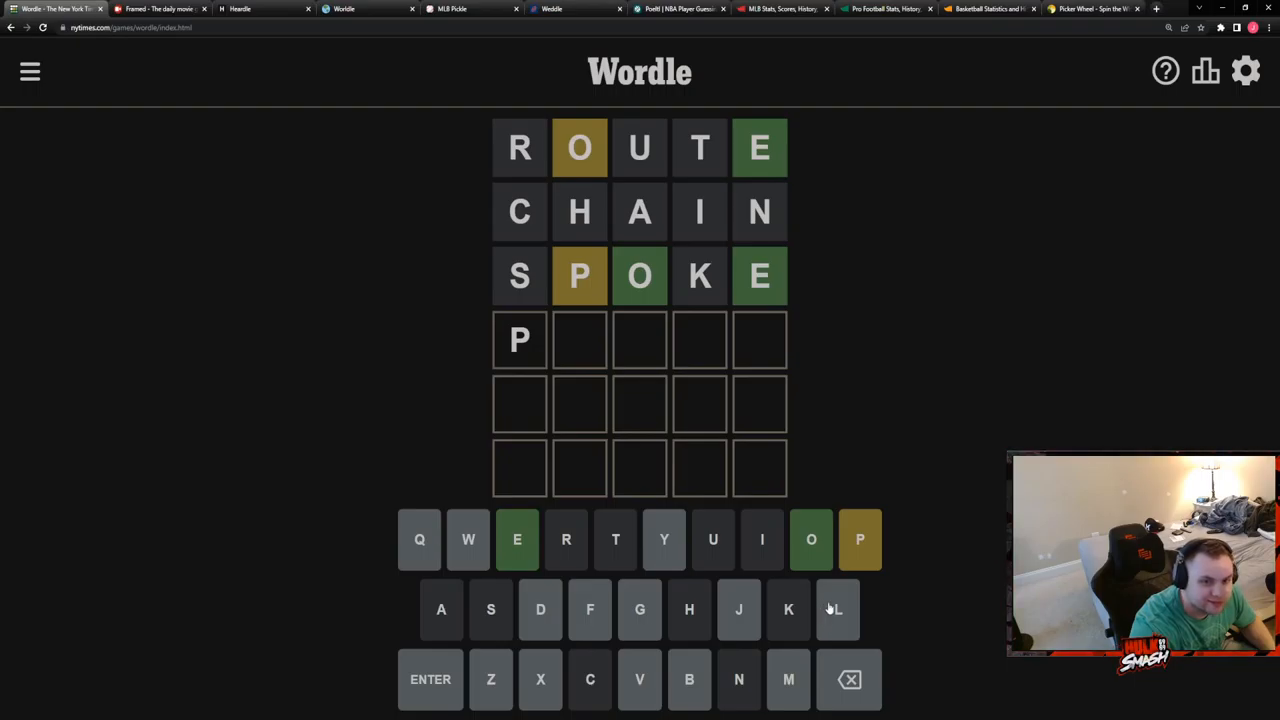
text(LOV)
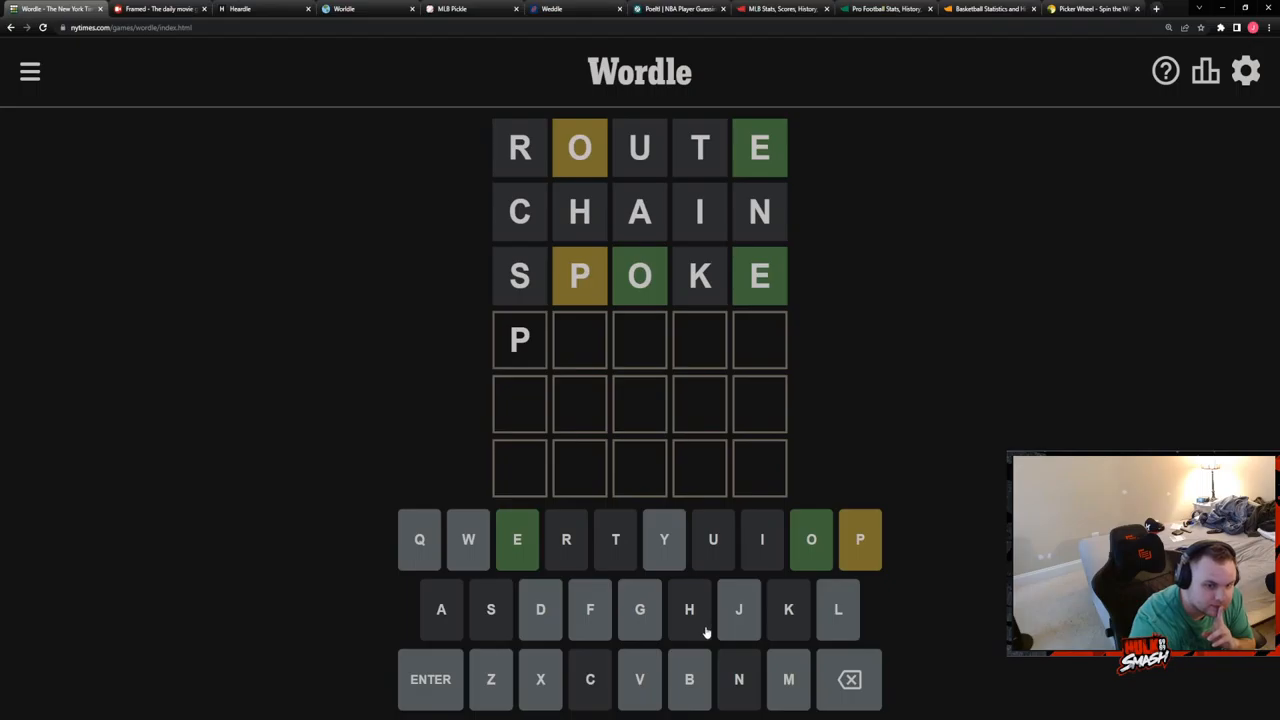
mouse_move(790, 635)
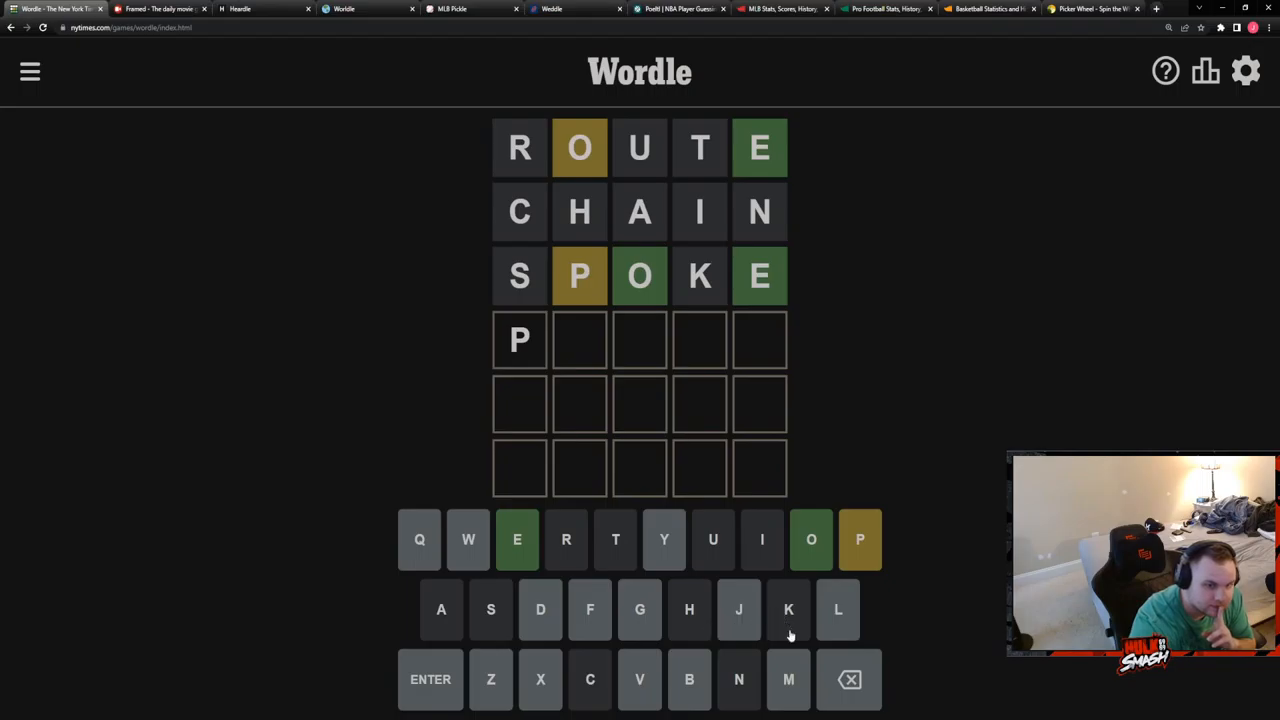
key(BackSpace)
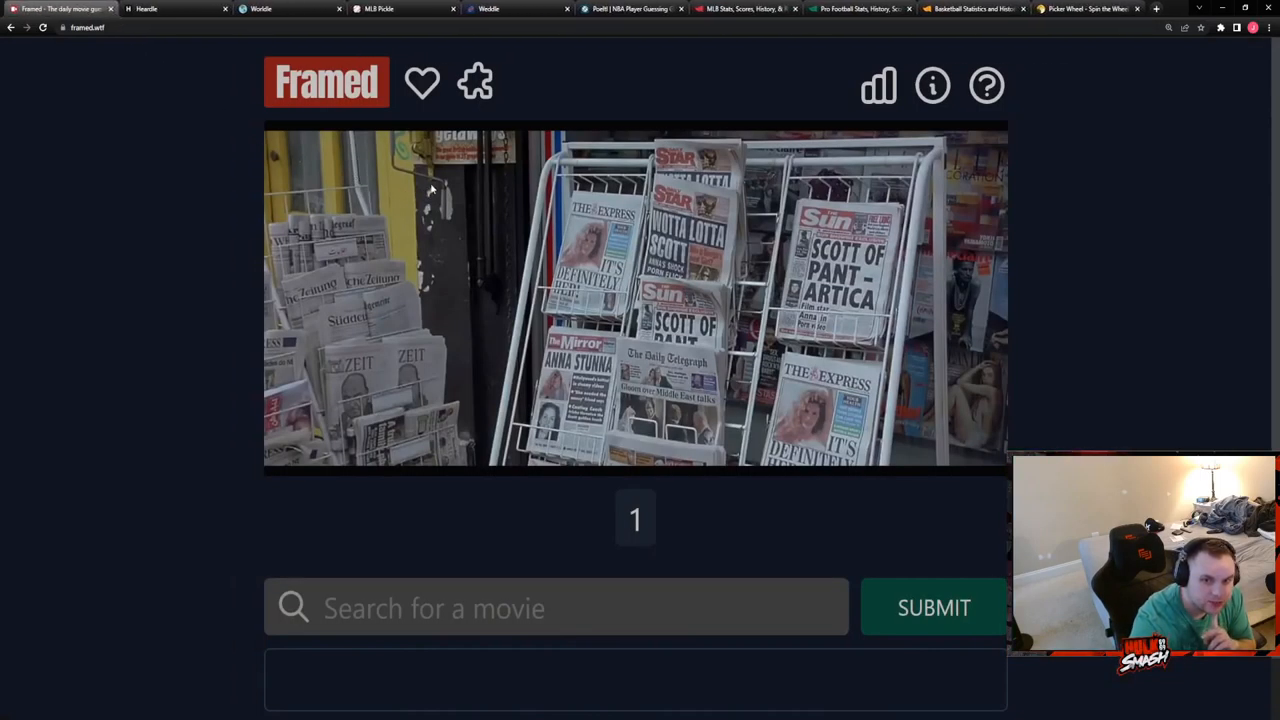
mouse_move(890, 425)
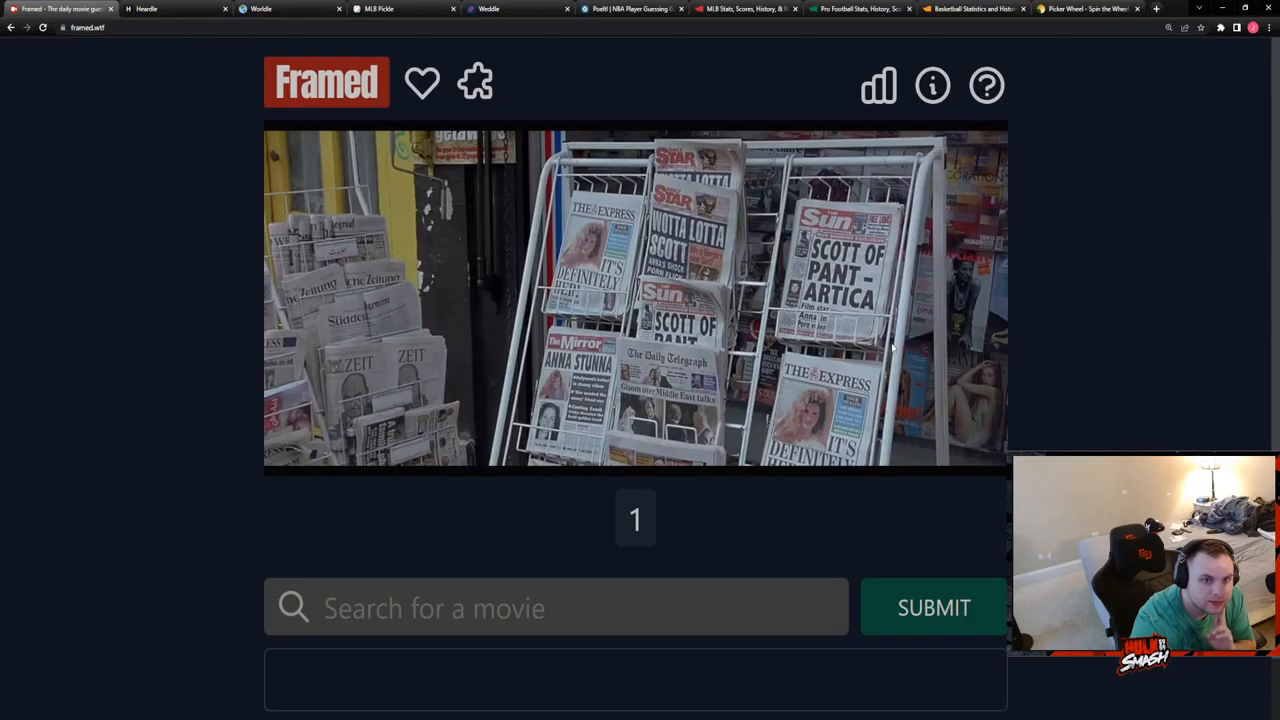
click(556, 607)
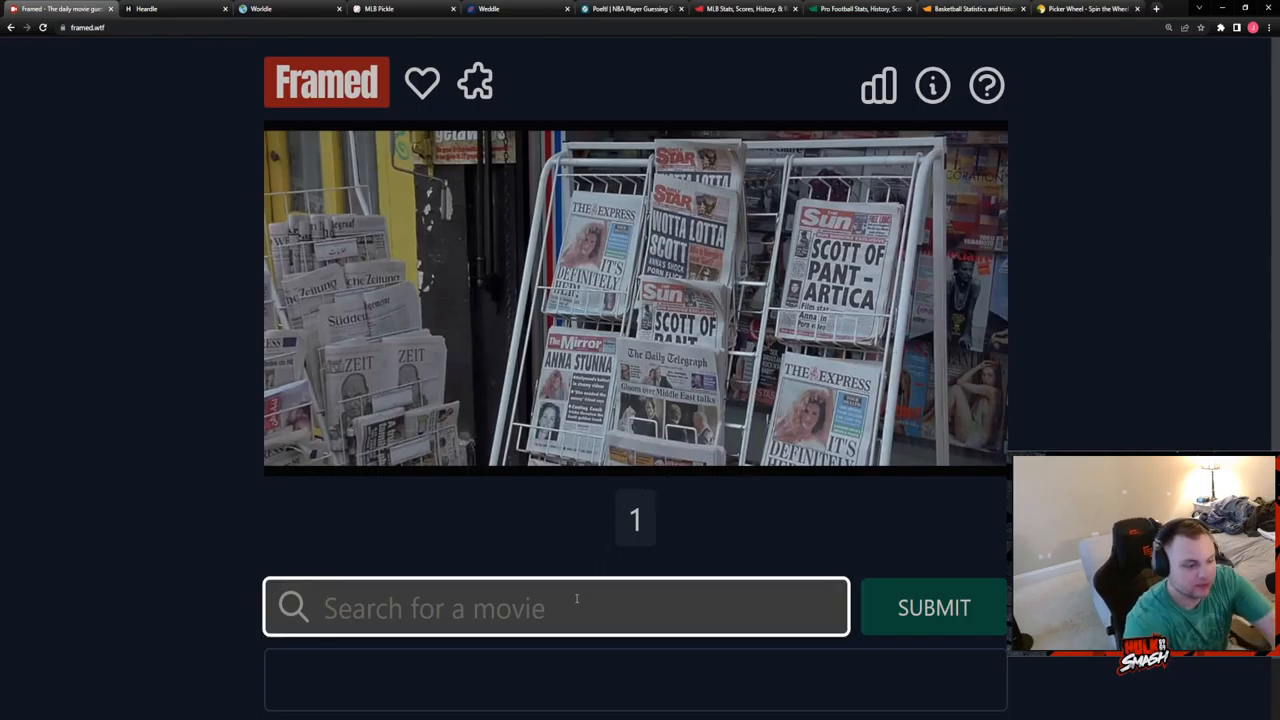
text(runaway)
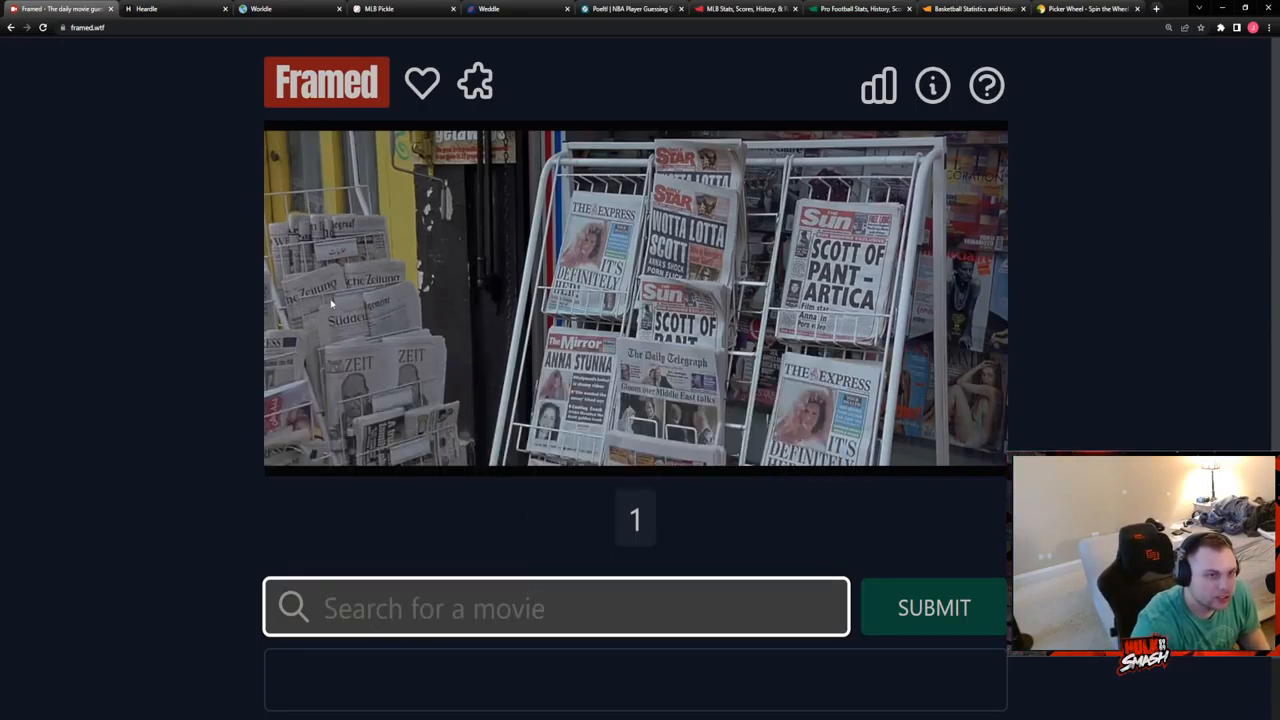
mouse_move(349, 337)
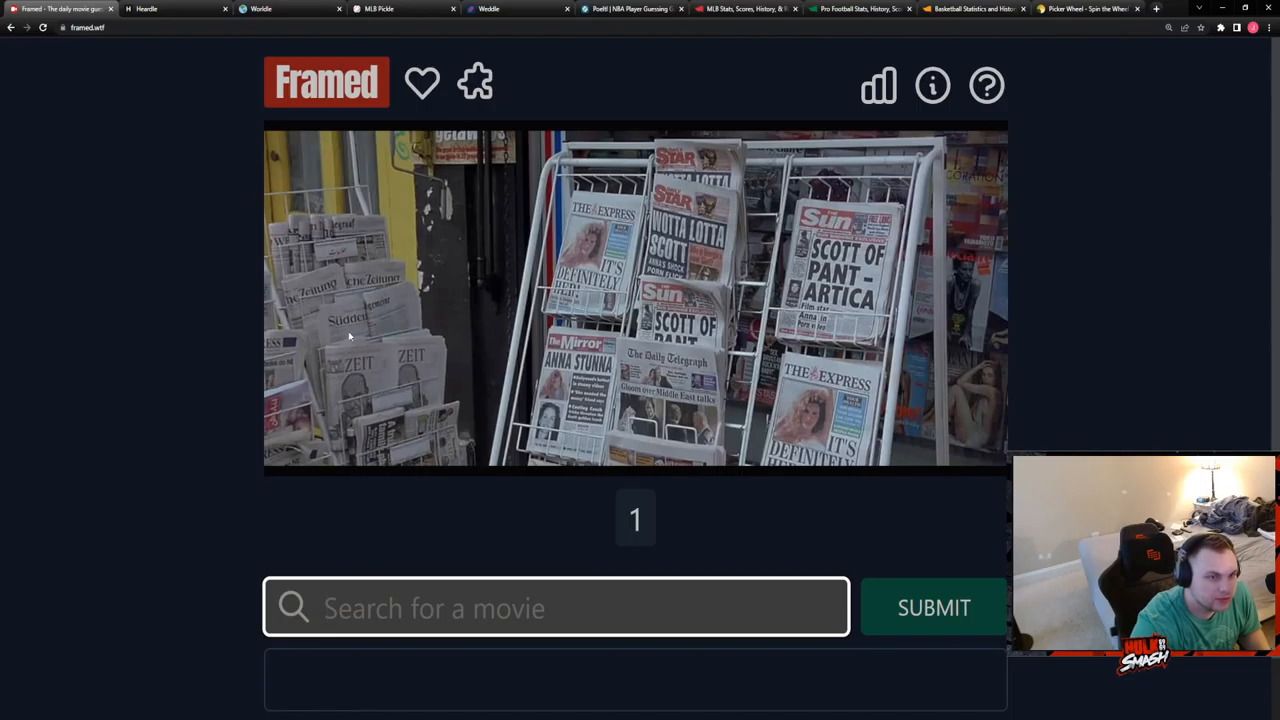
mouse_move(372, 337)
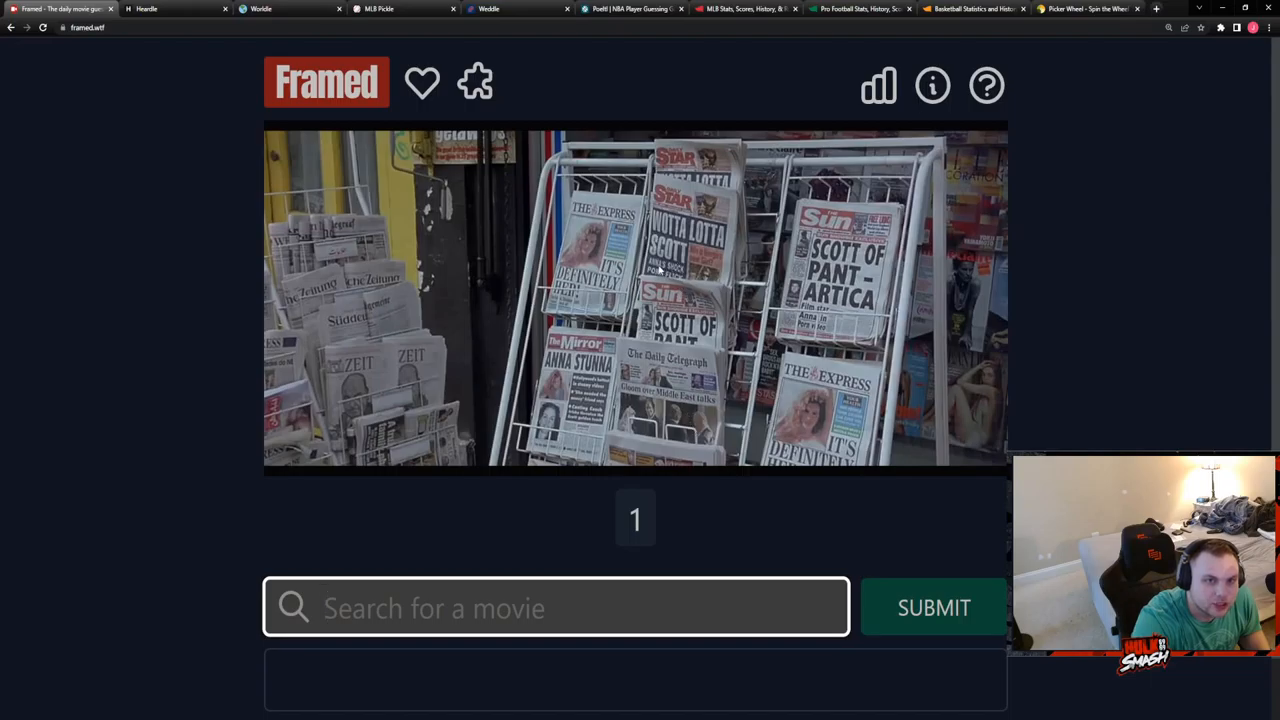
mouse_move(700, 319)
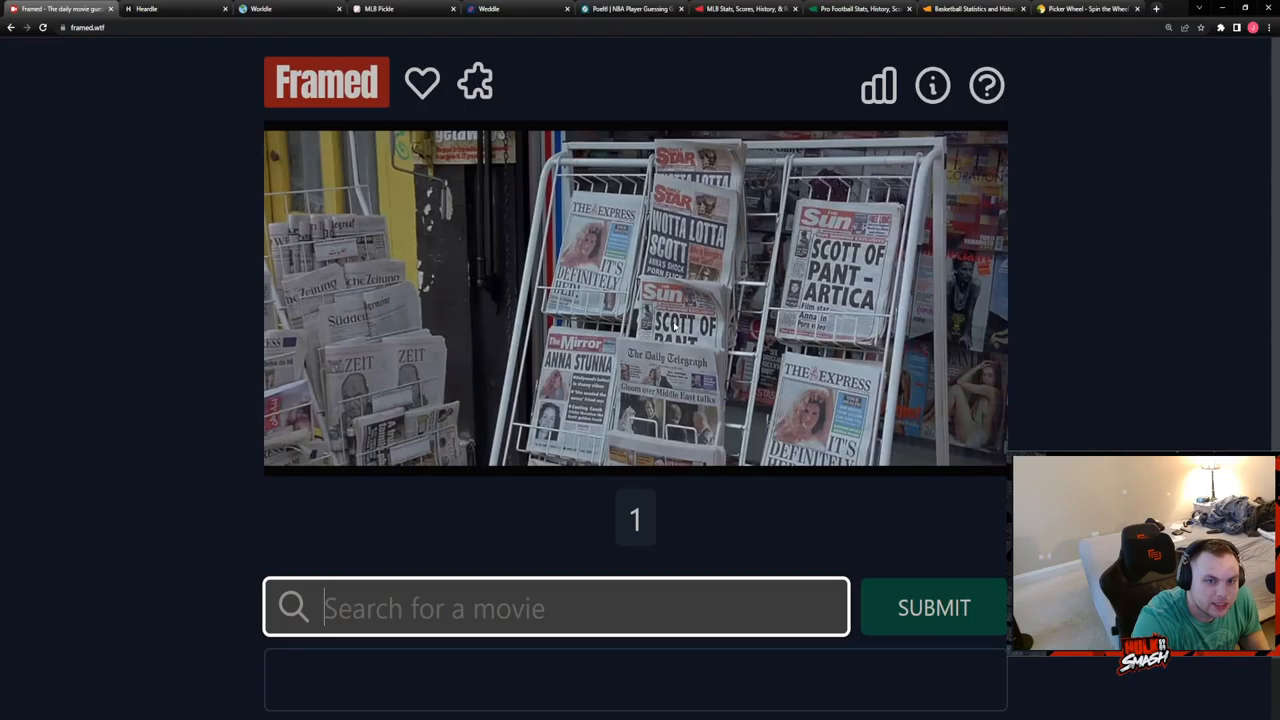
mouse_move(860, 305)
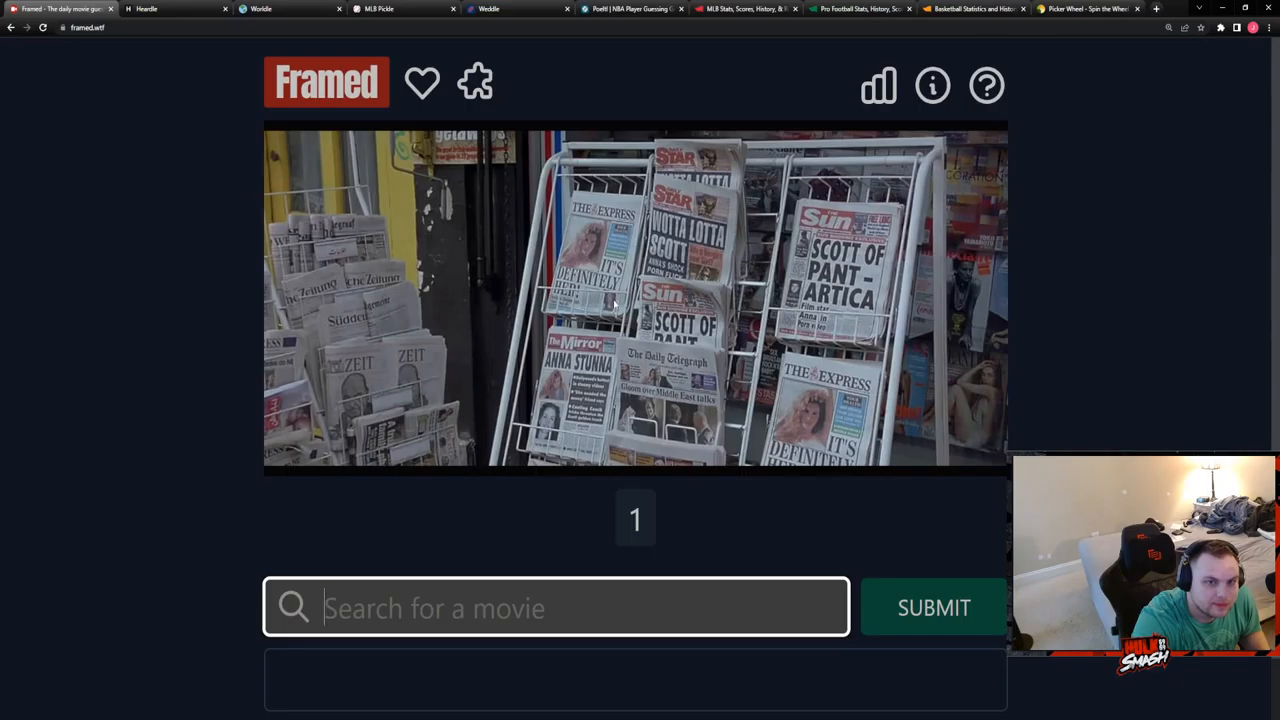
mouse_move(677, 377)
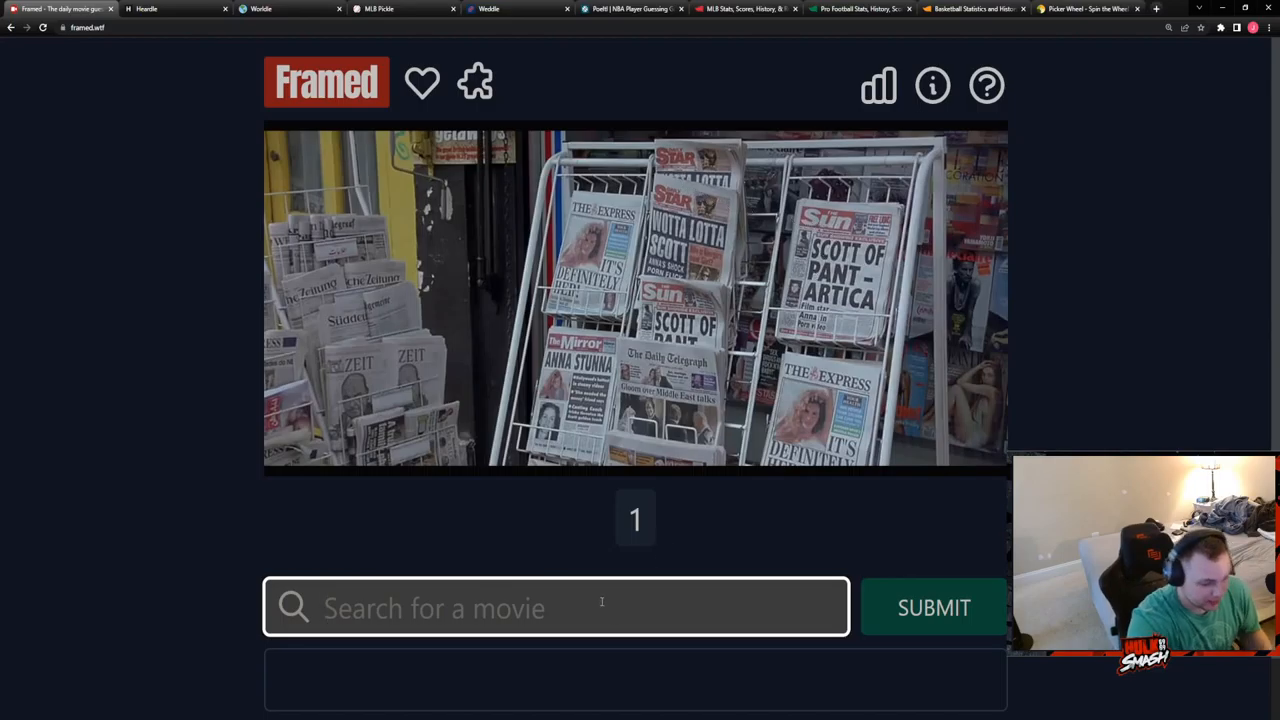
Guess Saboteur in Framed, view still two, then skip to unlock stills three and four.
text(Saboteur)
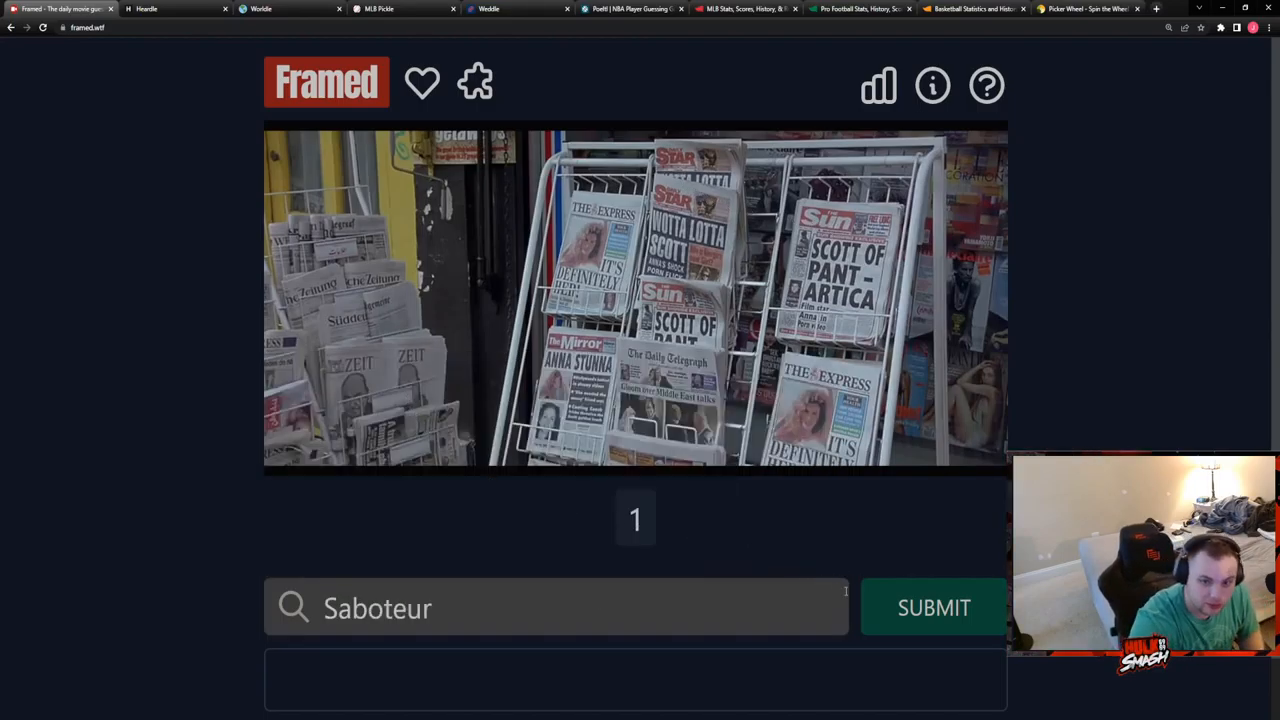
click(933, 607)
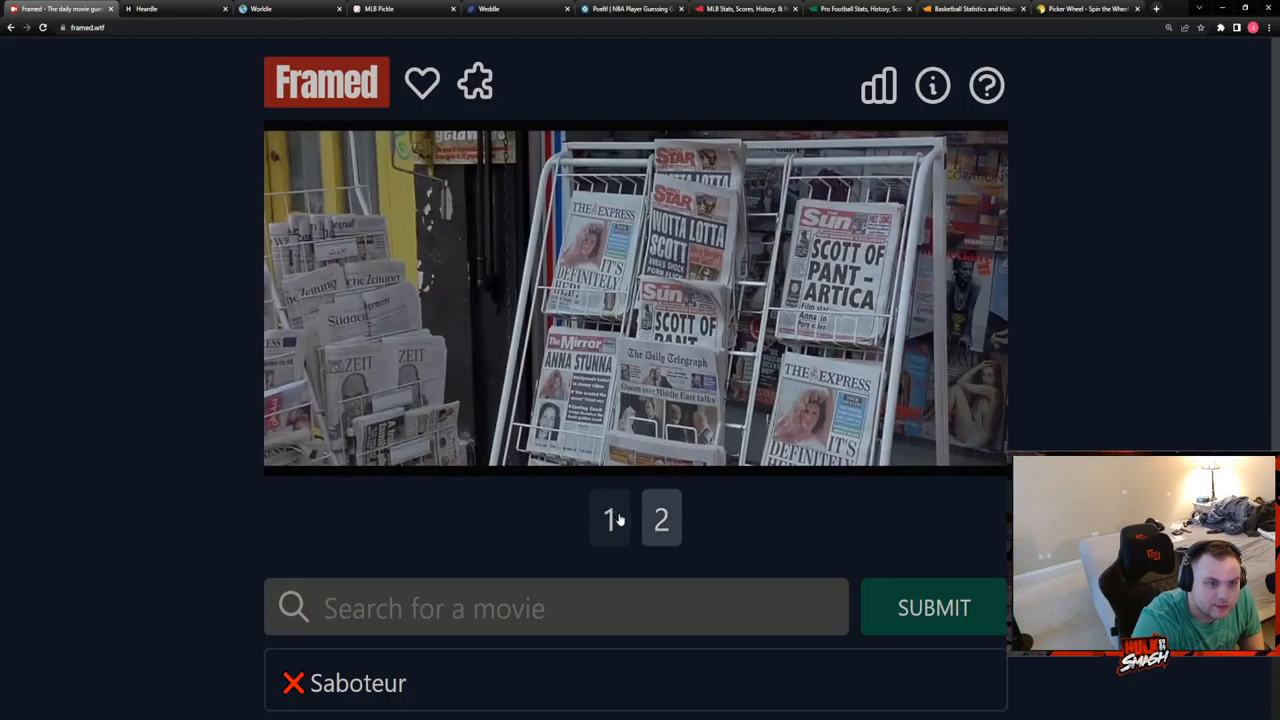
click(661, 518)
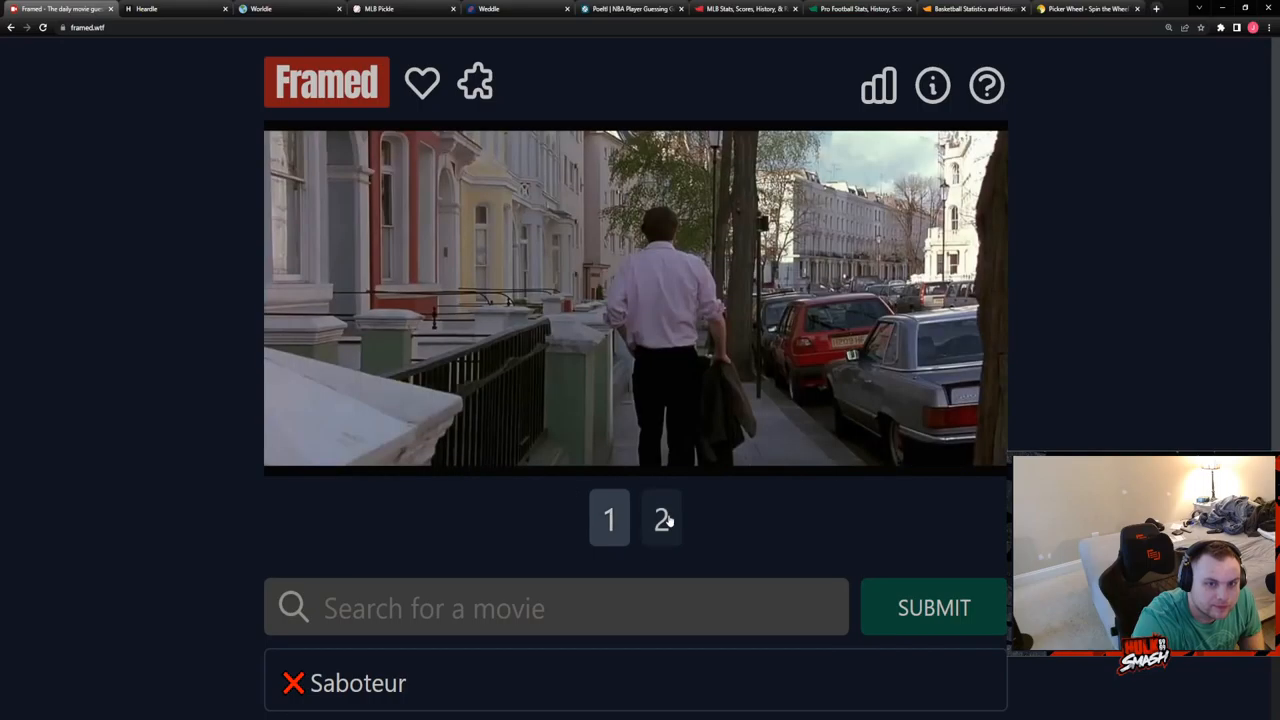
mouse_move(669, 550)
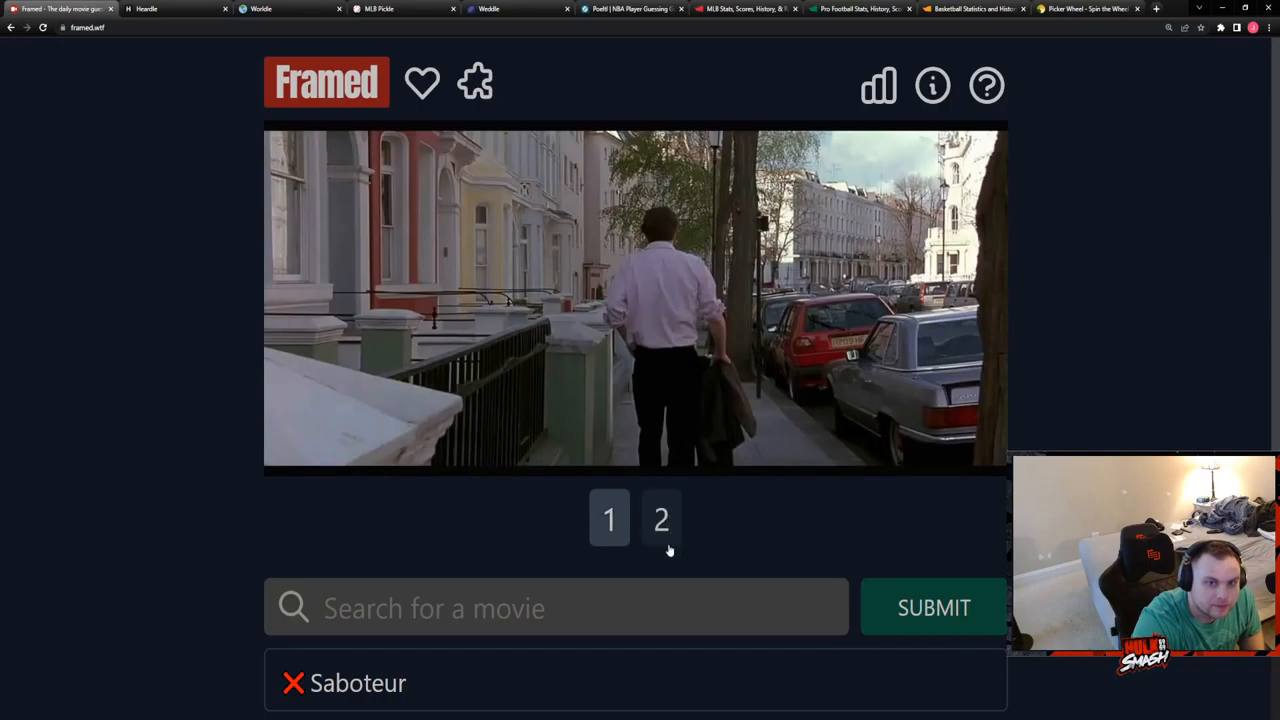
click(556, 607)
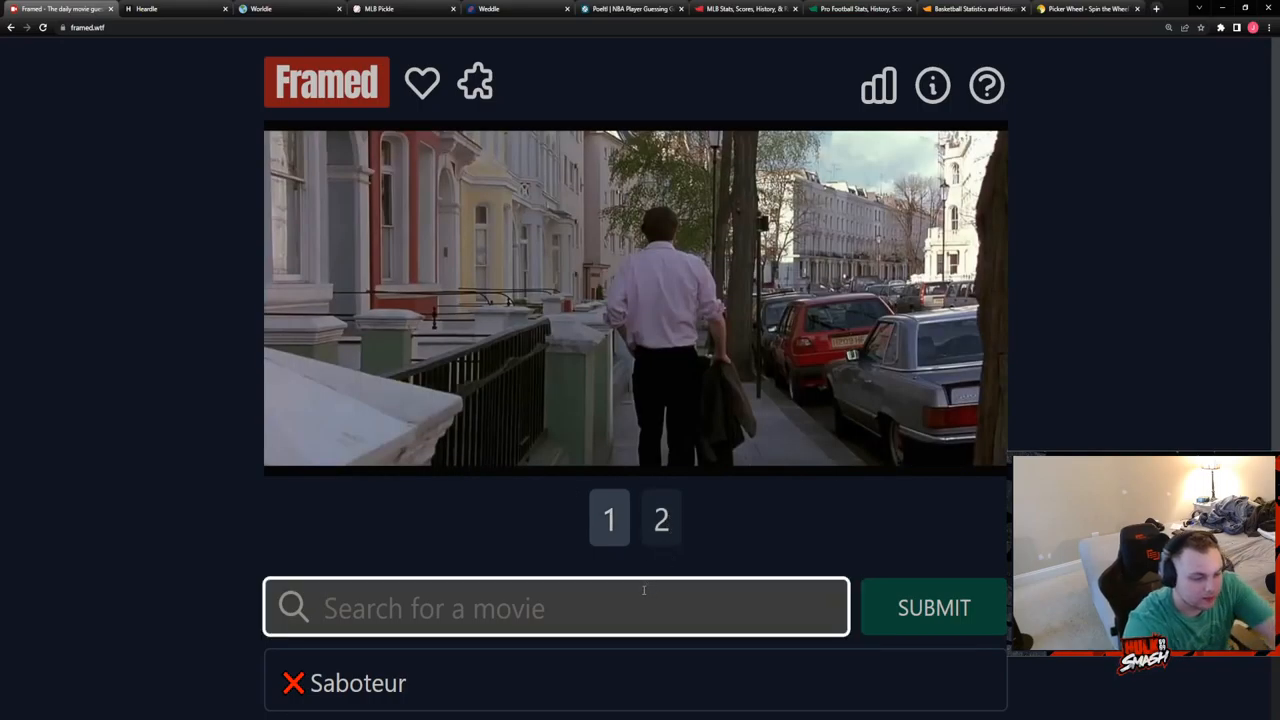
click(933, 607)
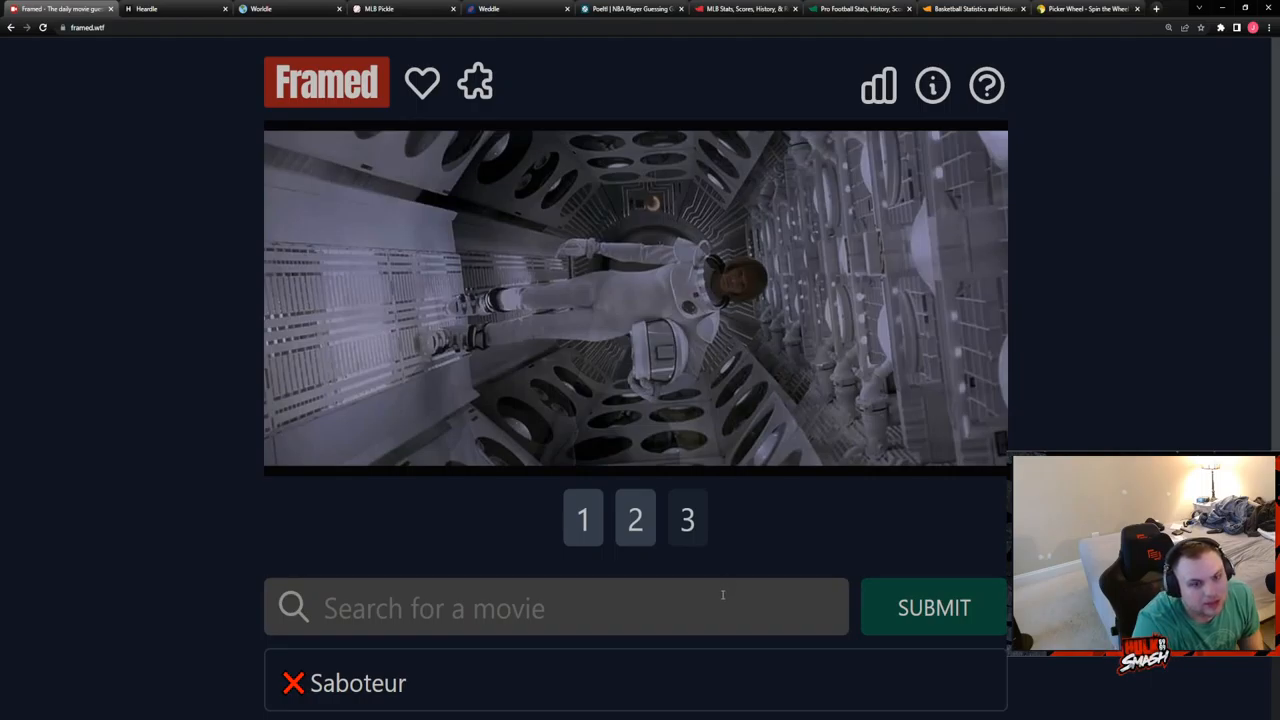
text(200)
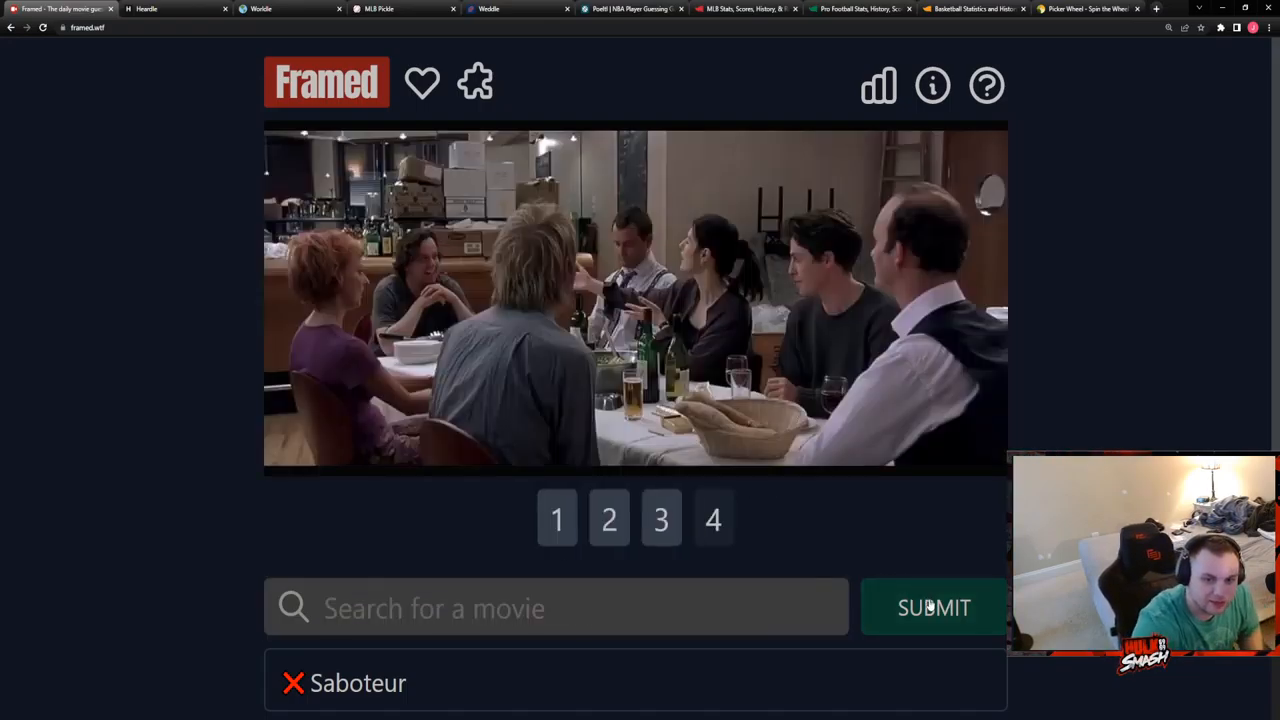
mouse_move(845, 546)
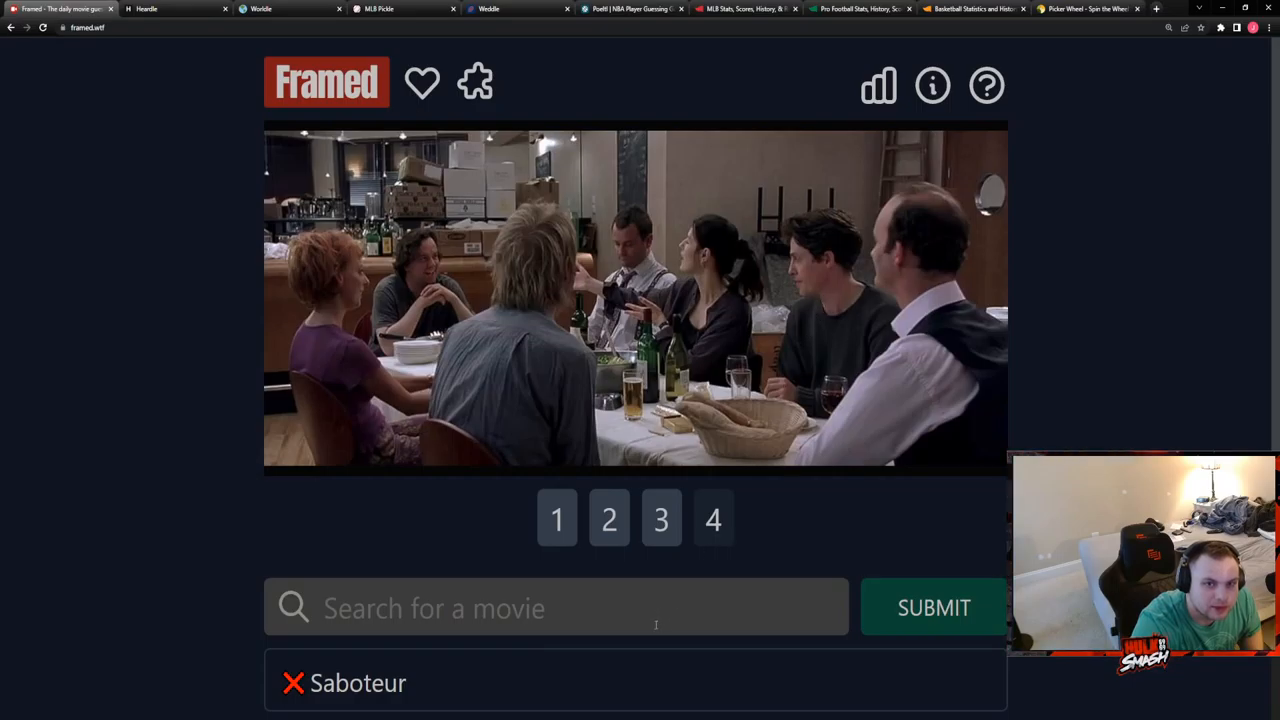
Try Framed movie searches for 'about a' and 'musi'.
click(556, 607)
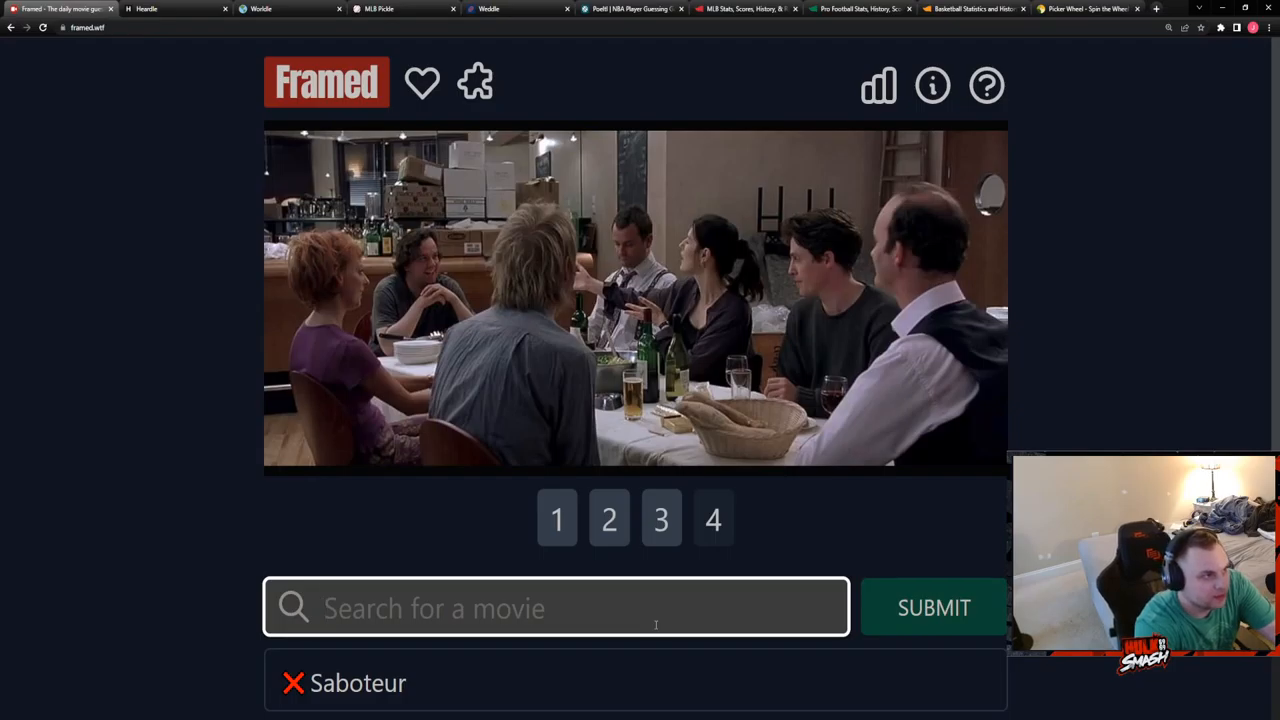
text(about a boy)
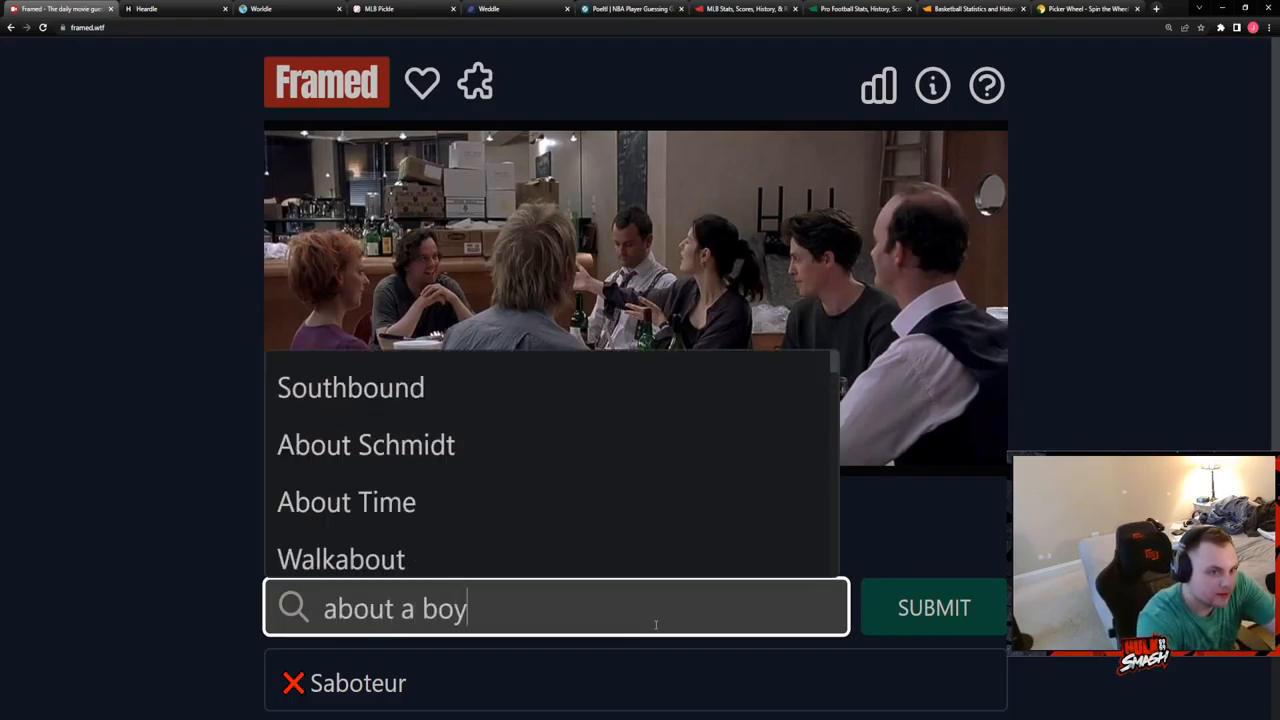
click(933, 607)
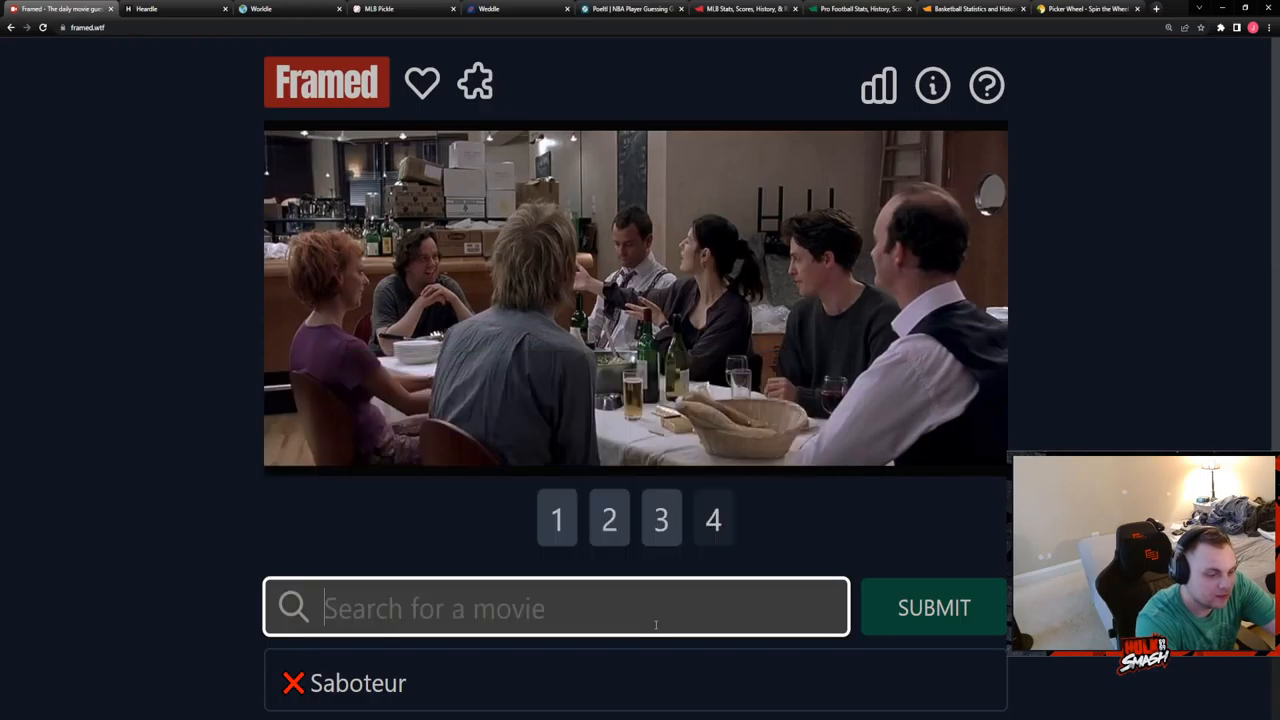
text(musi)
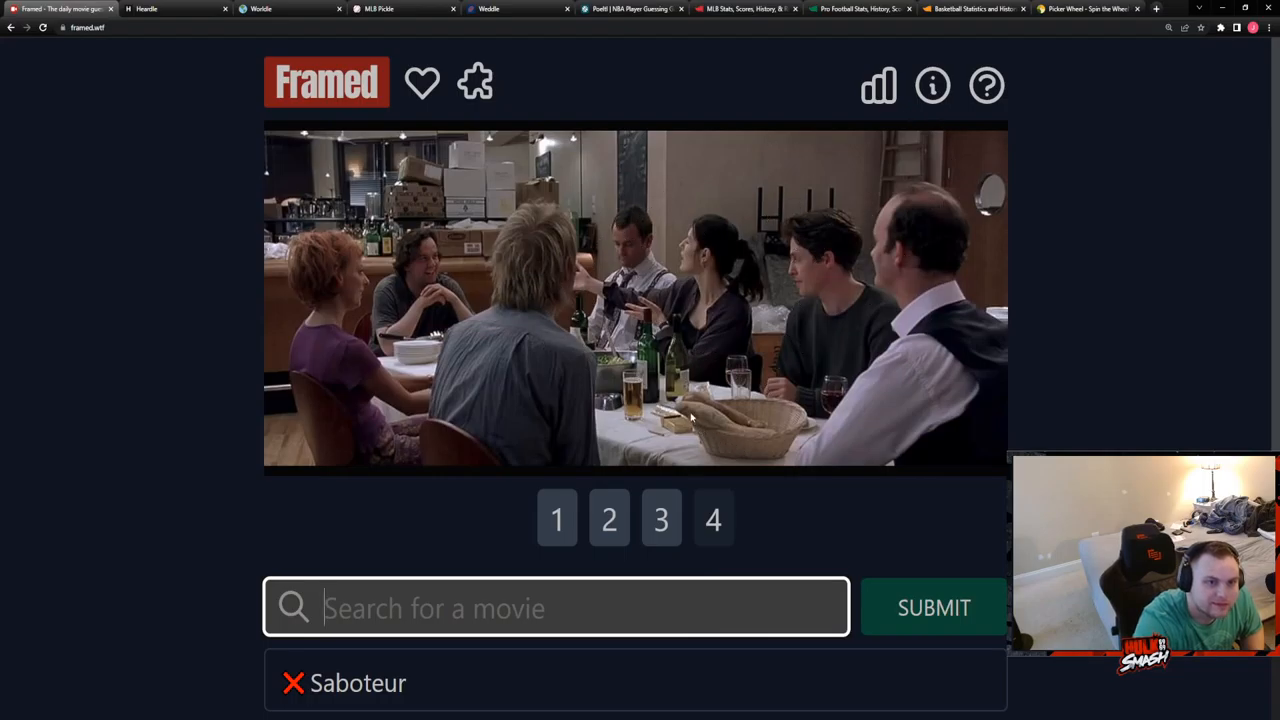
mouse_move(727, 372)
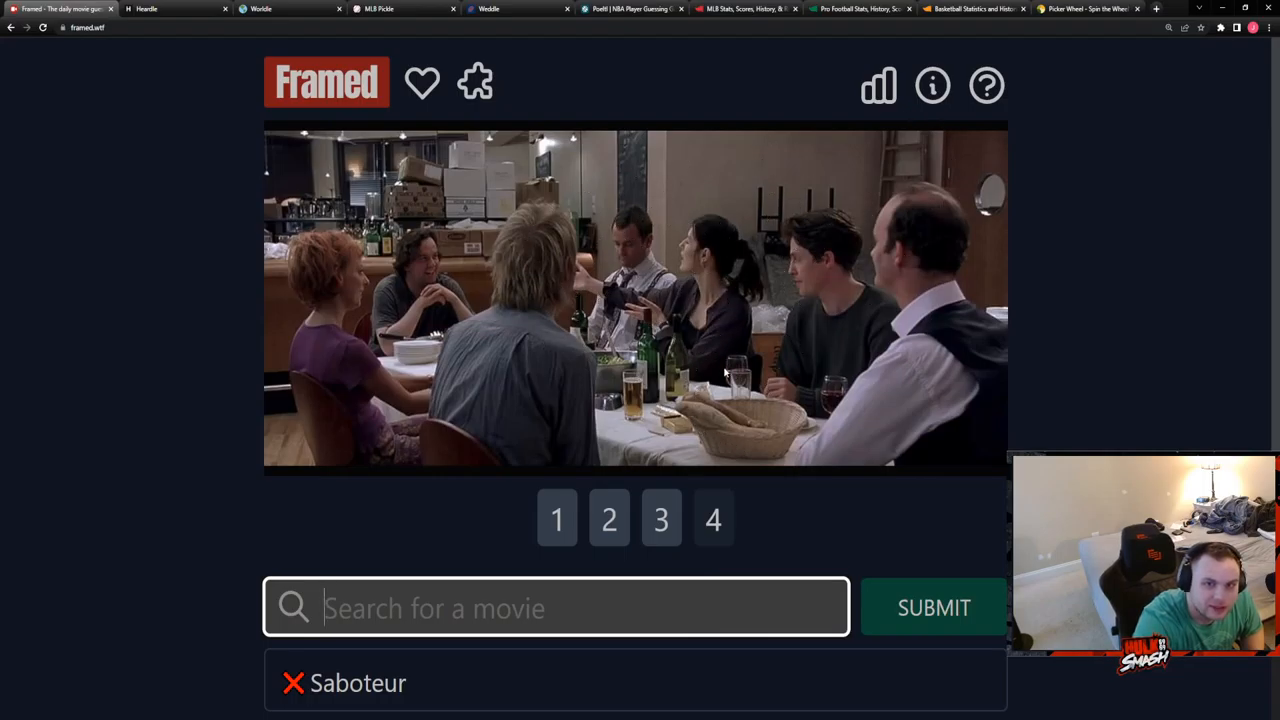
Revisit the spaceship corridor and dinner stills, then type 'abo' into the search.
click(609, 518)
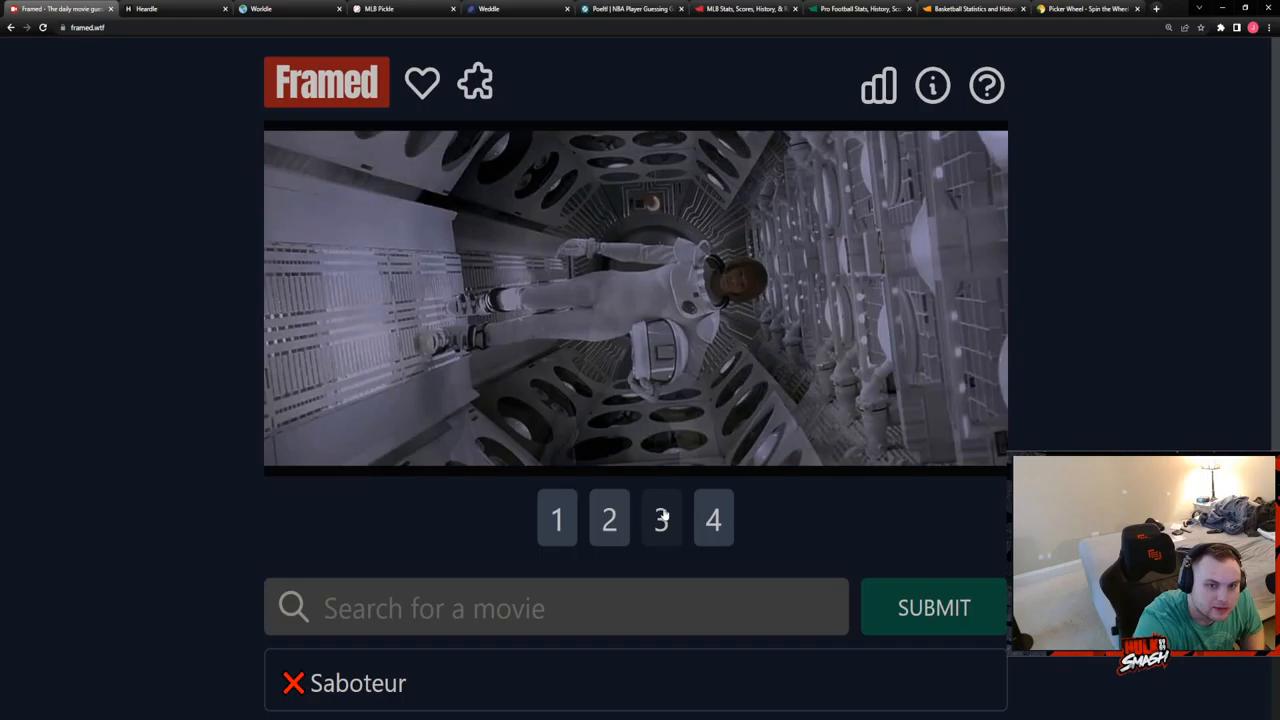
mouse_move(710, 301)
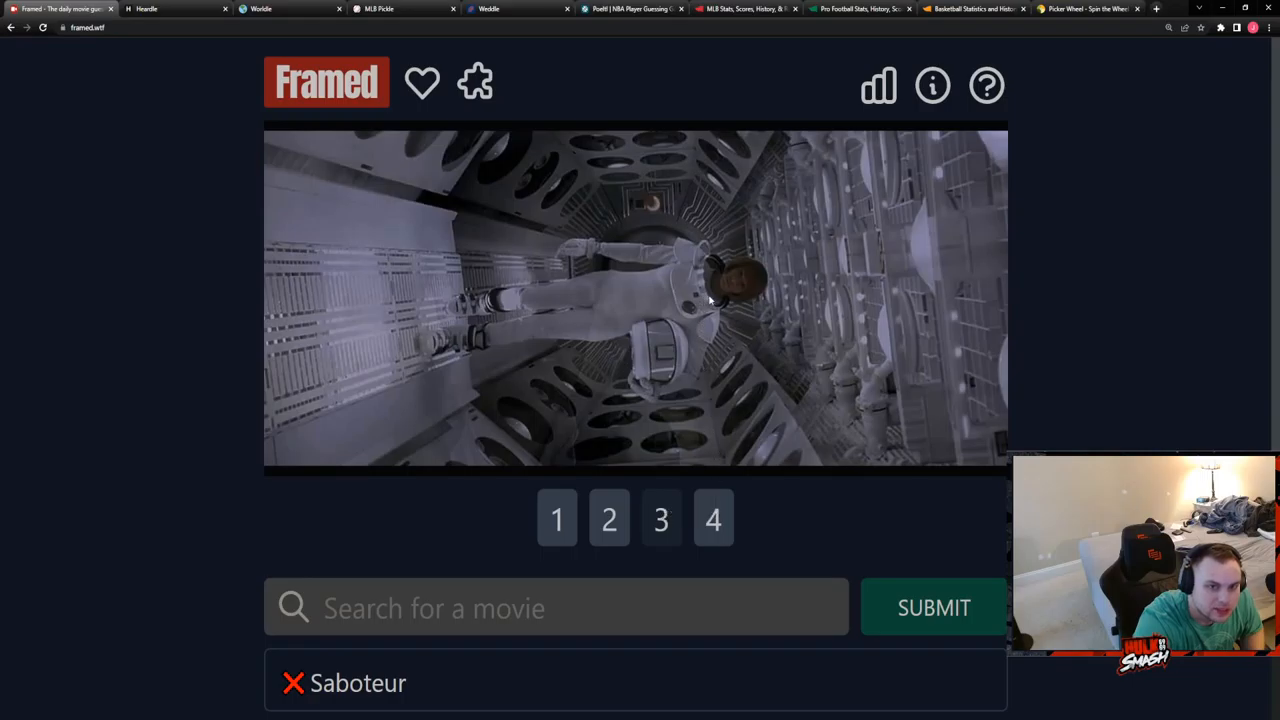
click(713, 518)
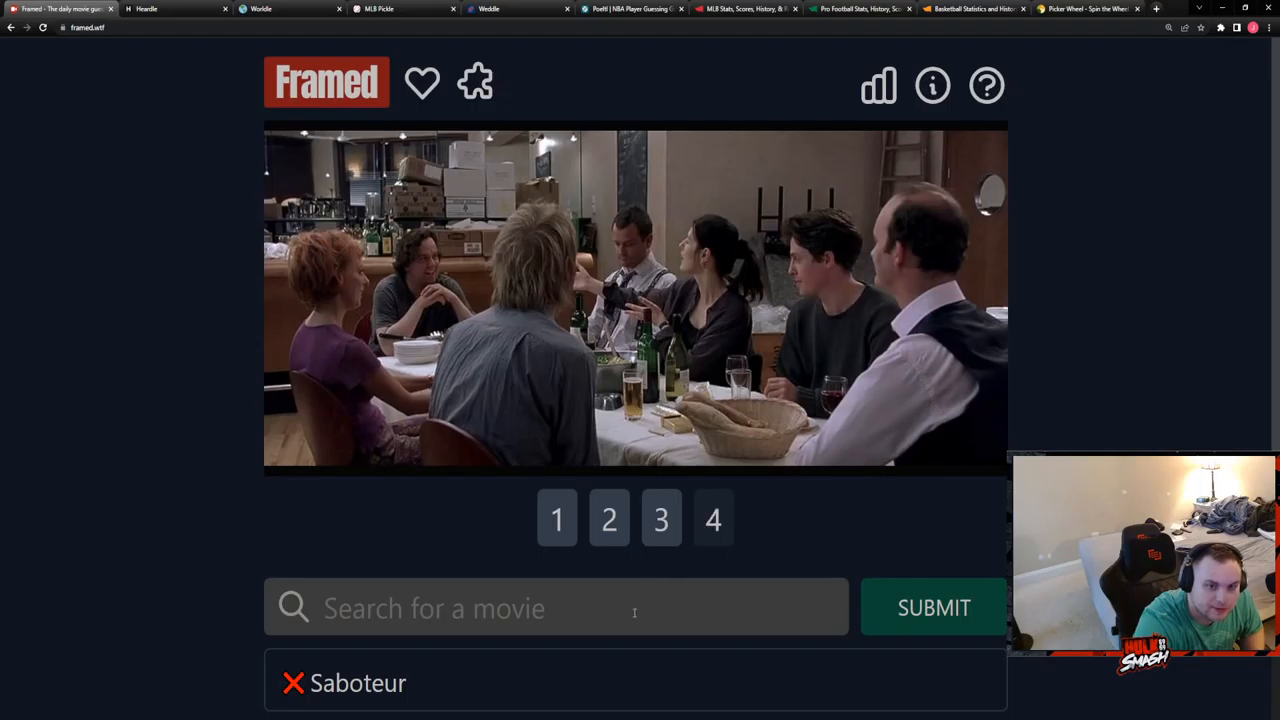
click(556, 607)
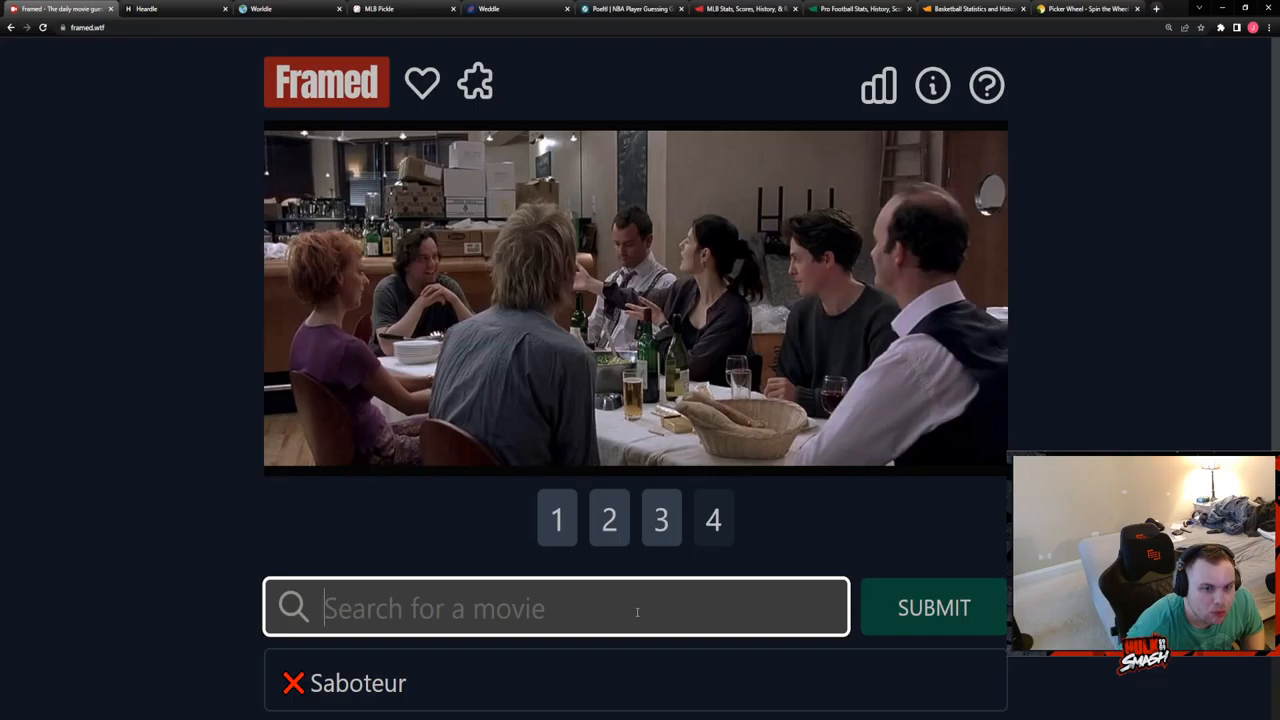
text(about a boy)
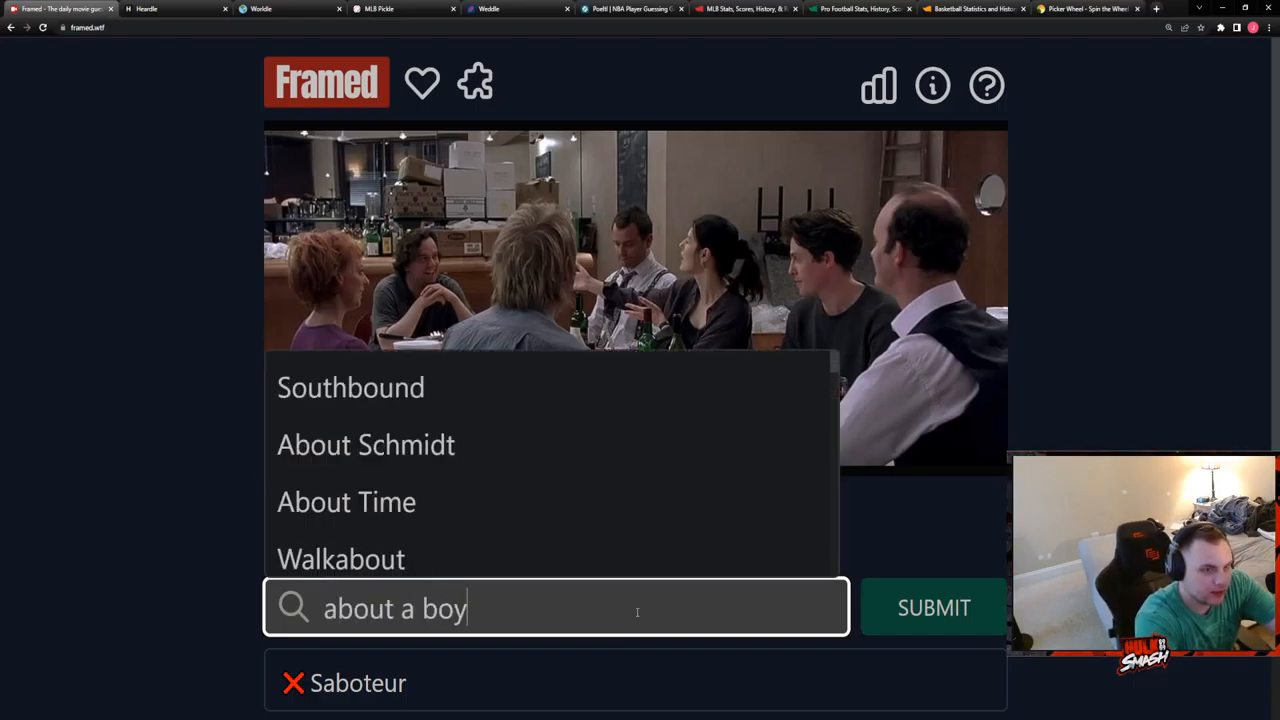
Submit About a Boy, search Bridget Jones's Diary, then view Framed statistics.
click(933, 607)
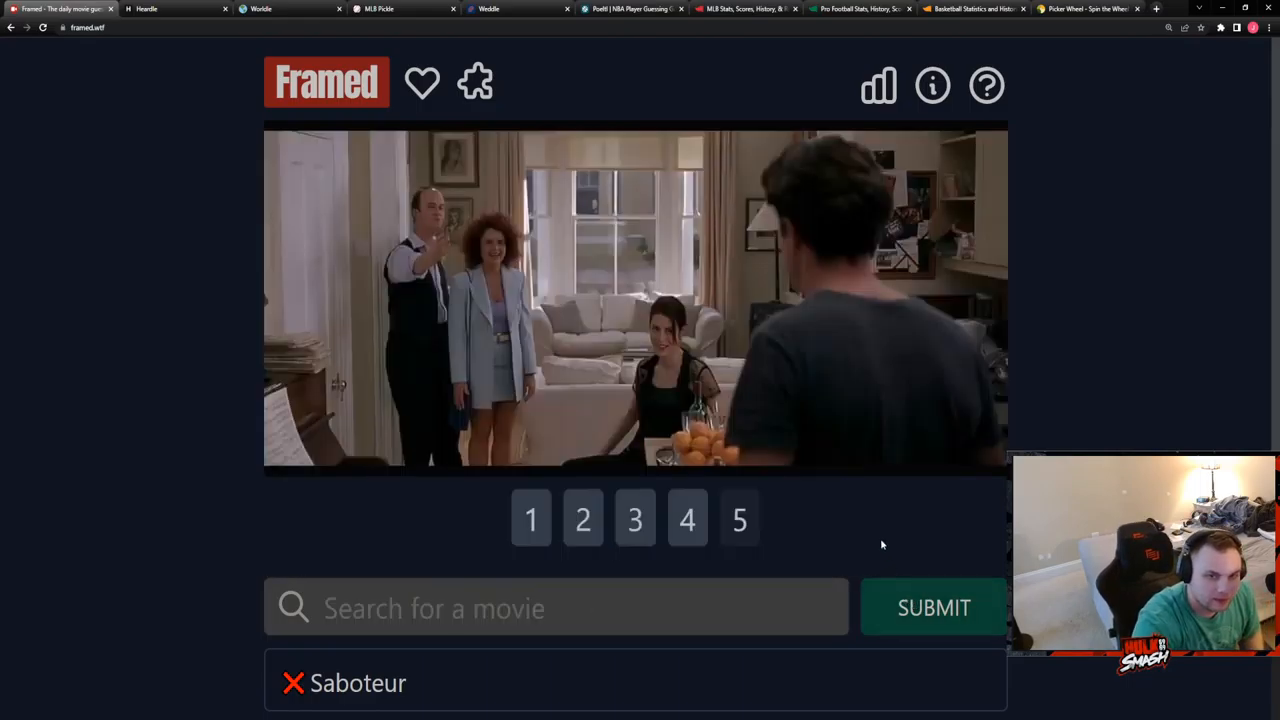
mouse_move(839, 519)
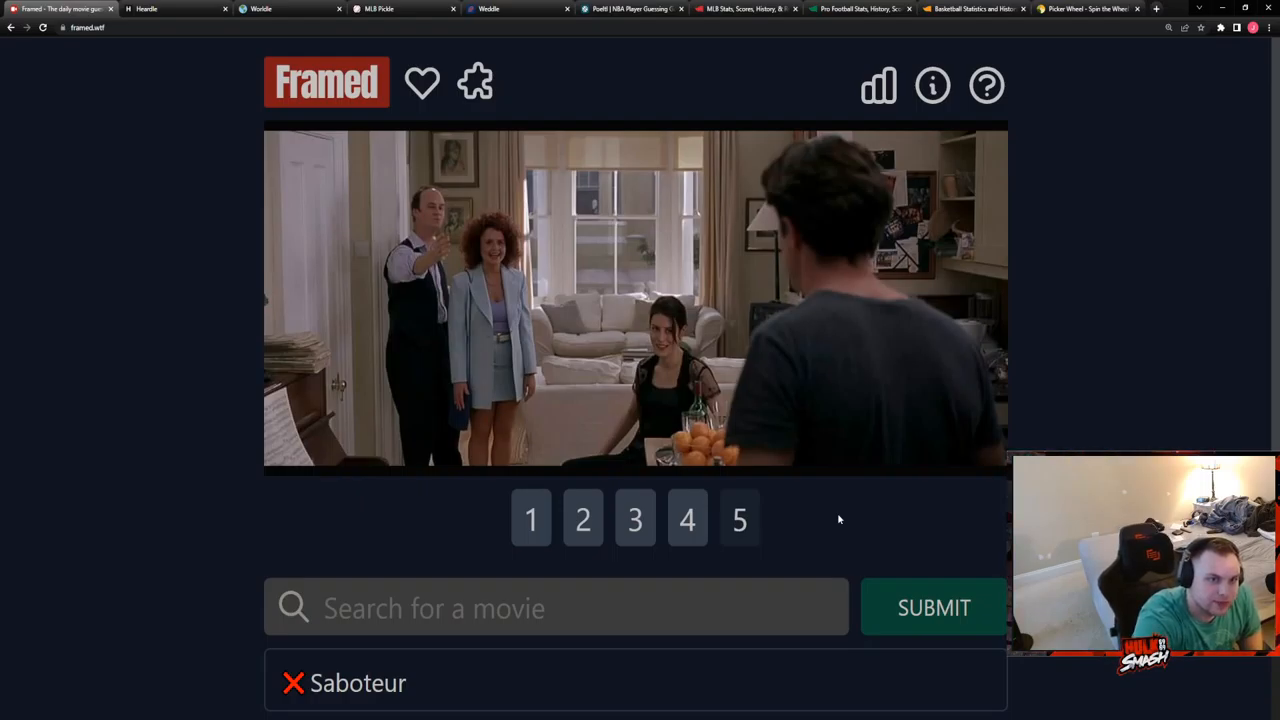
click(556, 608)
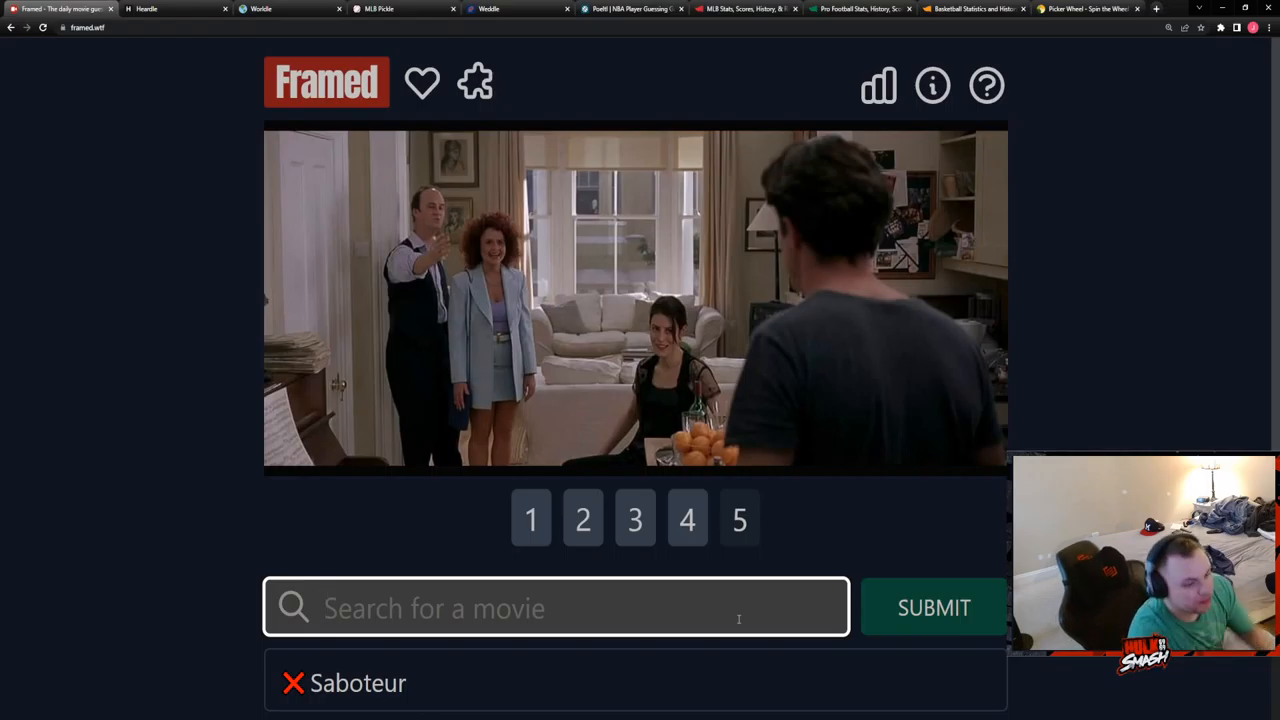
text(brid)
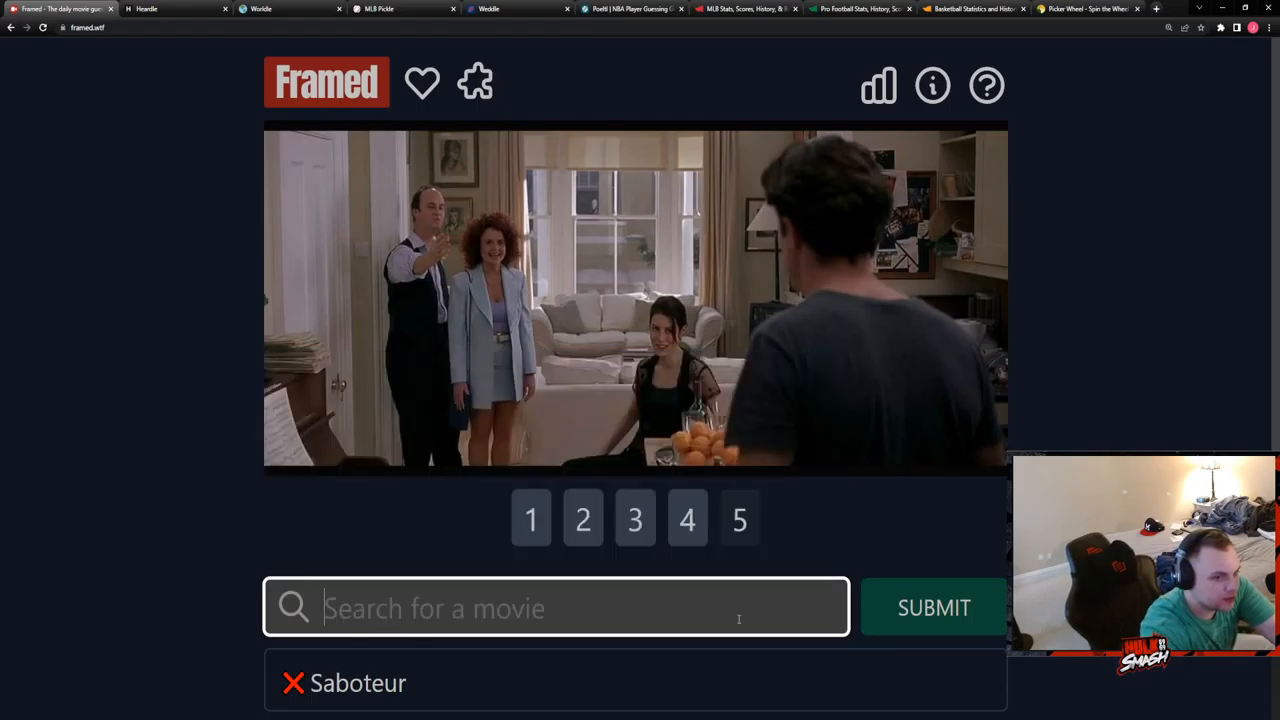
text(diar)
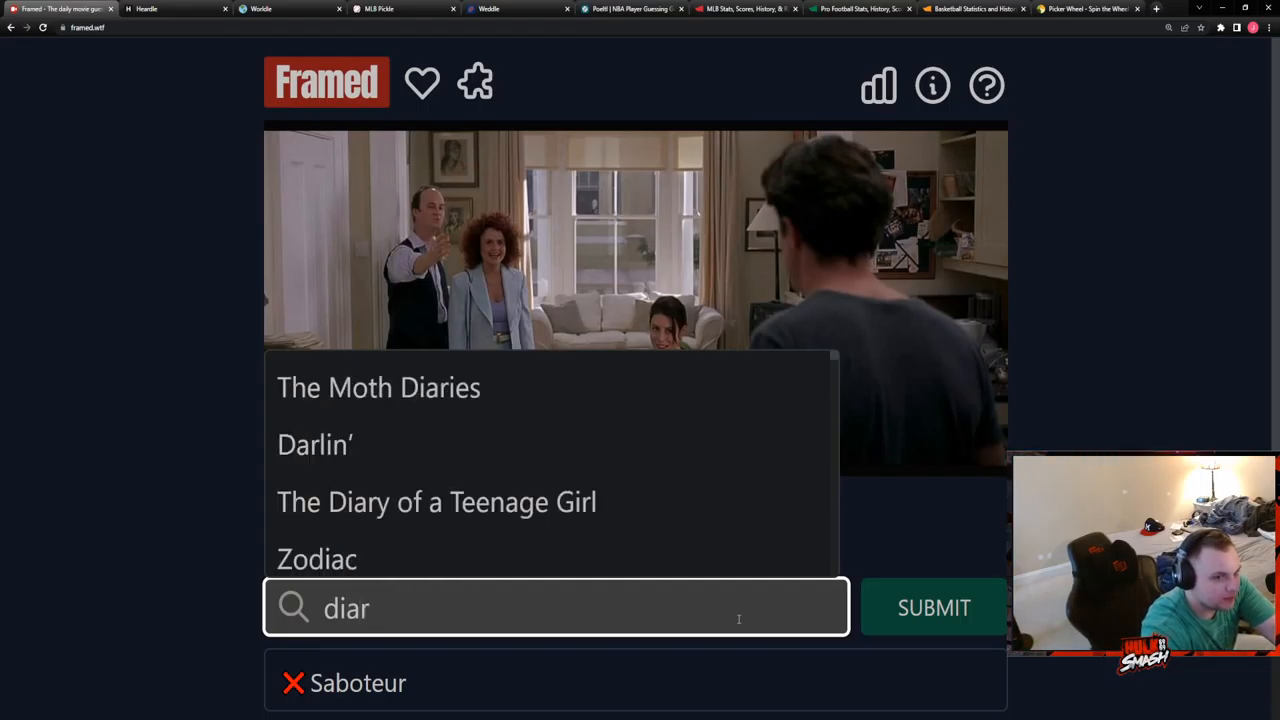
text(jones)
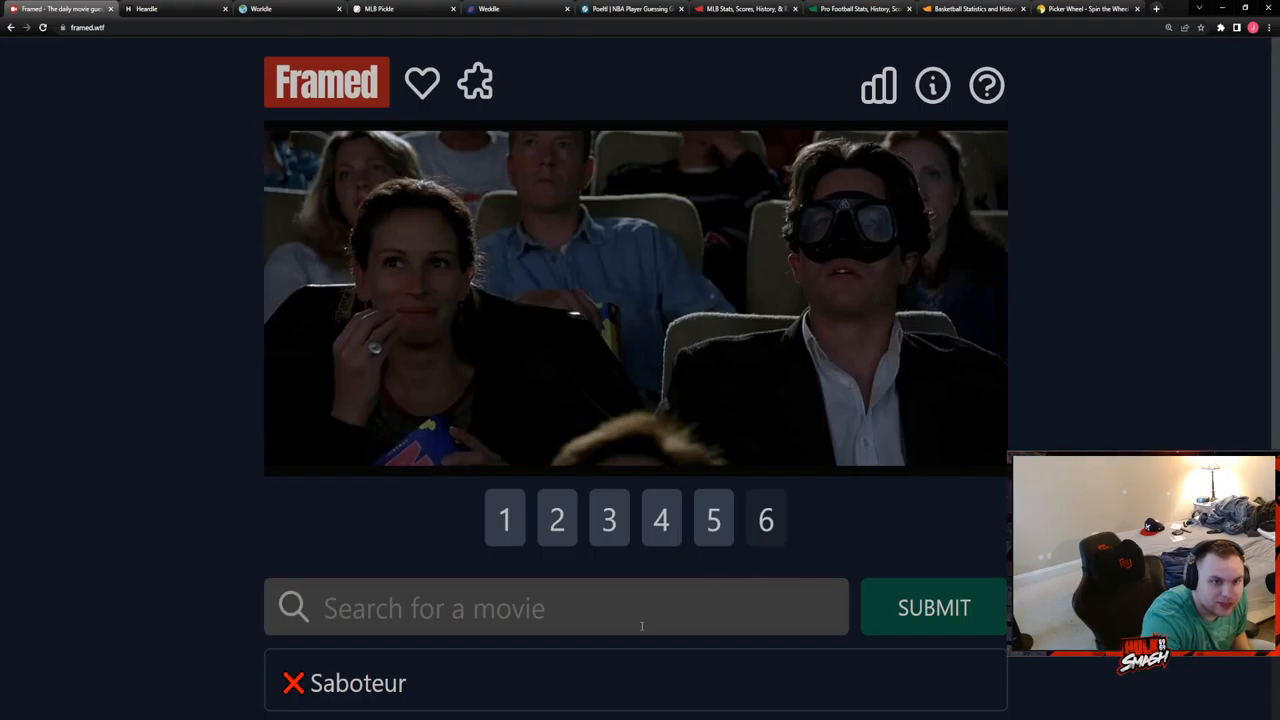
click(878, 85)
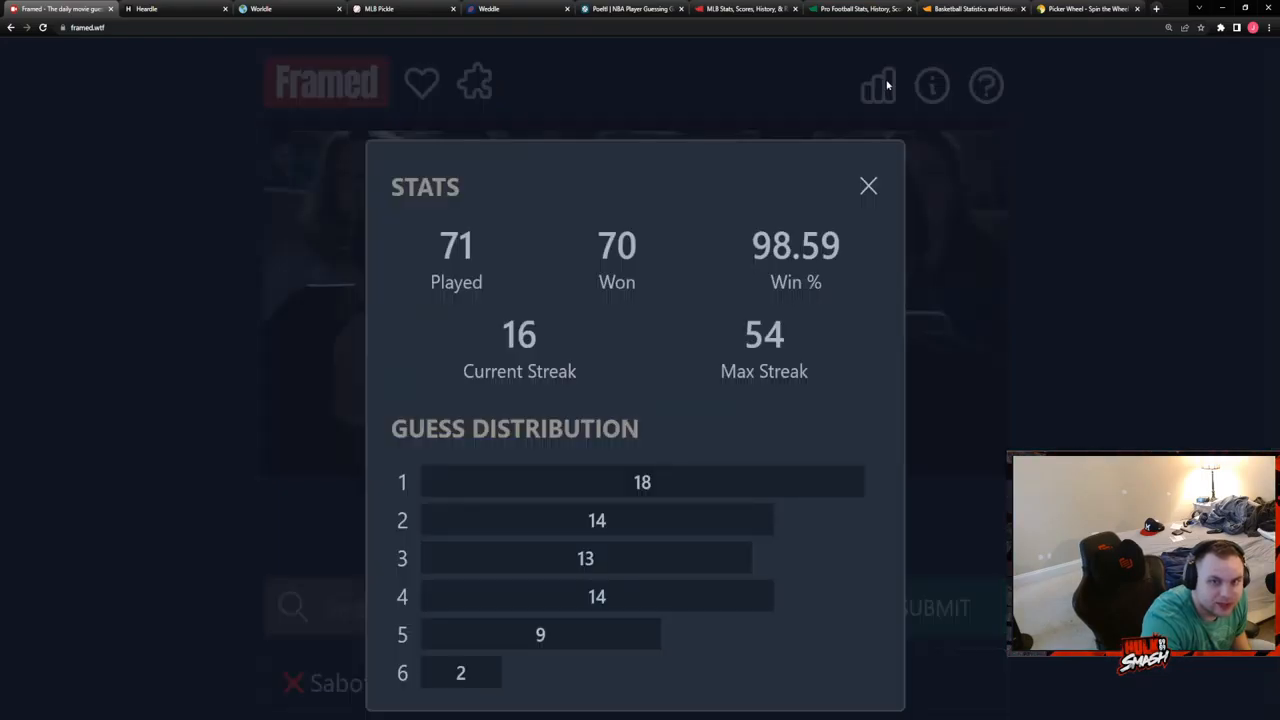
mouse_move(530, 287)
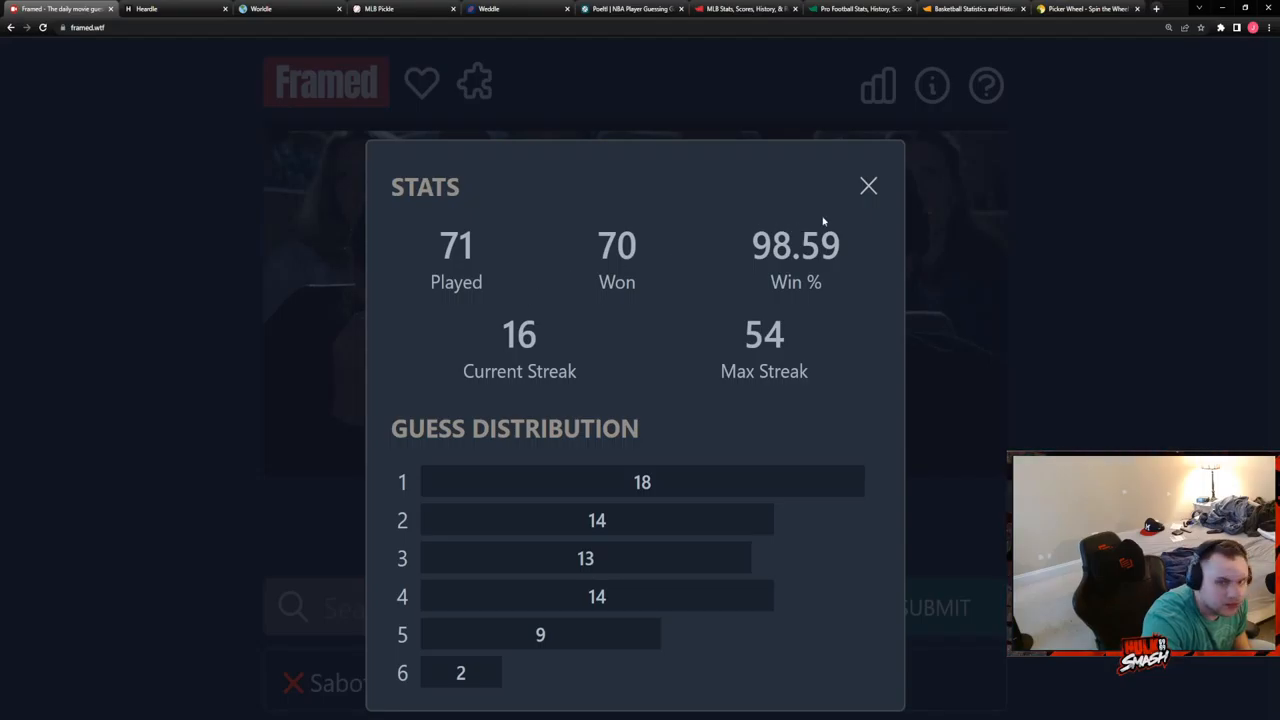
Dismiss the Framed stats overlay to return to the cinema audience still.
click(867, 186)
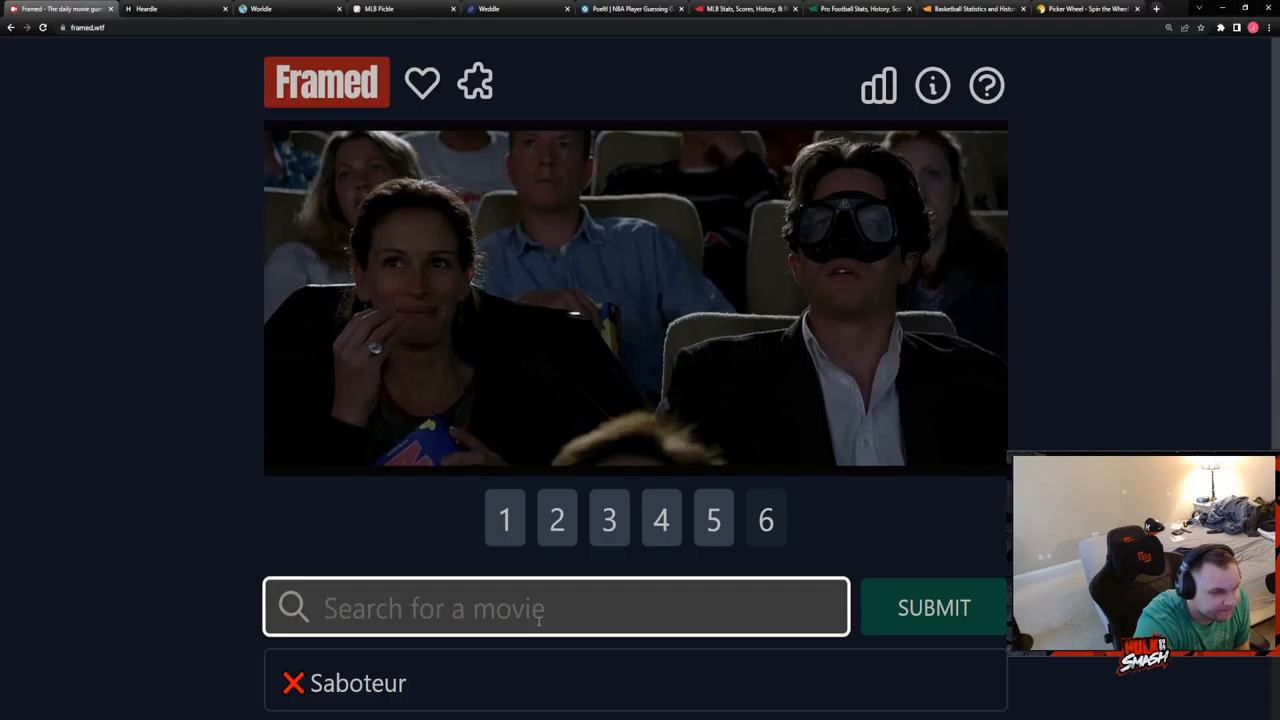
Type 'es' and submit a suggested movie as the final Framed guess.
text(es)
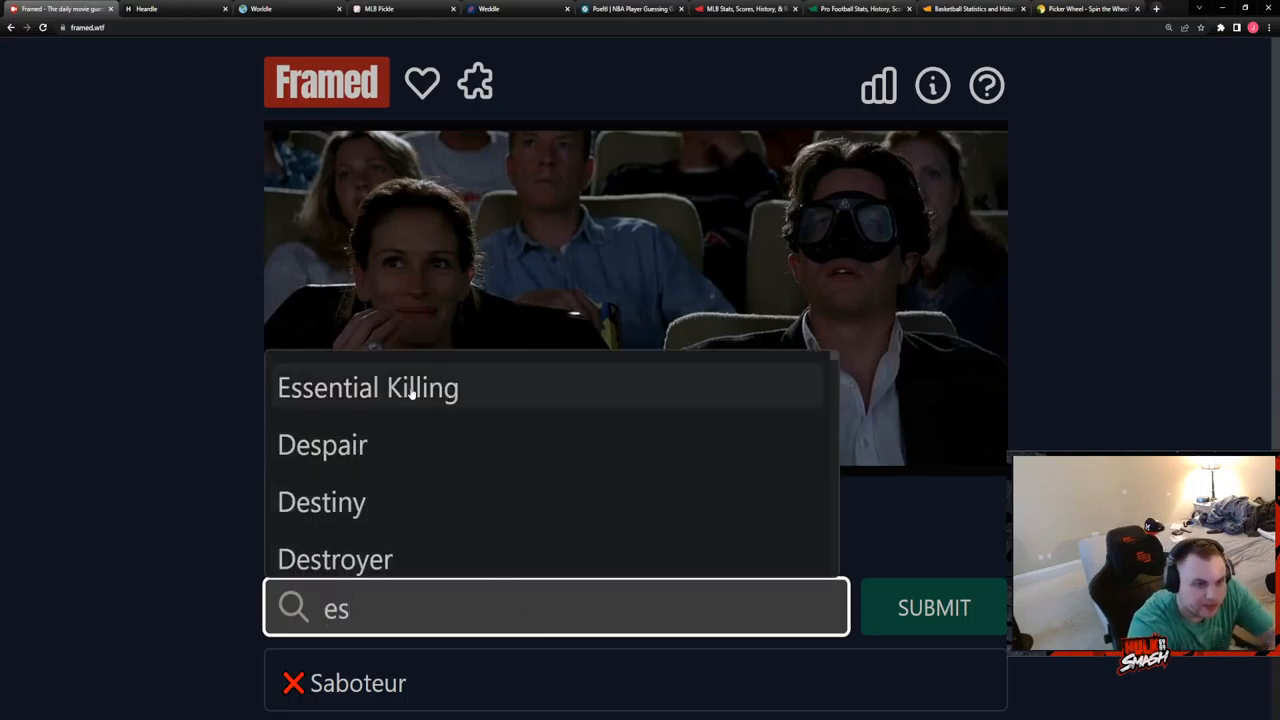
click(933, 607)
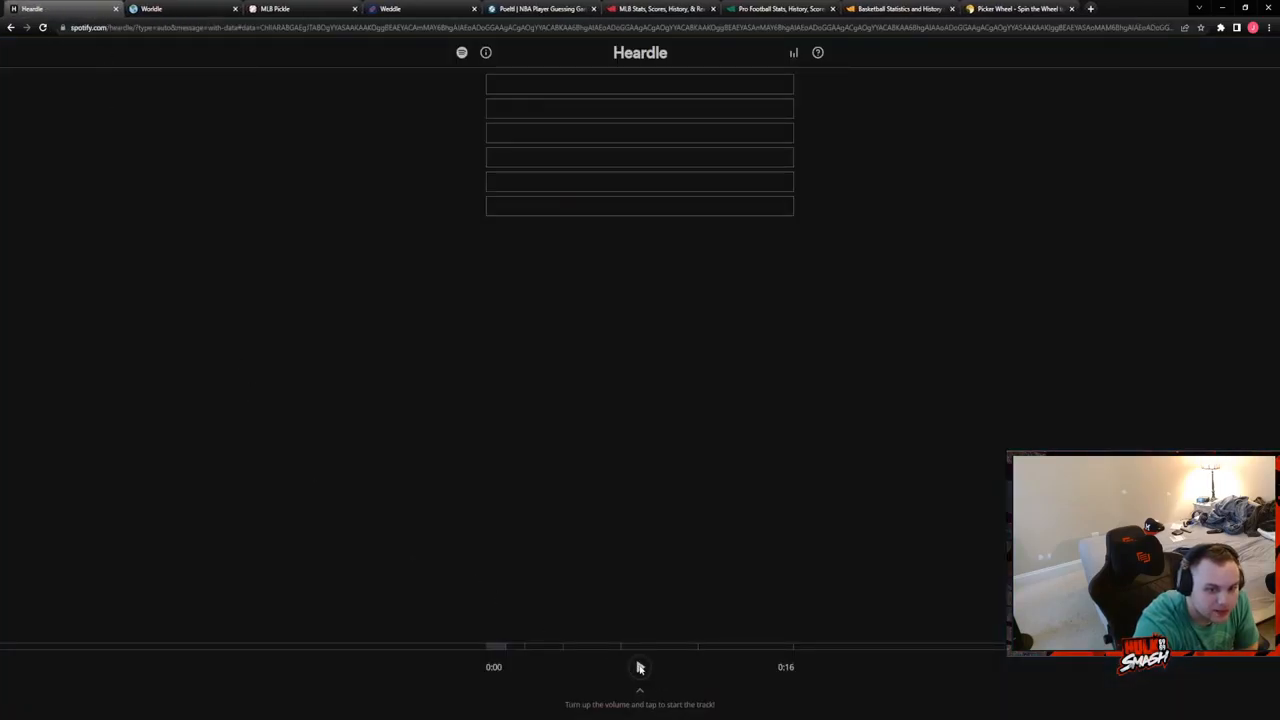
Play today's Heardle clip, skip once, and listen to the longer clip.
click(639, 648)
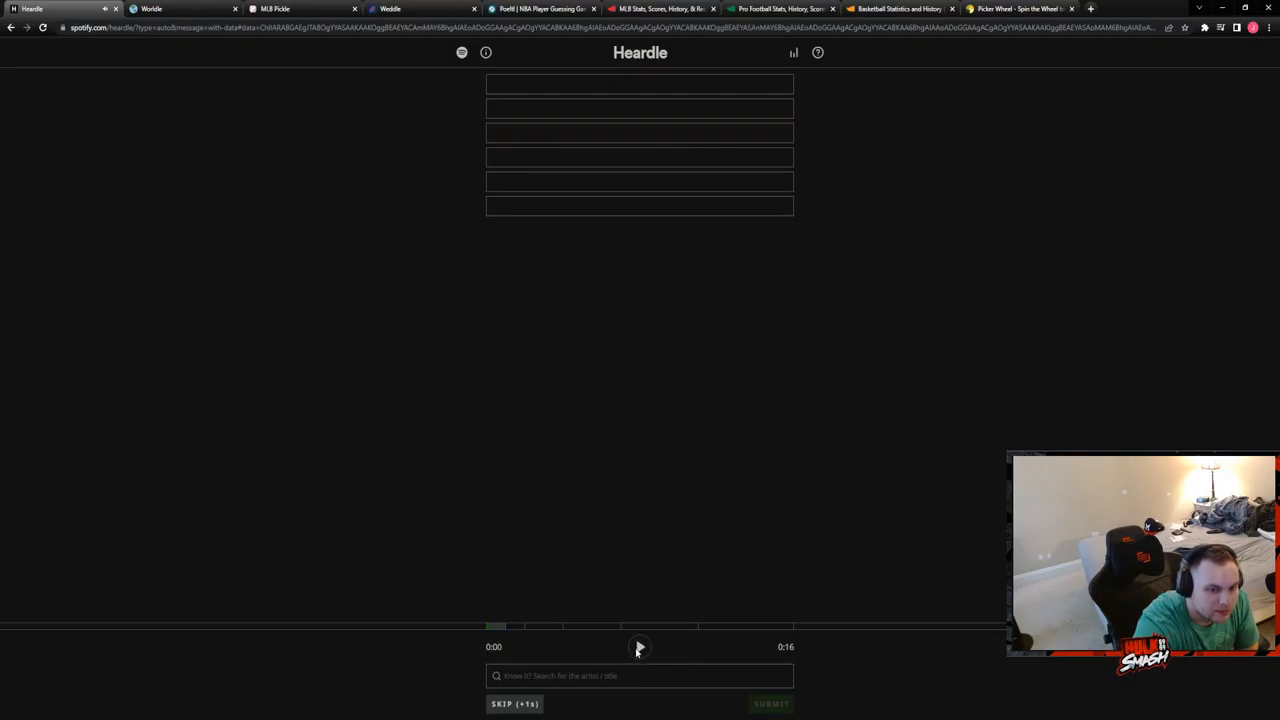
click(514, 703)
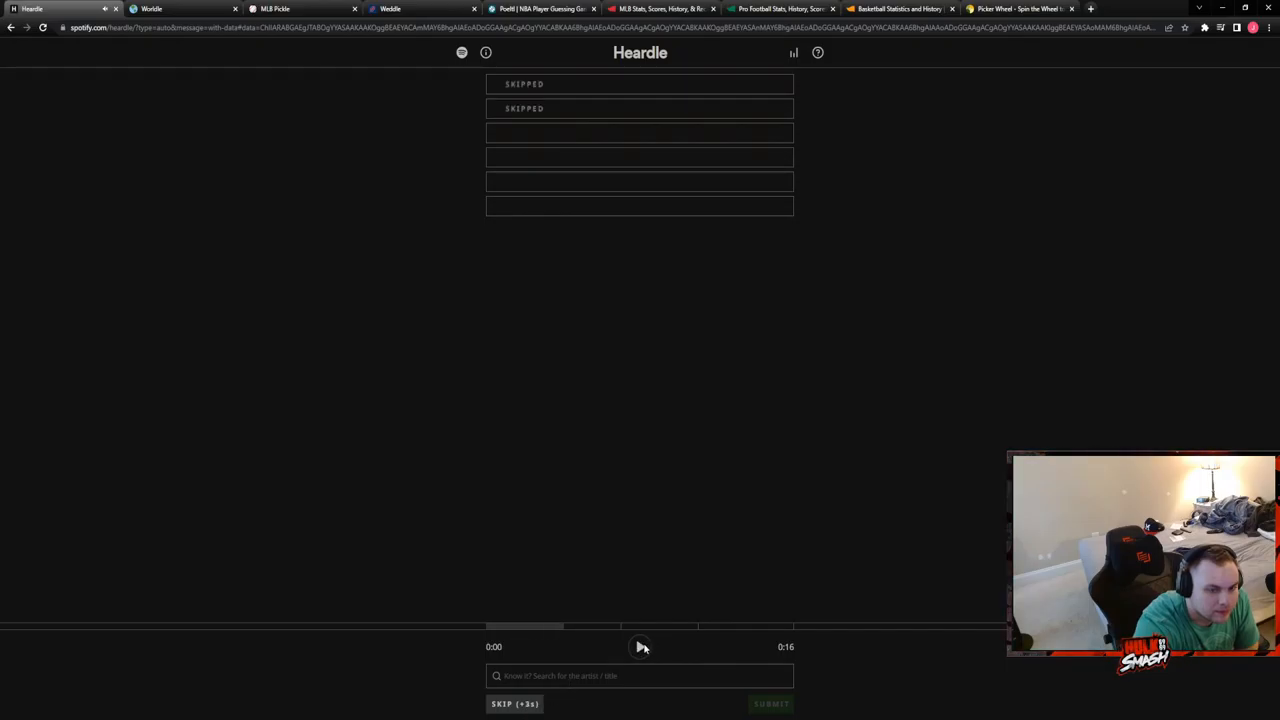
click(640, 647)
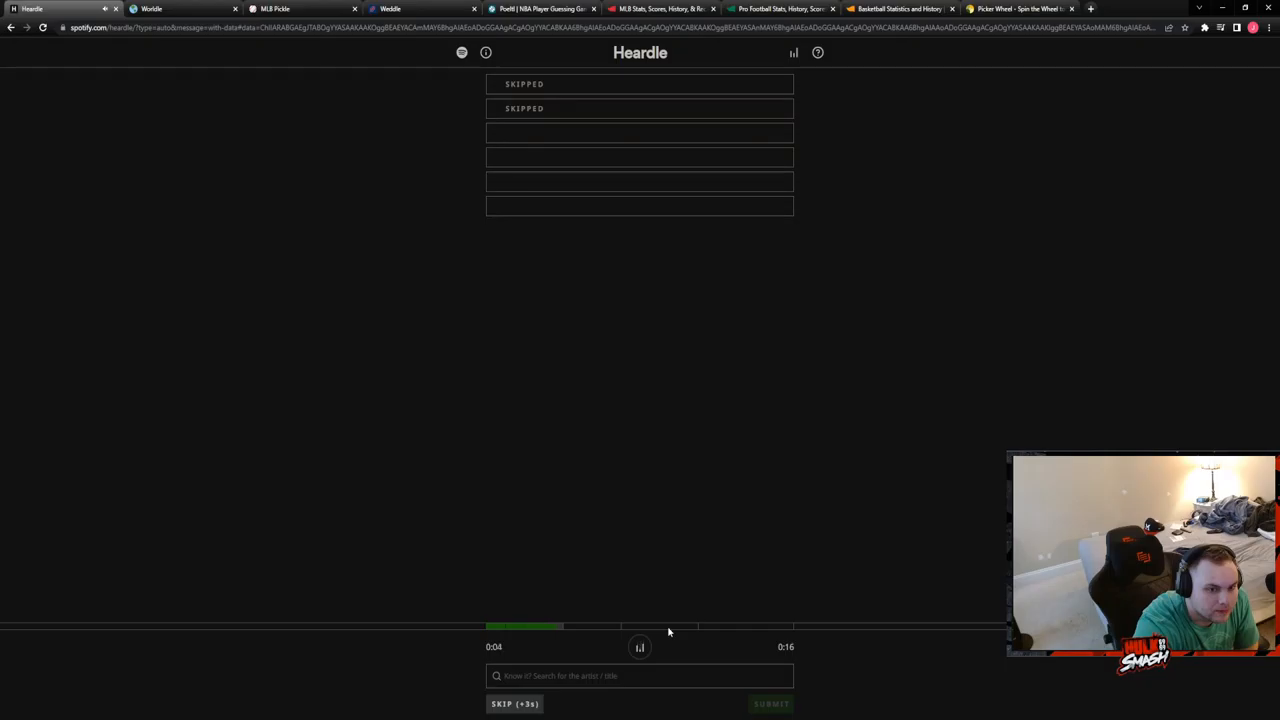
click(640, 647)
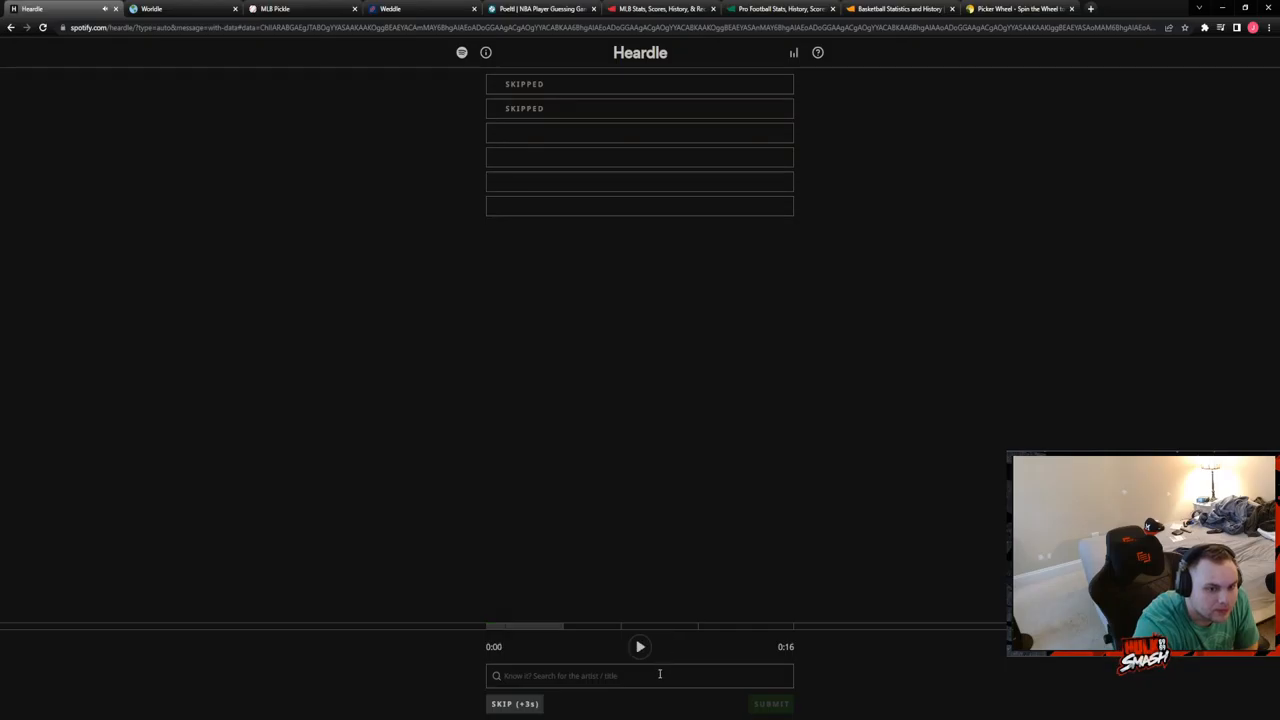
Search Heardle for 'jam', then clear the search when nothing matches.
click(640, 675)
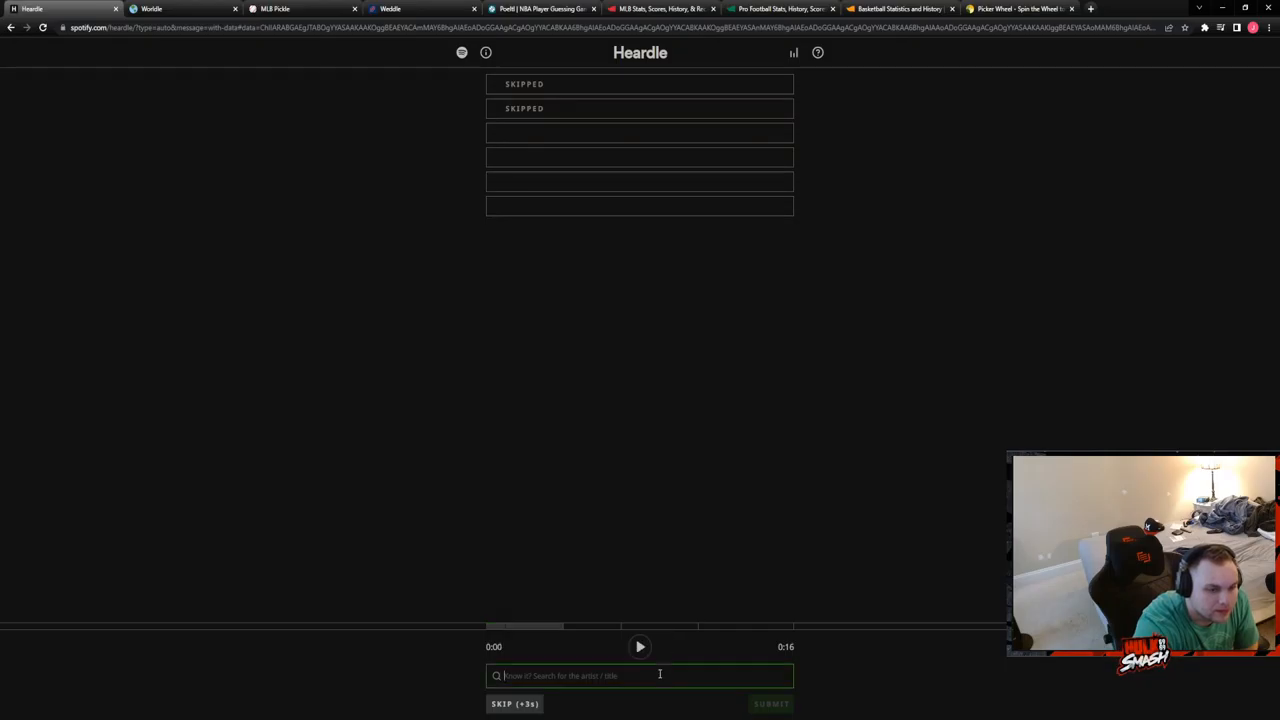
text(james bay)
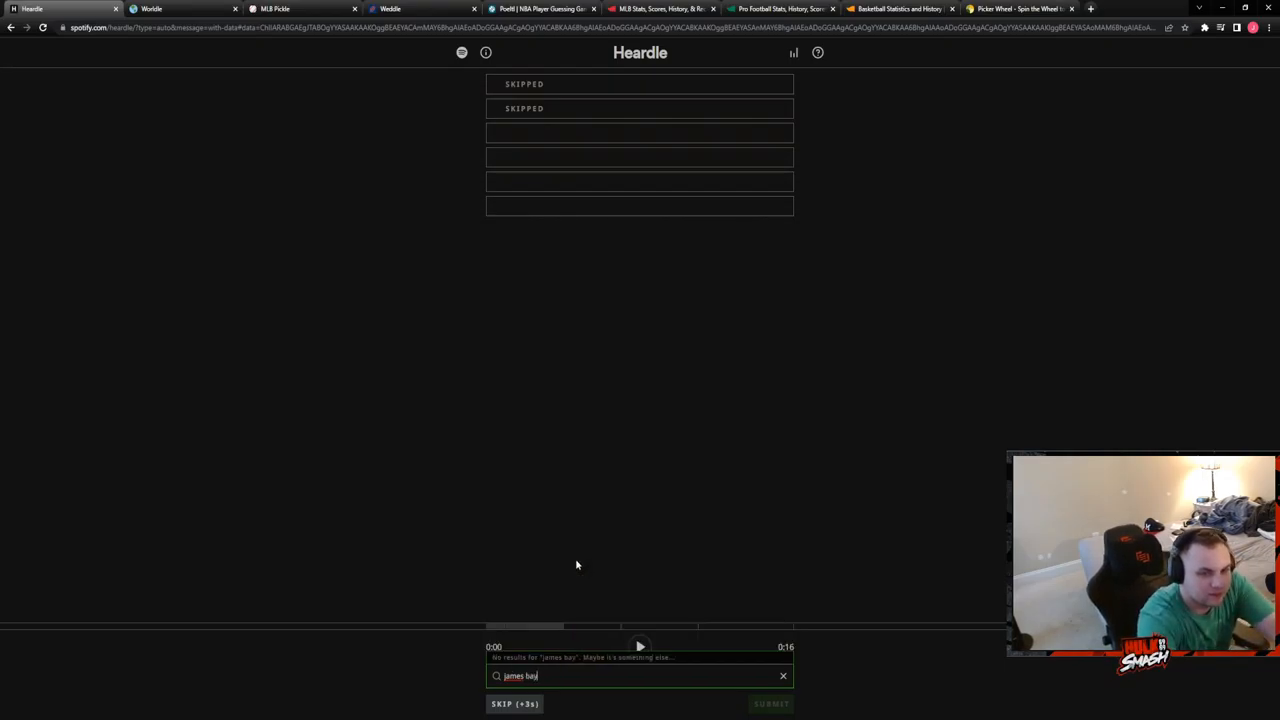
click(783, 675)
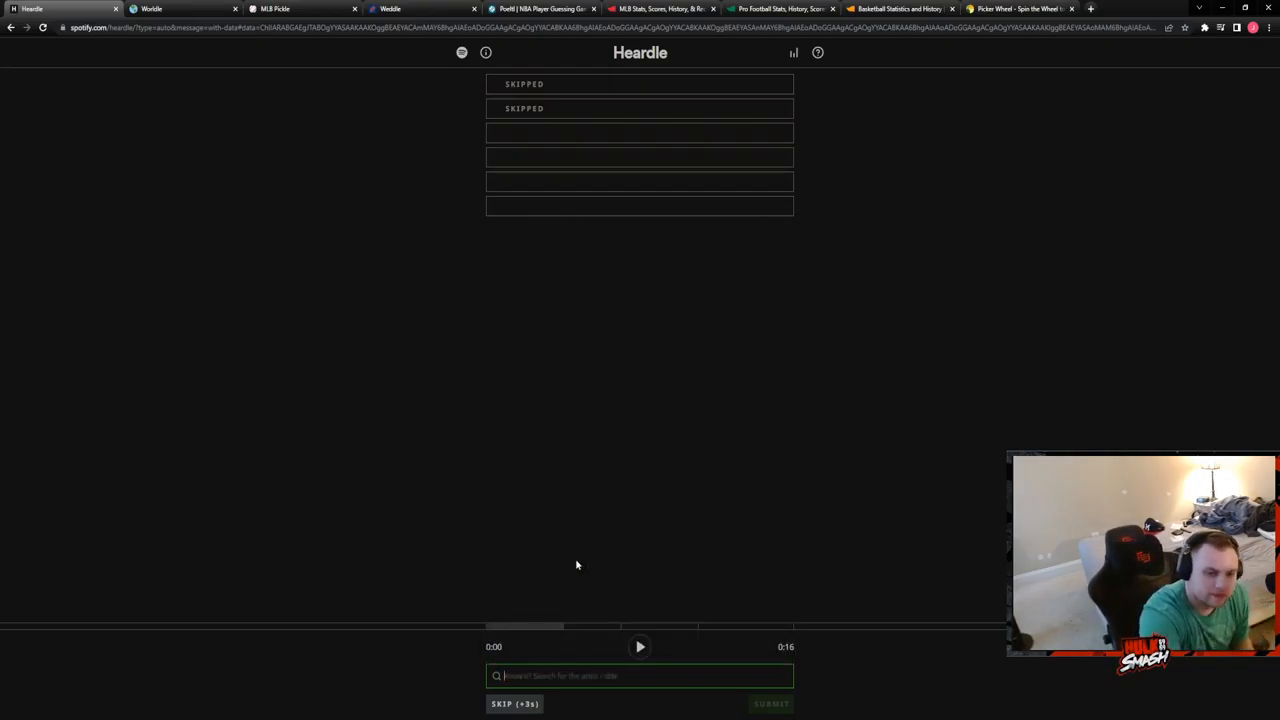
click(640, 646)
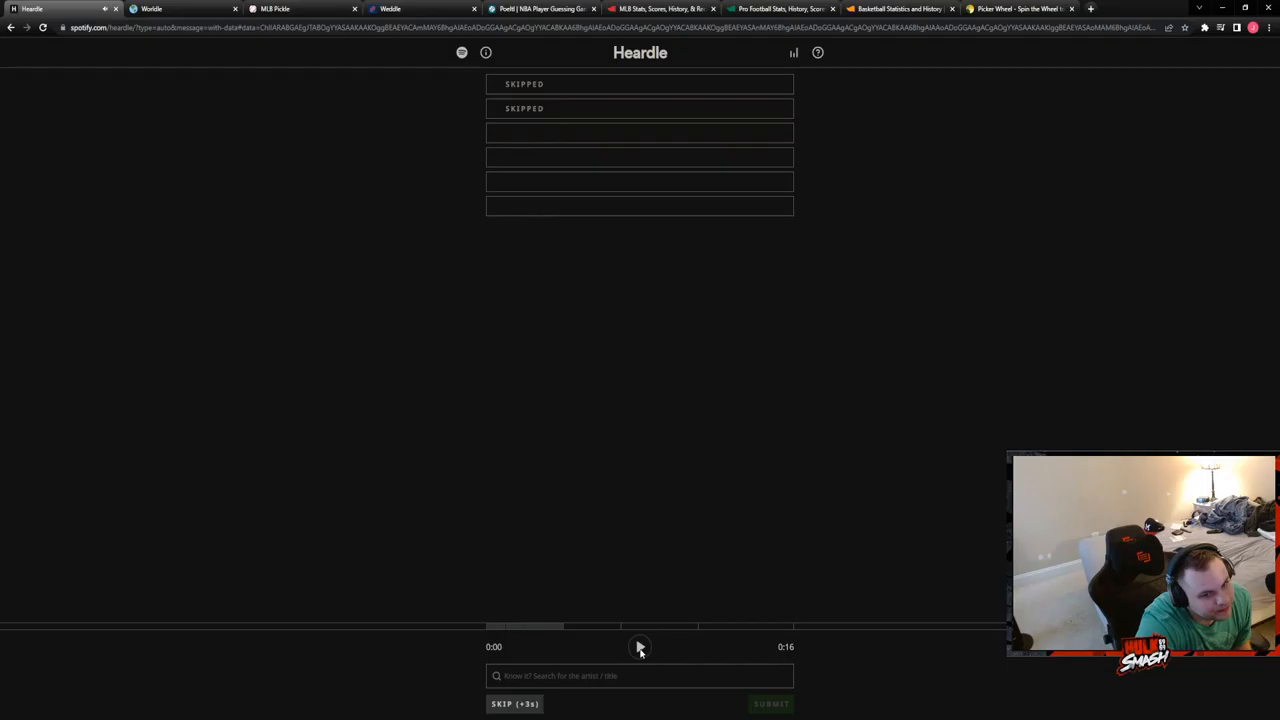
Skip three more Heardle attempts, playing the extended clip along the way.
click(514, 703)
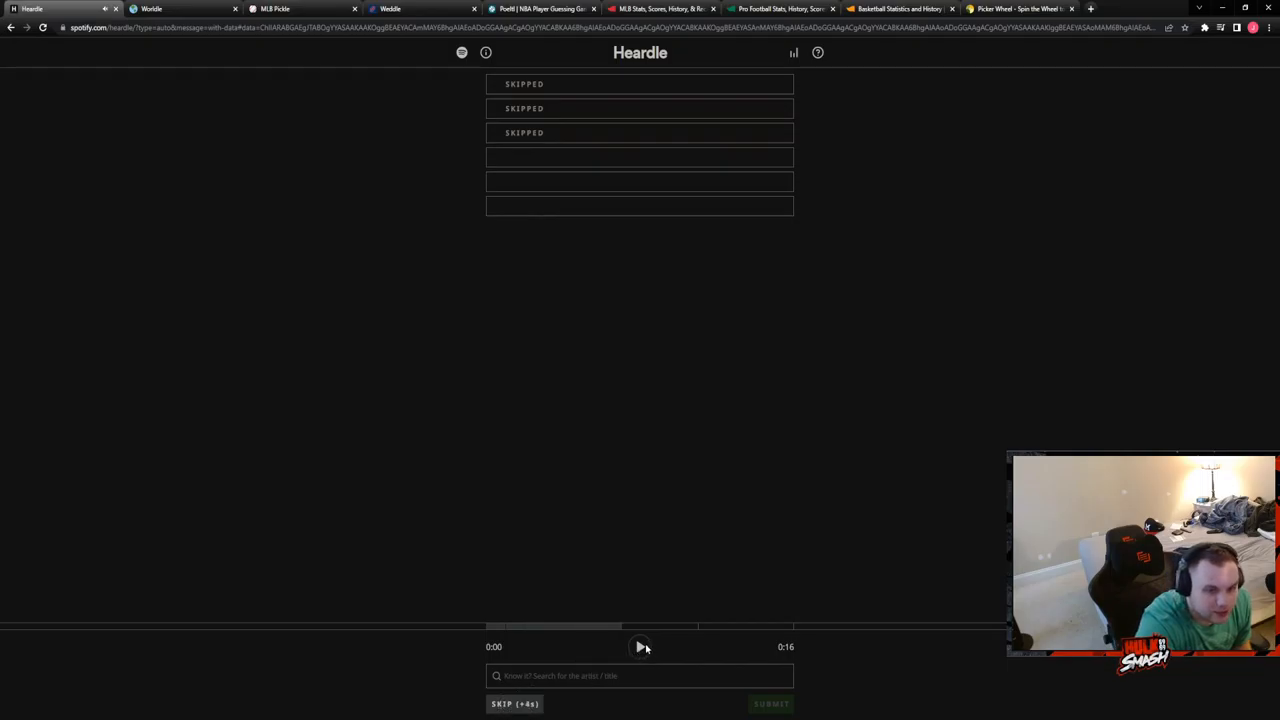
click(640, 647)
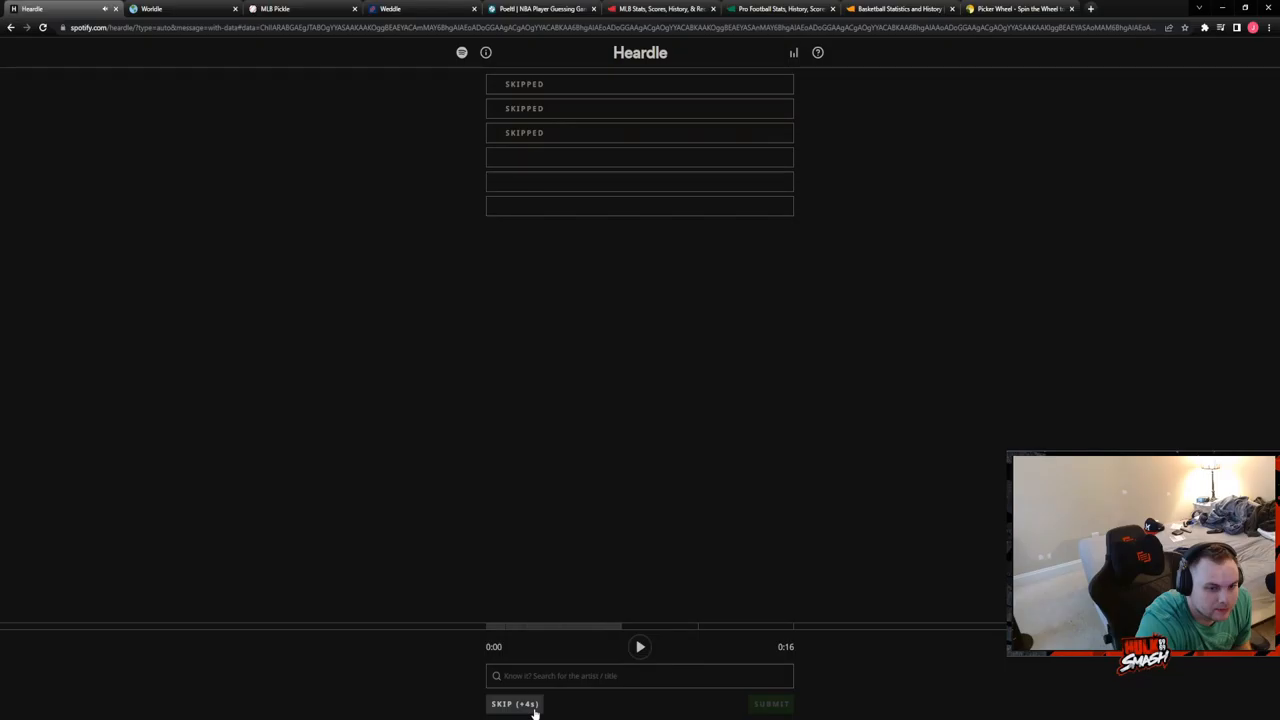
click(514, 704)
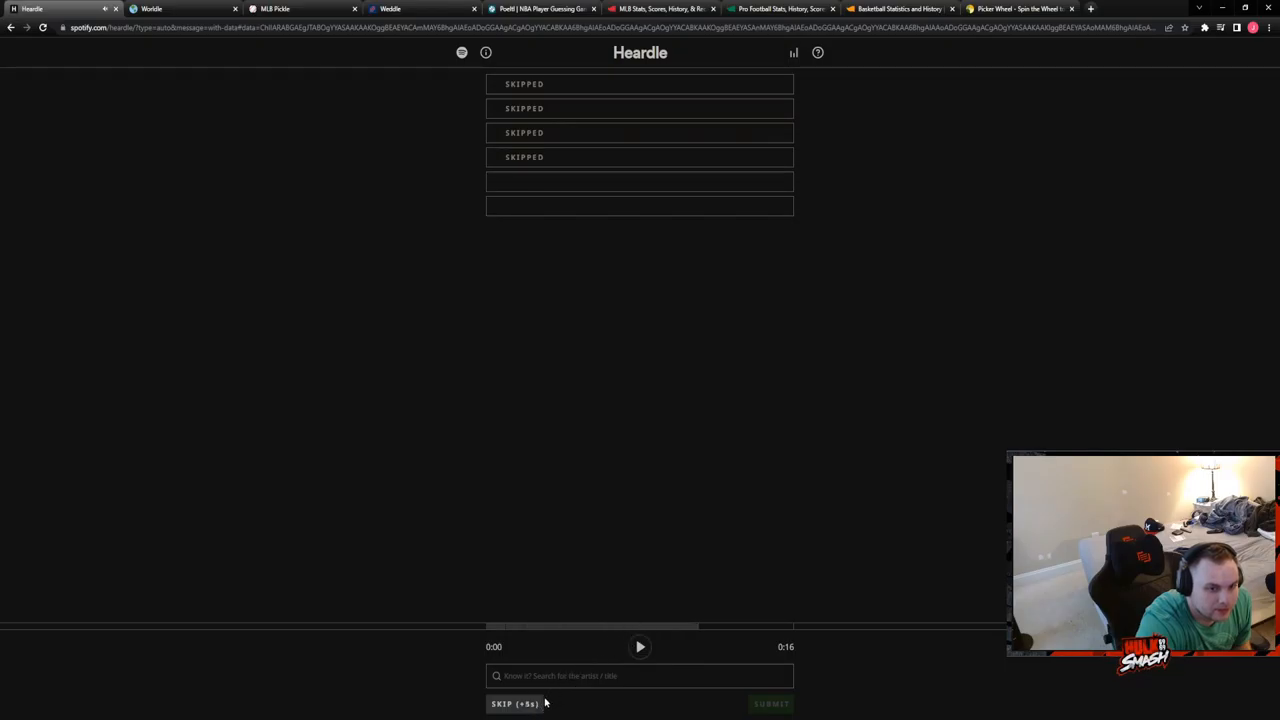
click(514, 703)
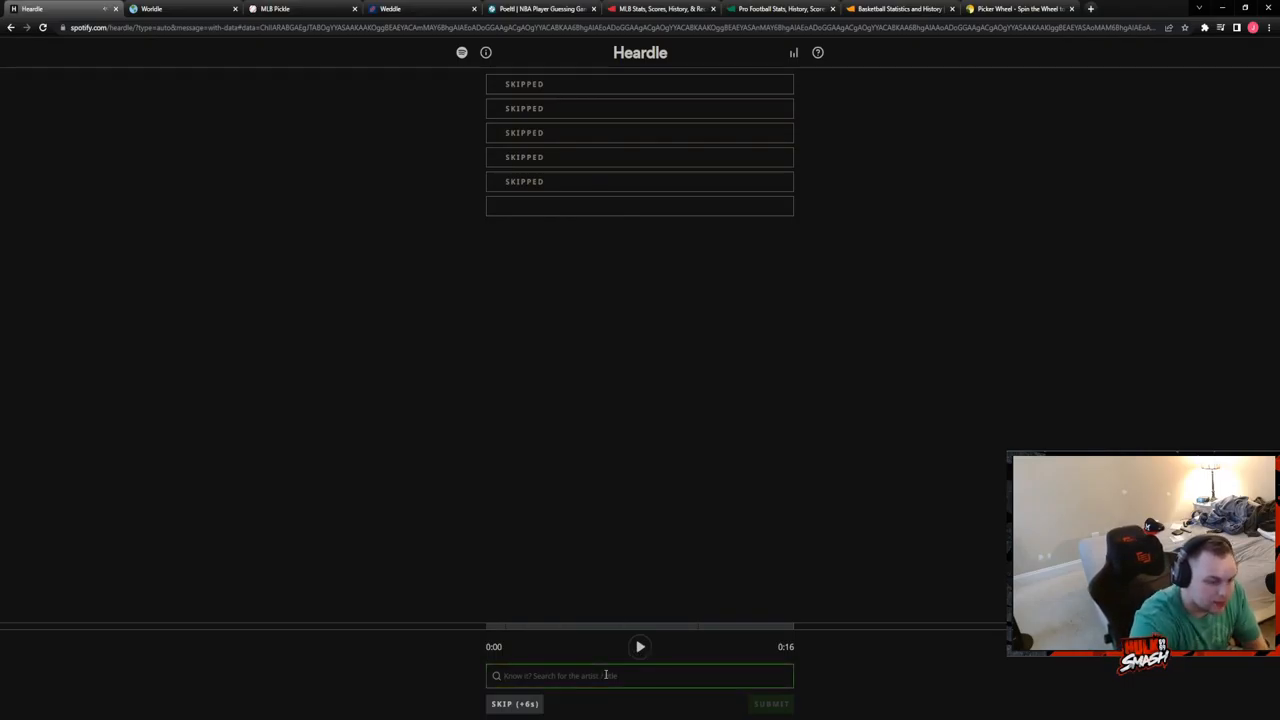
Listen to the full 16-second Heardle clip, then skip the final attempt.
text(hd)
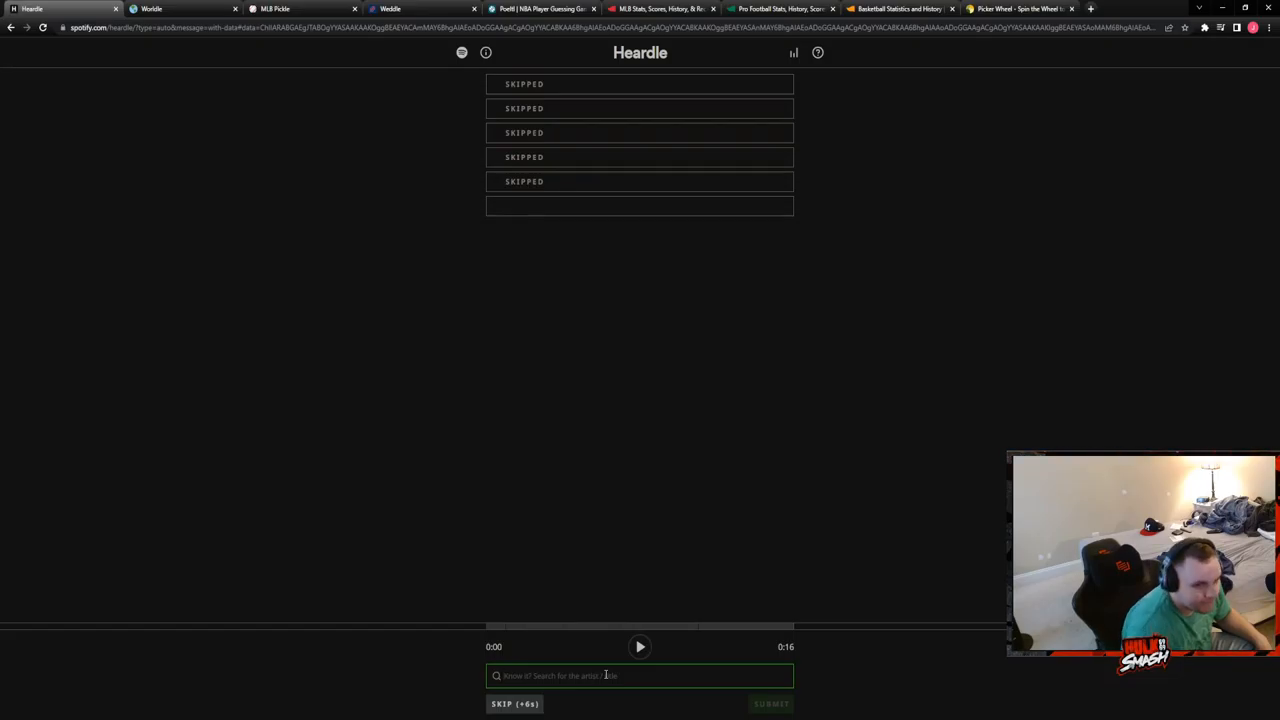
click(640, 647)
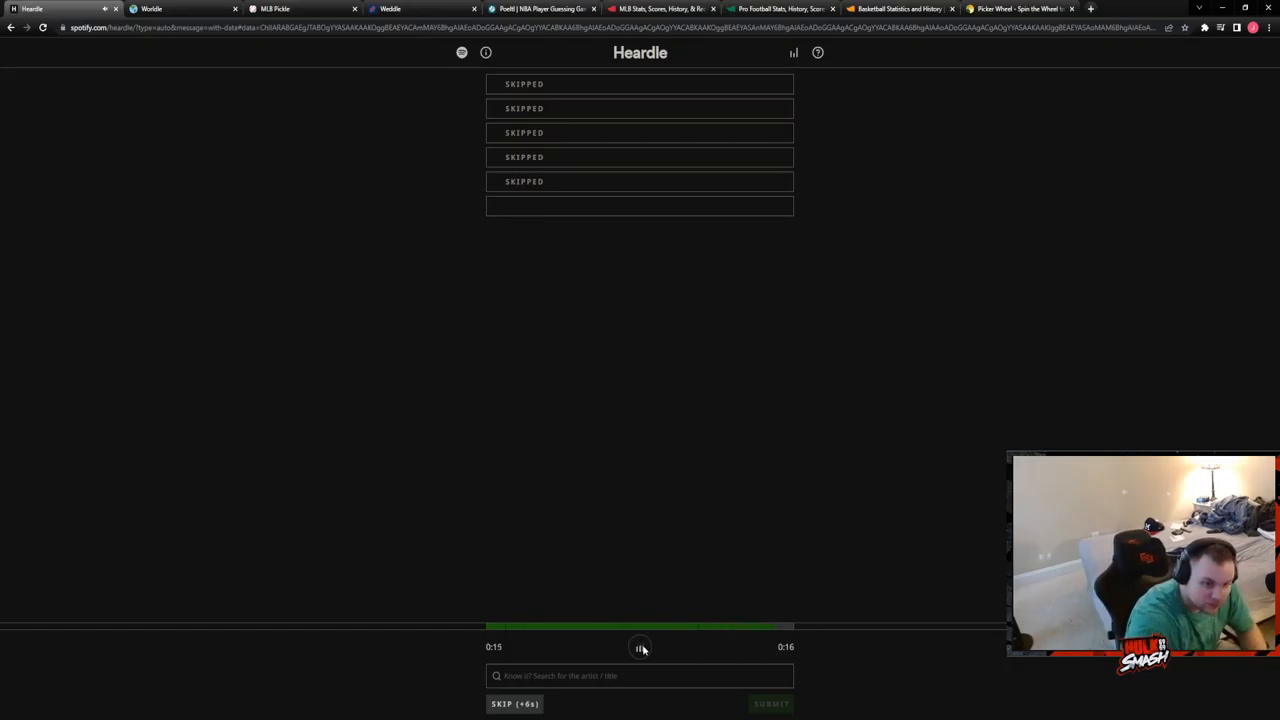
click(639, 647)
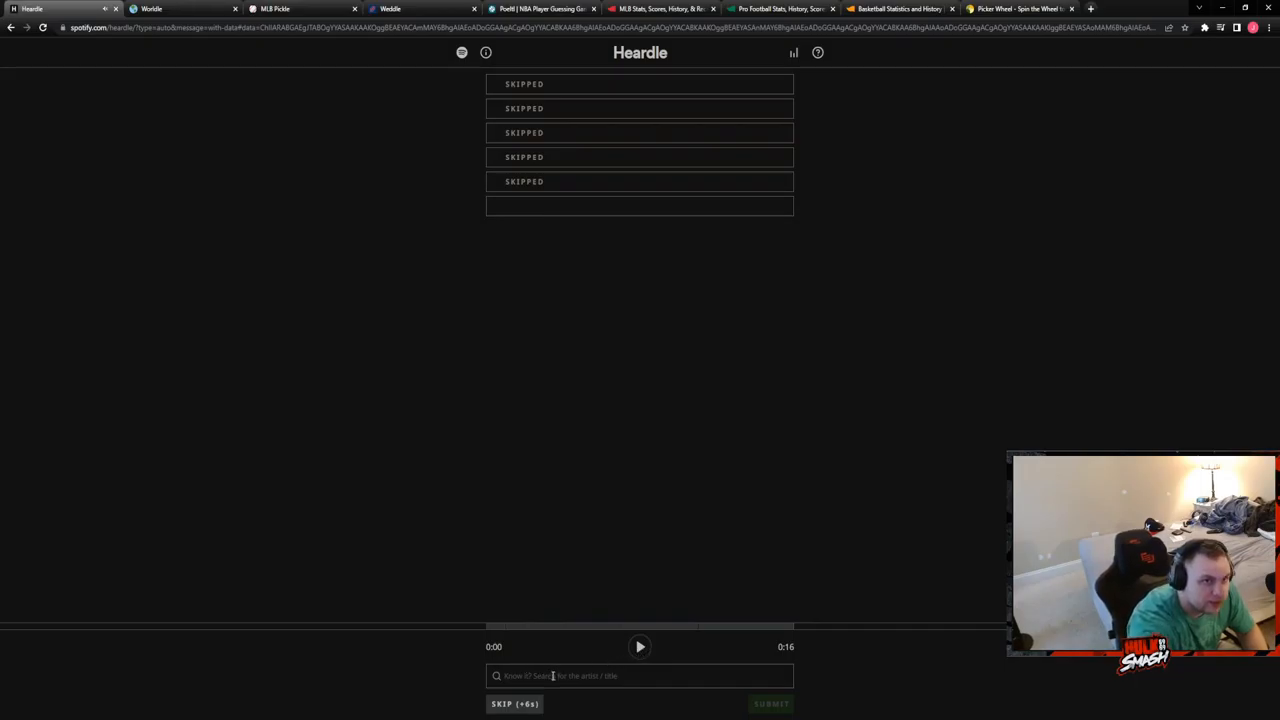
click(640, 675)
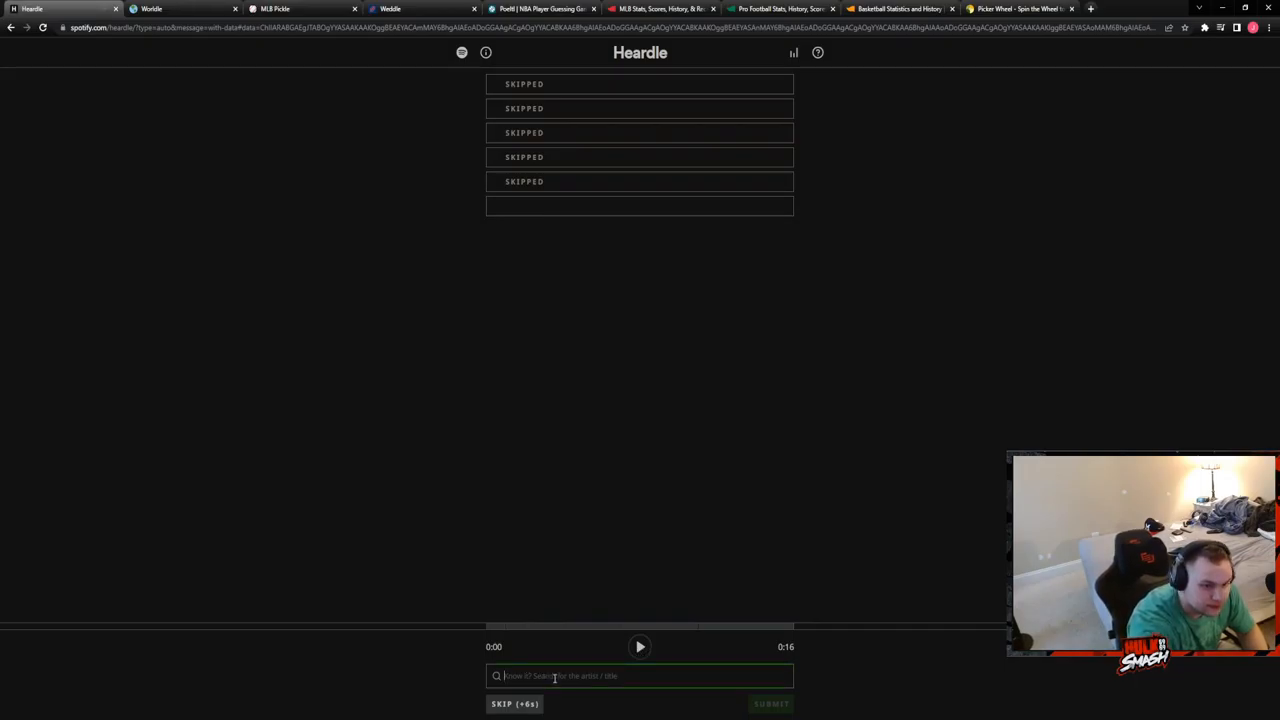
click(640, 675)
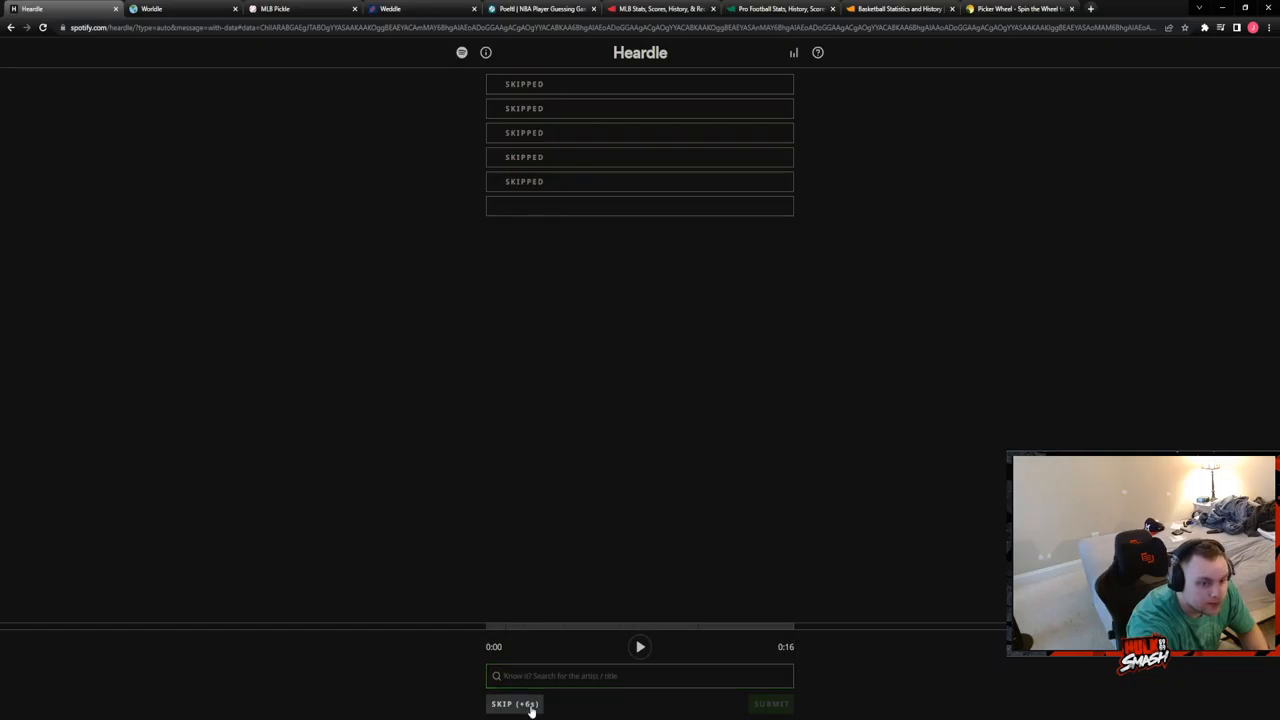
click(514, 703)
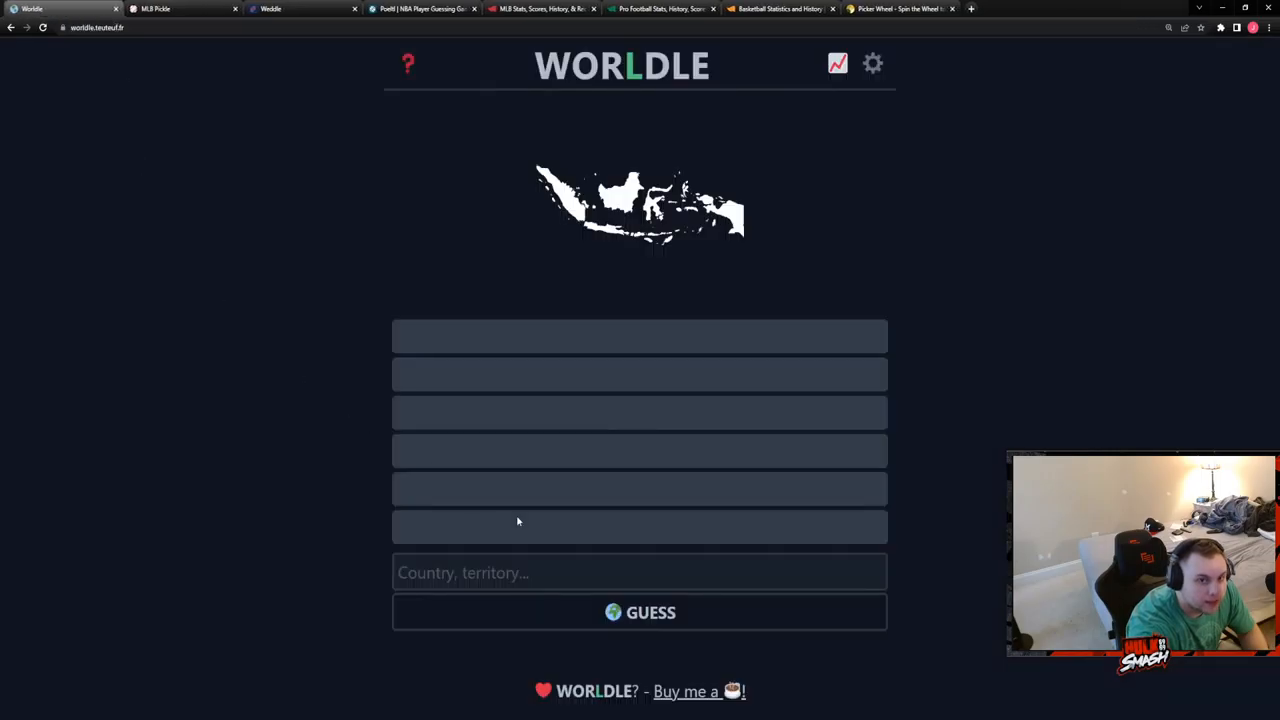
Enter Indonesia as the Worldle guess for the island silhouette.
click(640, 572)
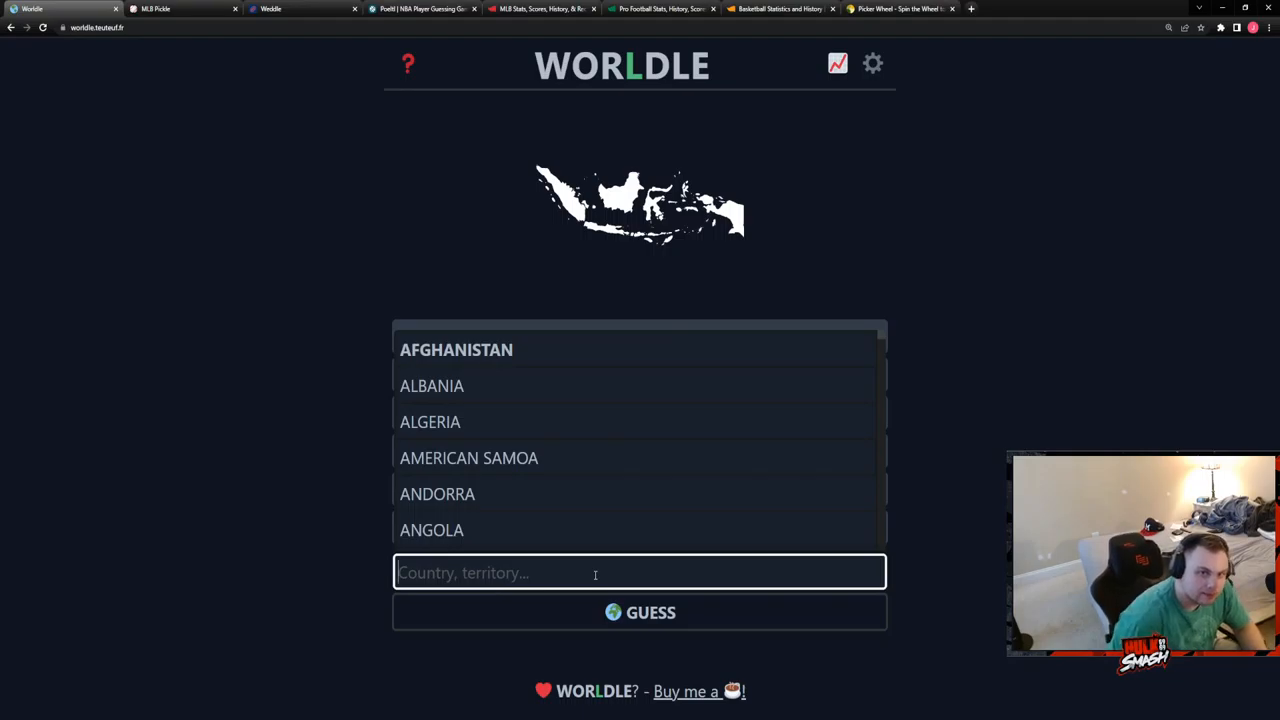
text(indop)
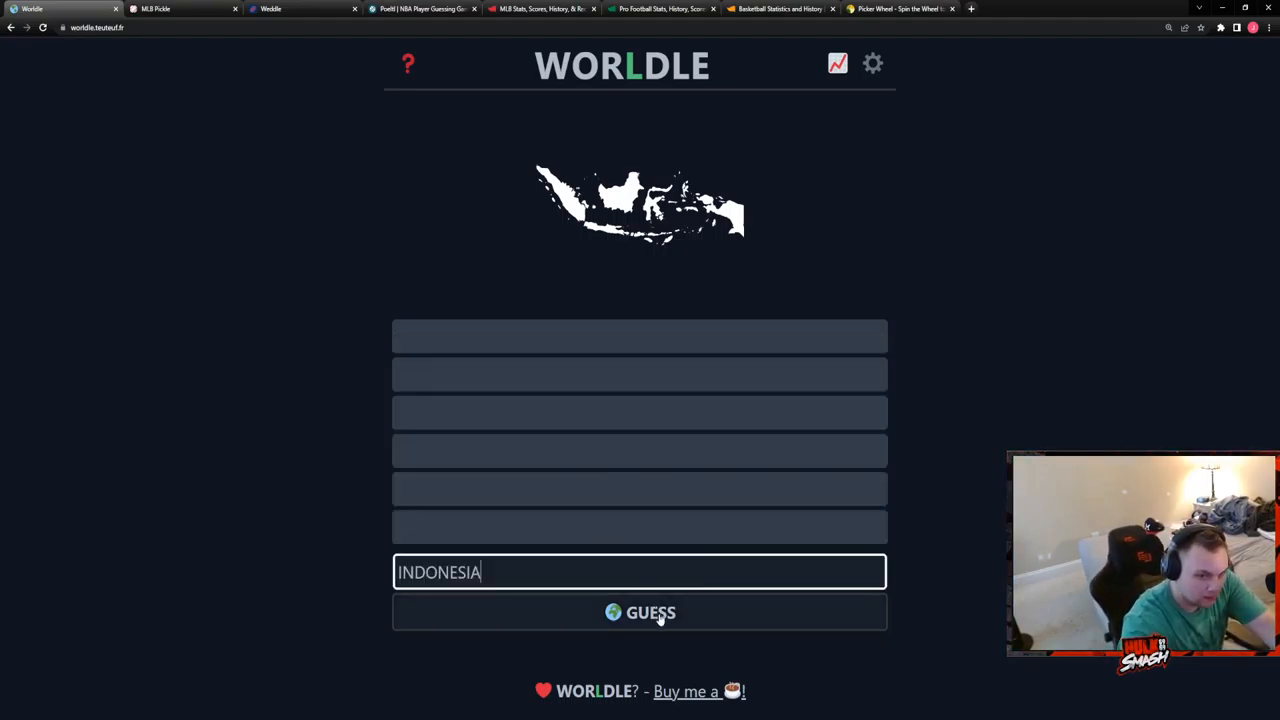
click(640, 612)
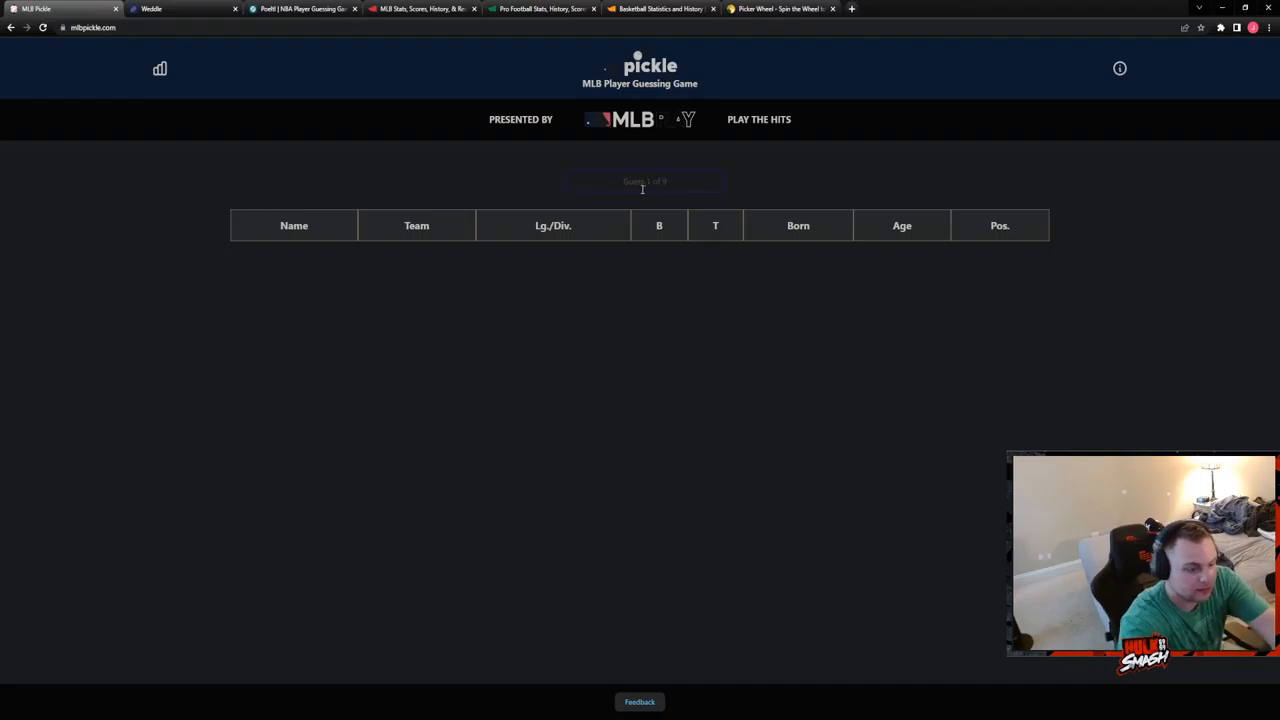
Guess Mike Trout and Corbin Burnes in MLB Pickle.
text(trout)
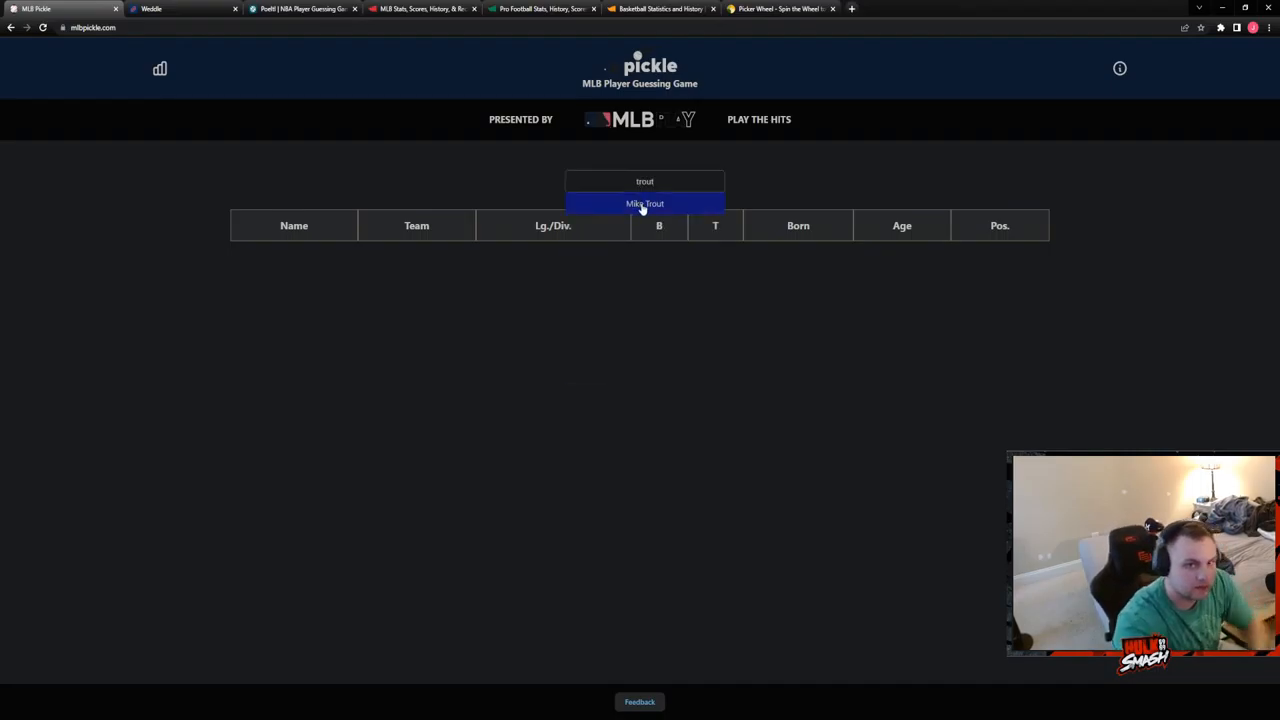
click(645, 203)
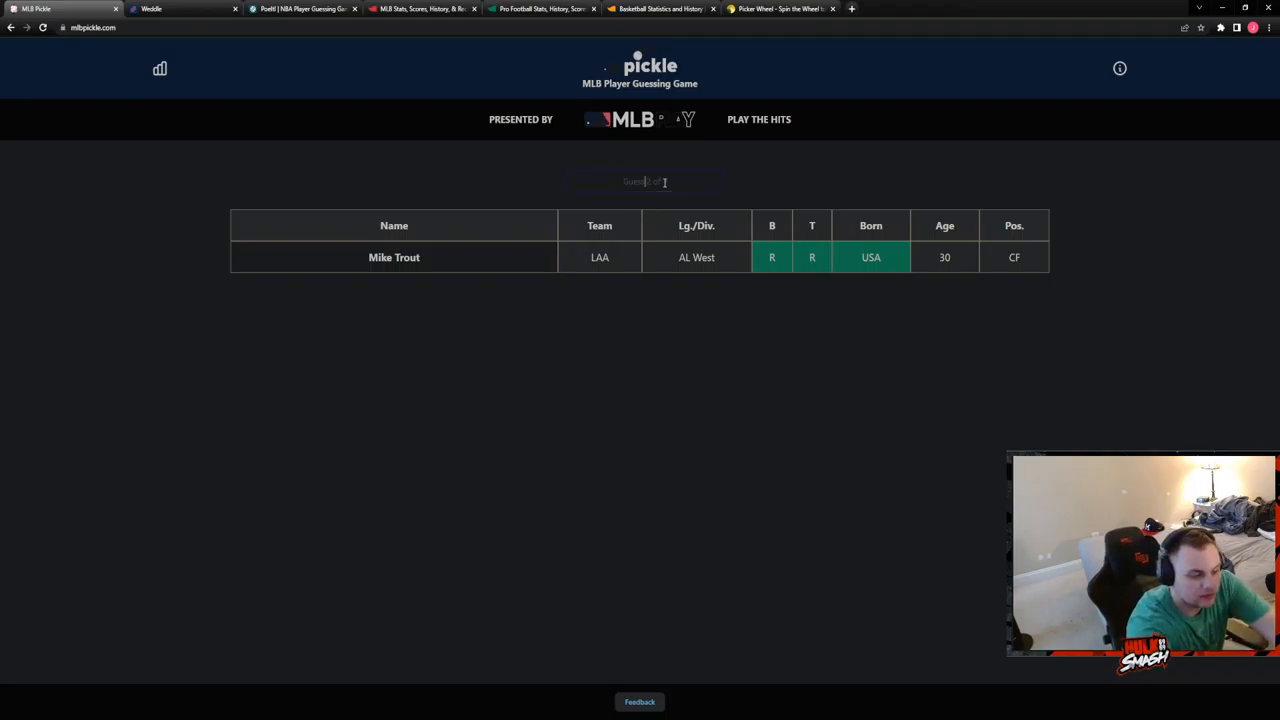
text(burnes)
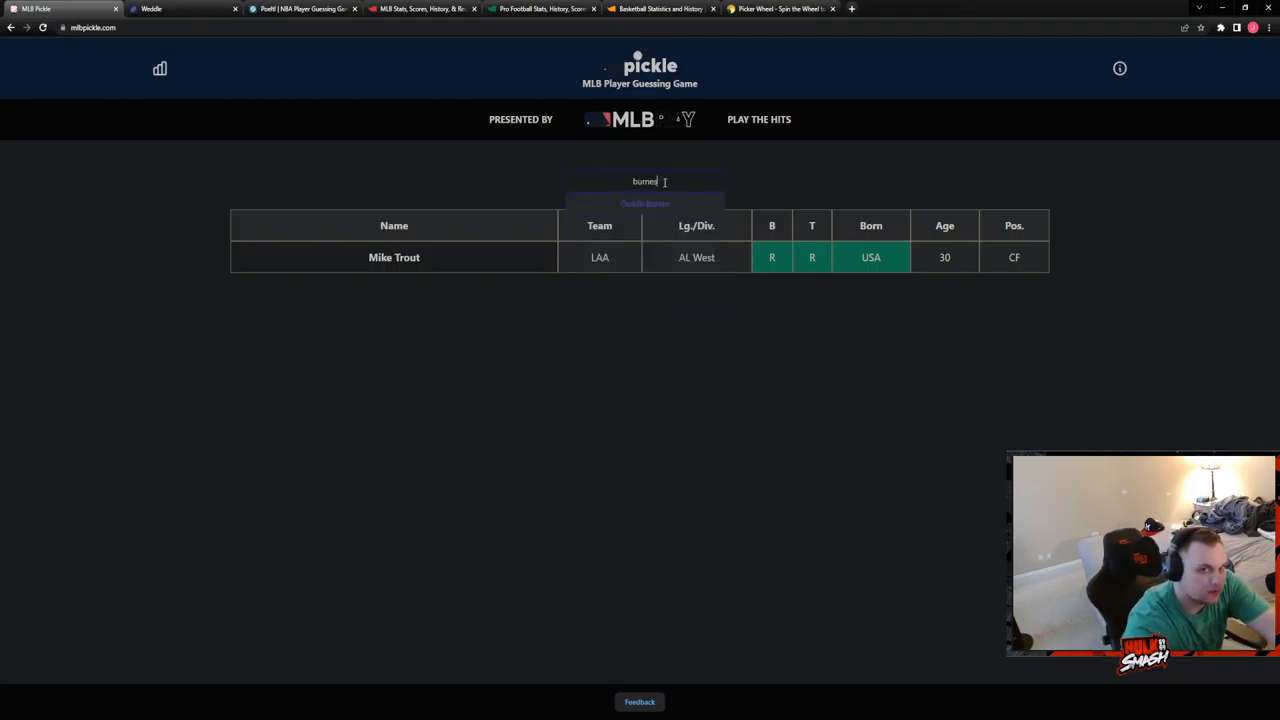
click(645, 203)
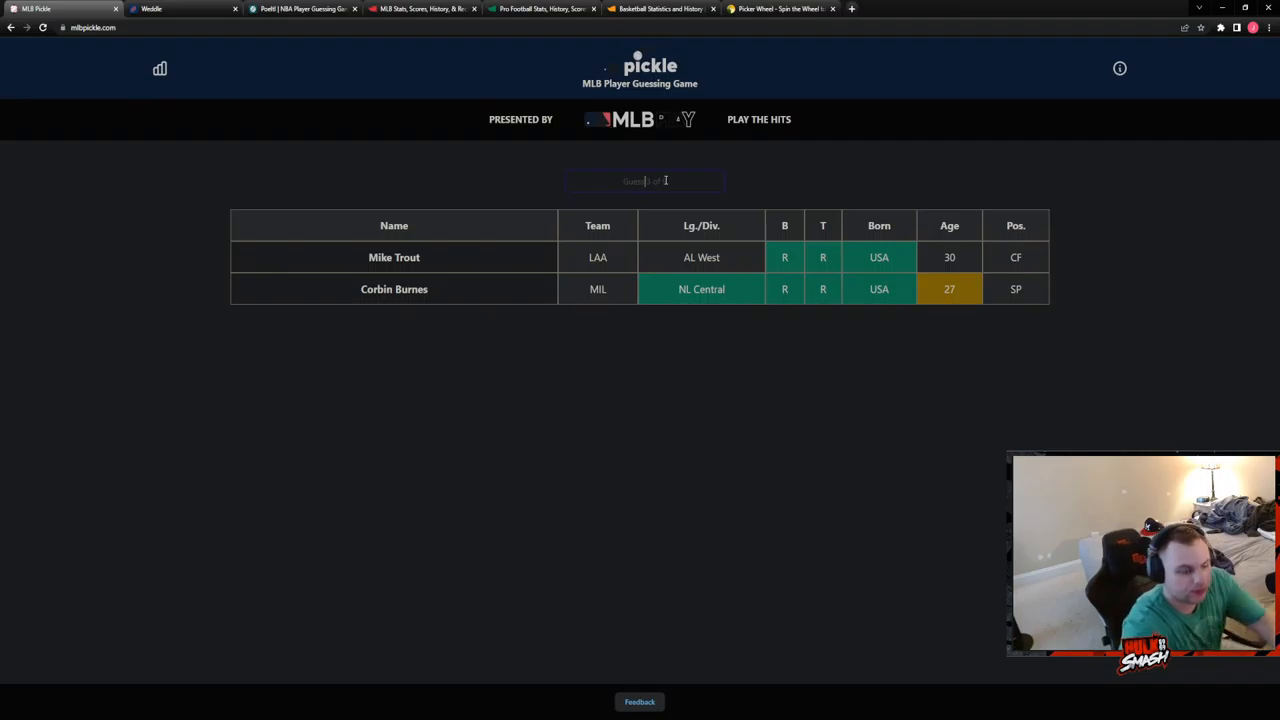
Guess Tommy Pham, then type 'mas' for another player guess.
text(pham)
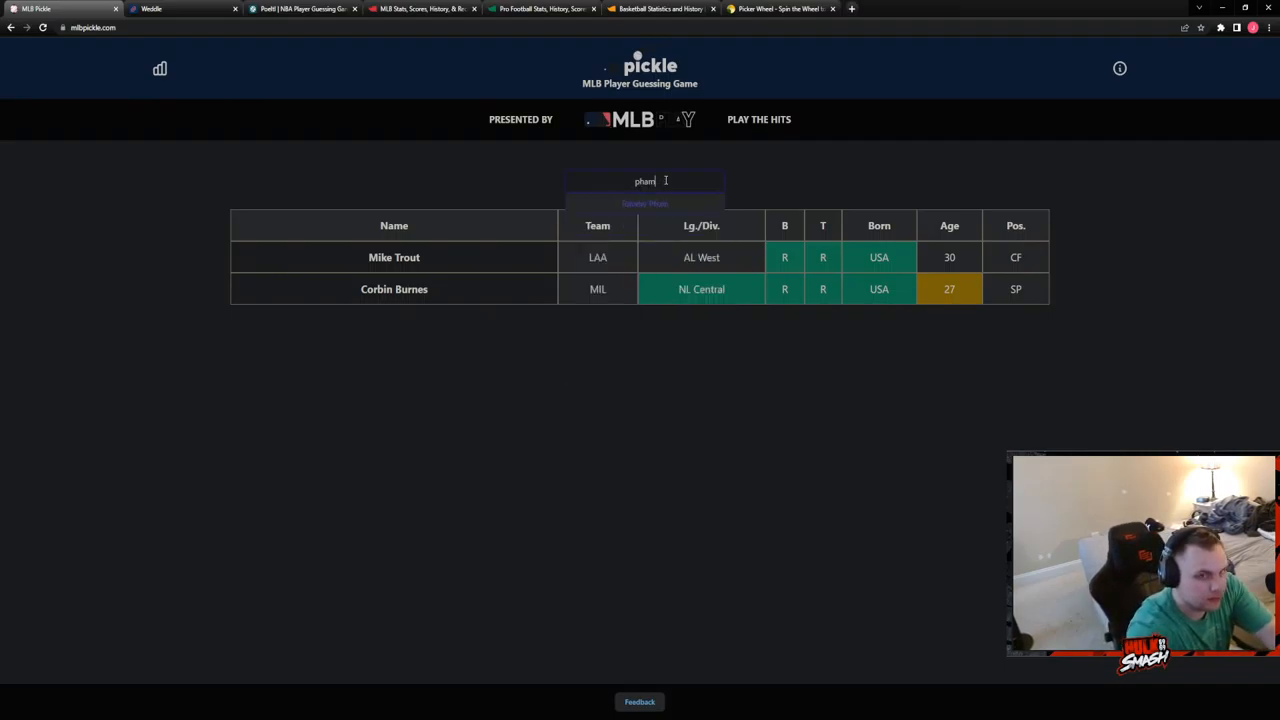
click(645, 203)
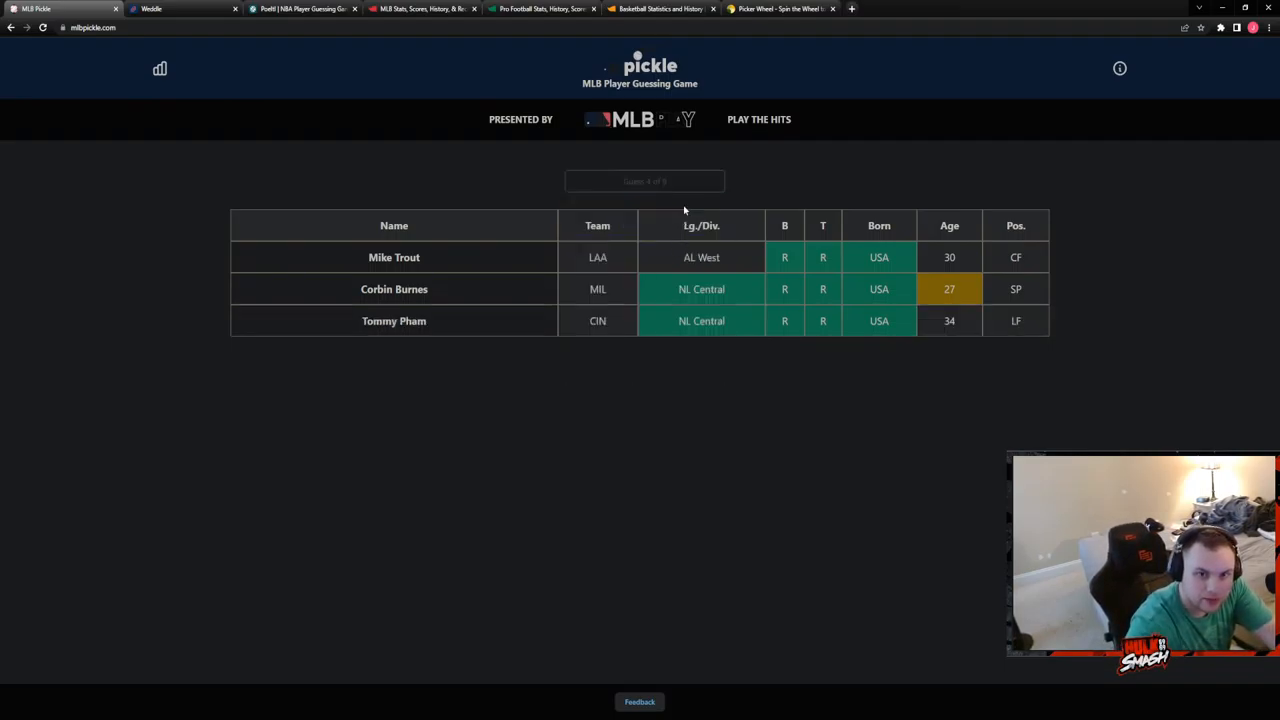
click(644, 181)
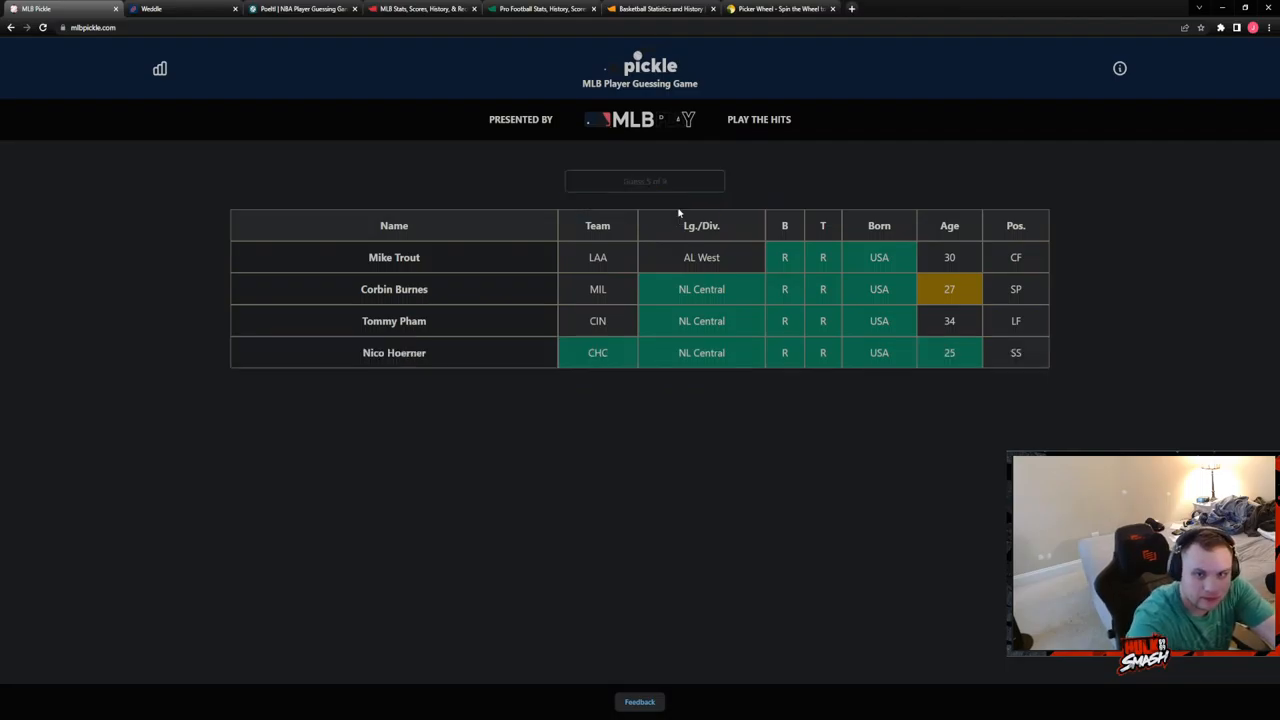
mouse_move(931, 378)
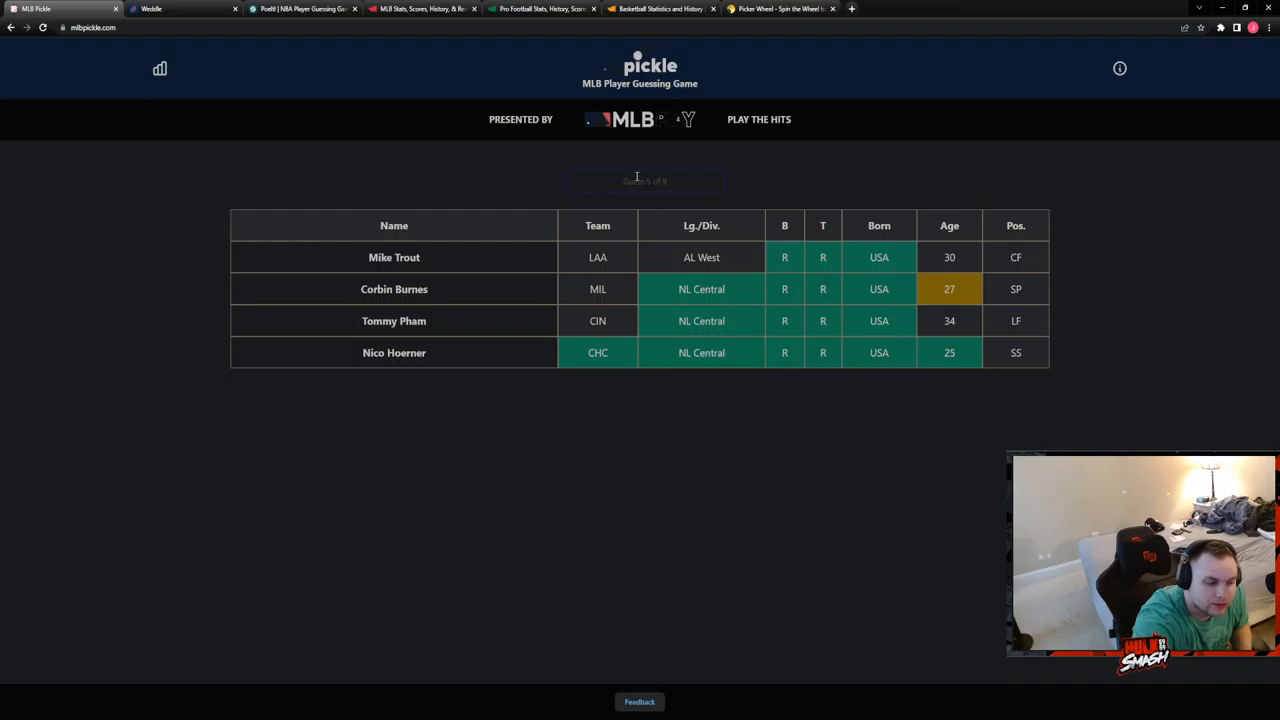
mouse_move(1048, 243)
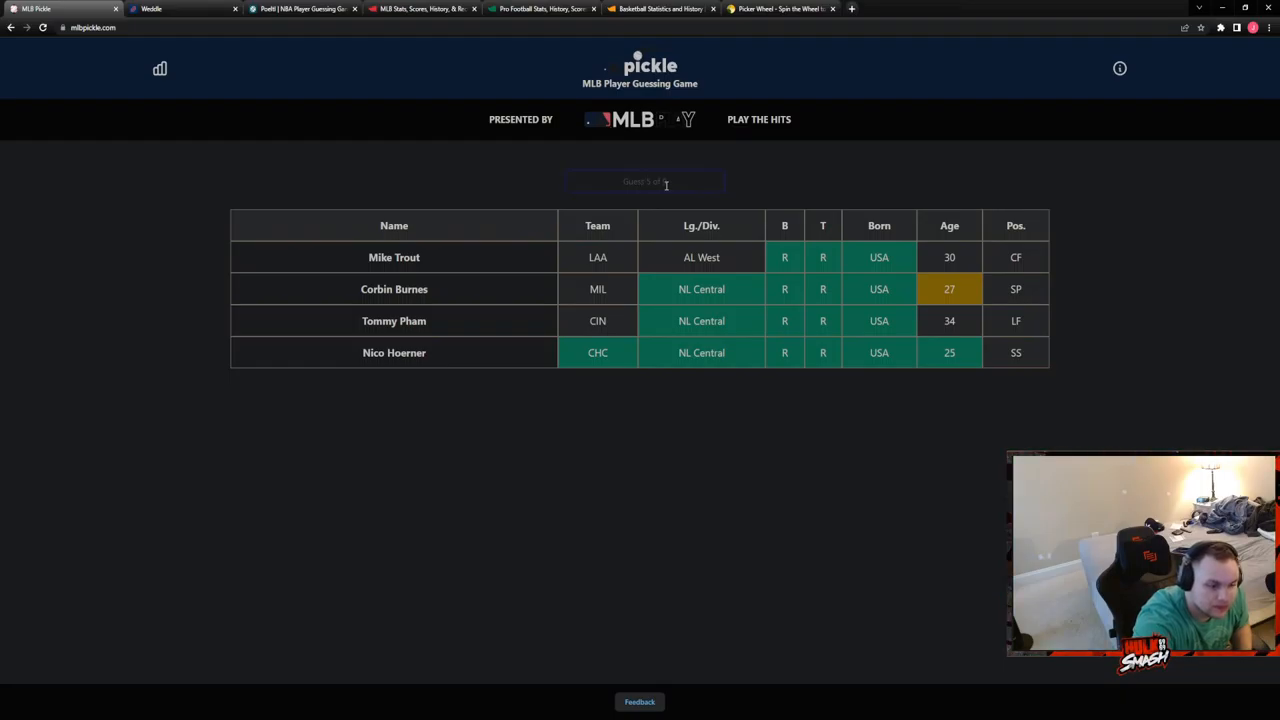
text(mas)
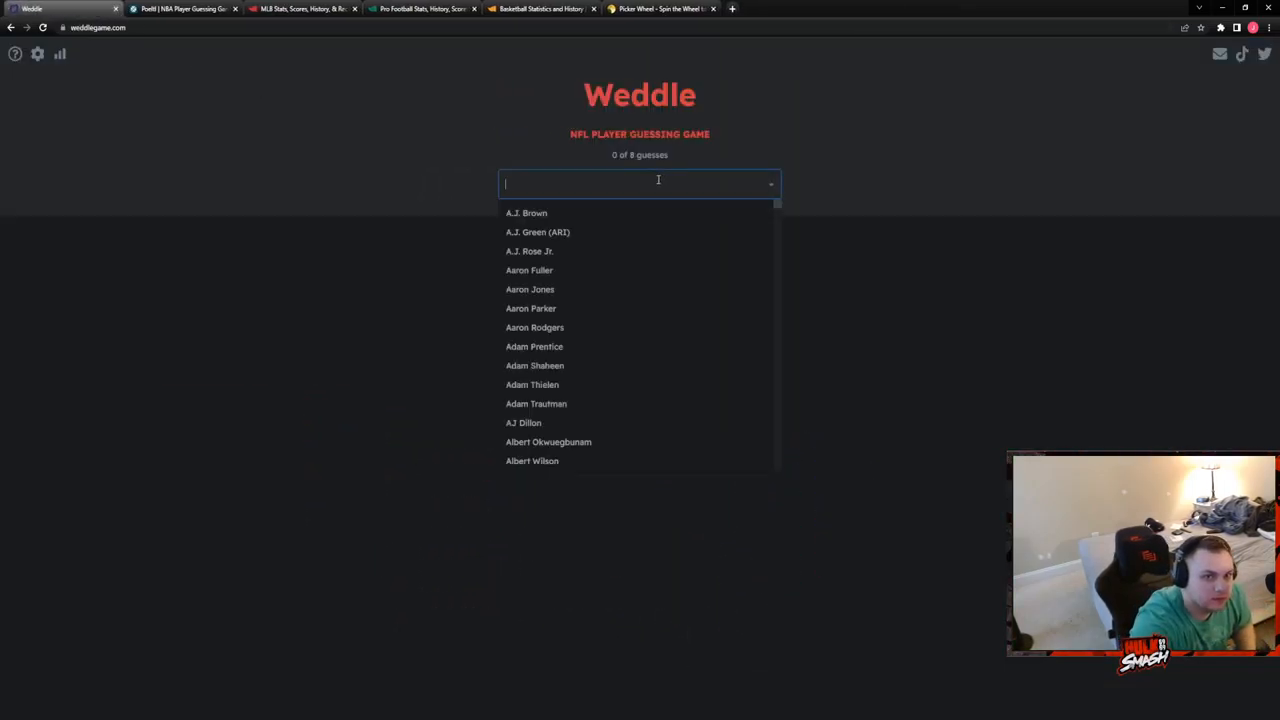
Guess A.J. Brown first and Matthew Stafford second in Weddle.
text(bro)
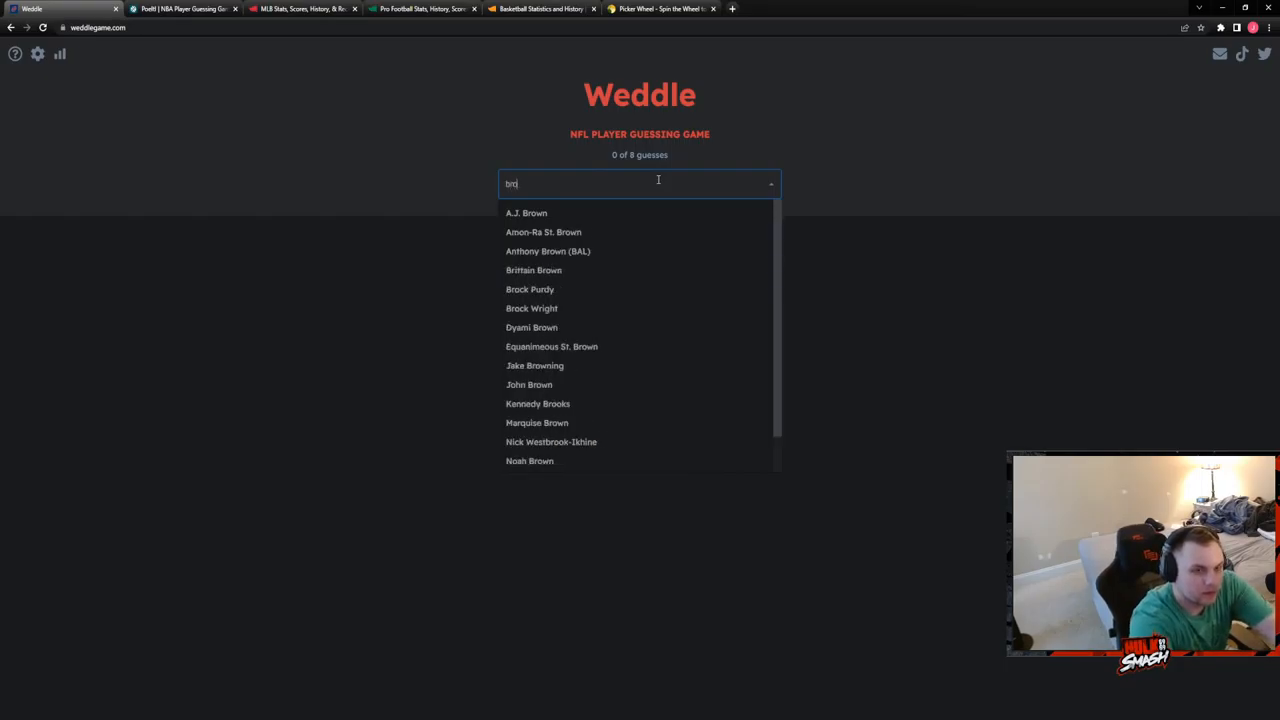
click(526, 212)
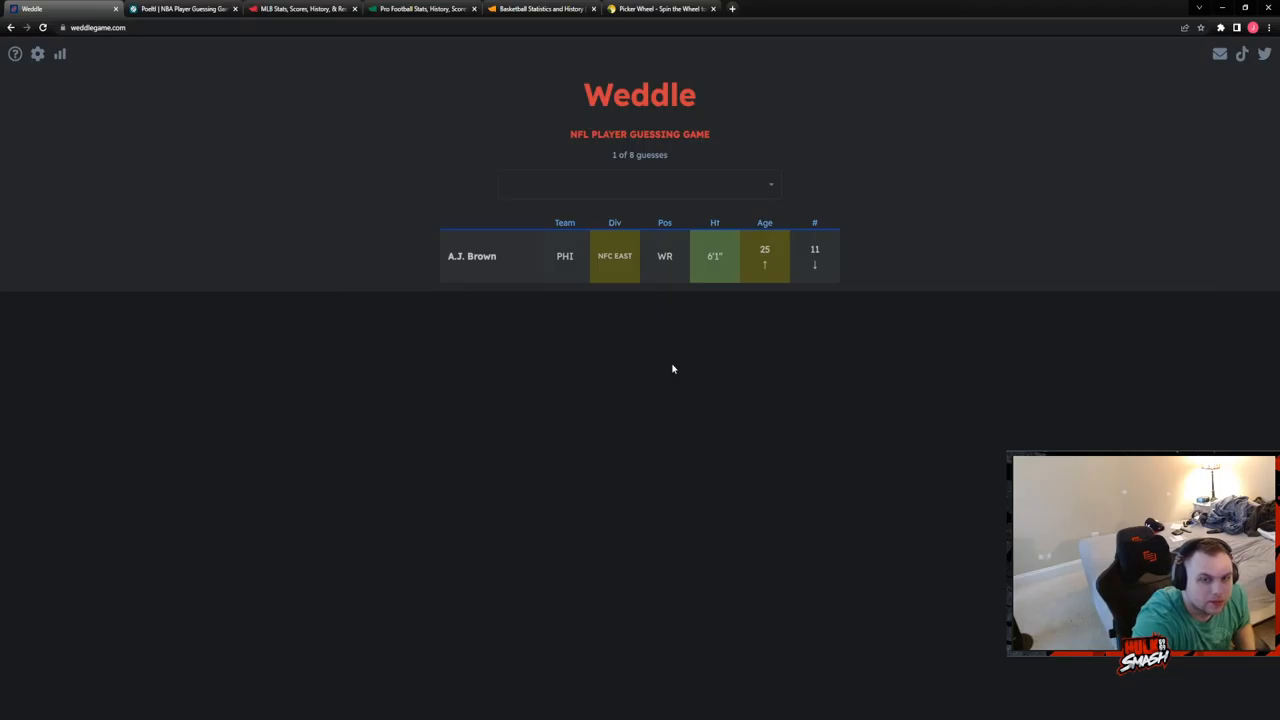
click(640, 184)
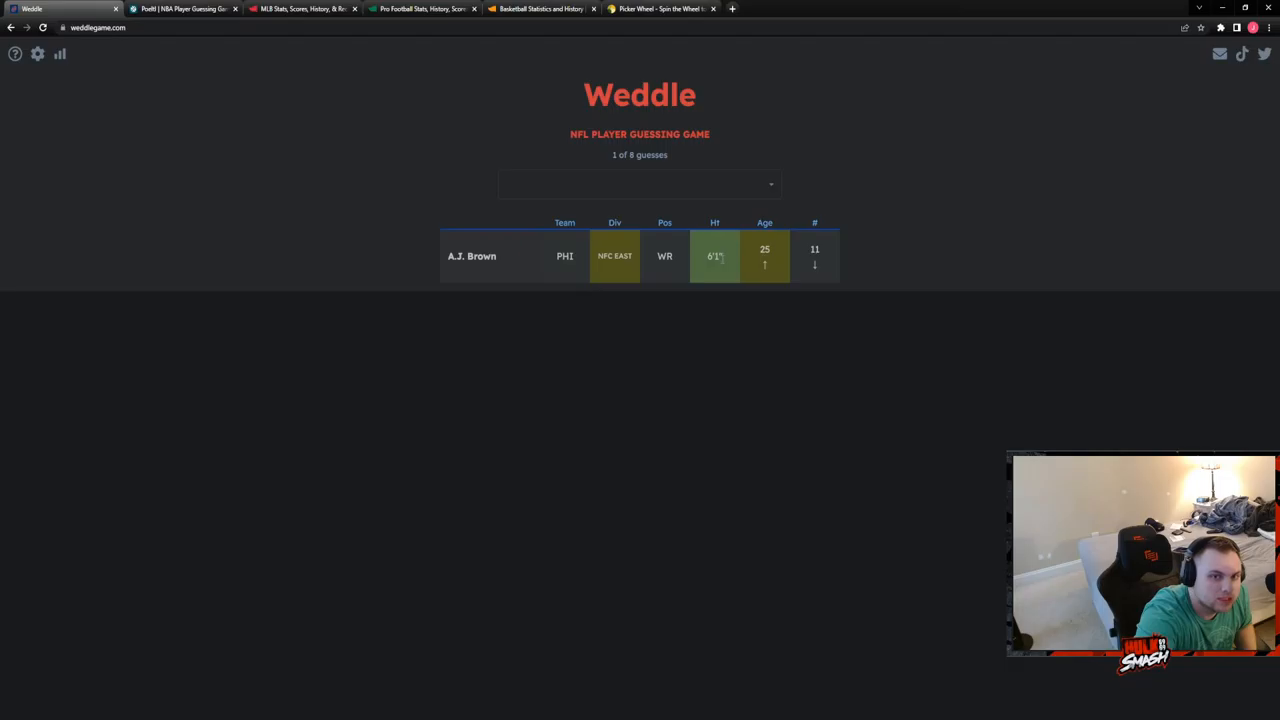
click(640, 184)
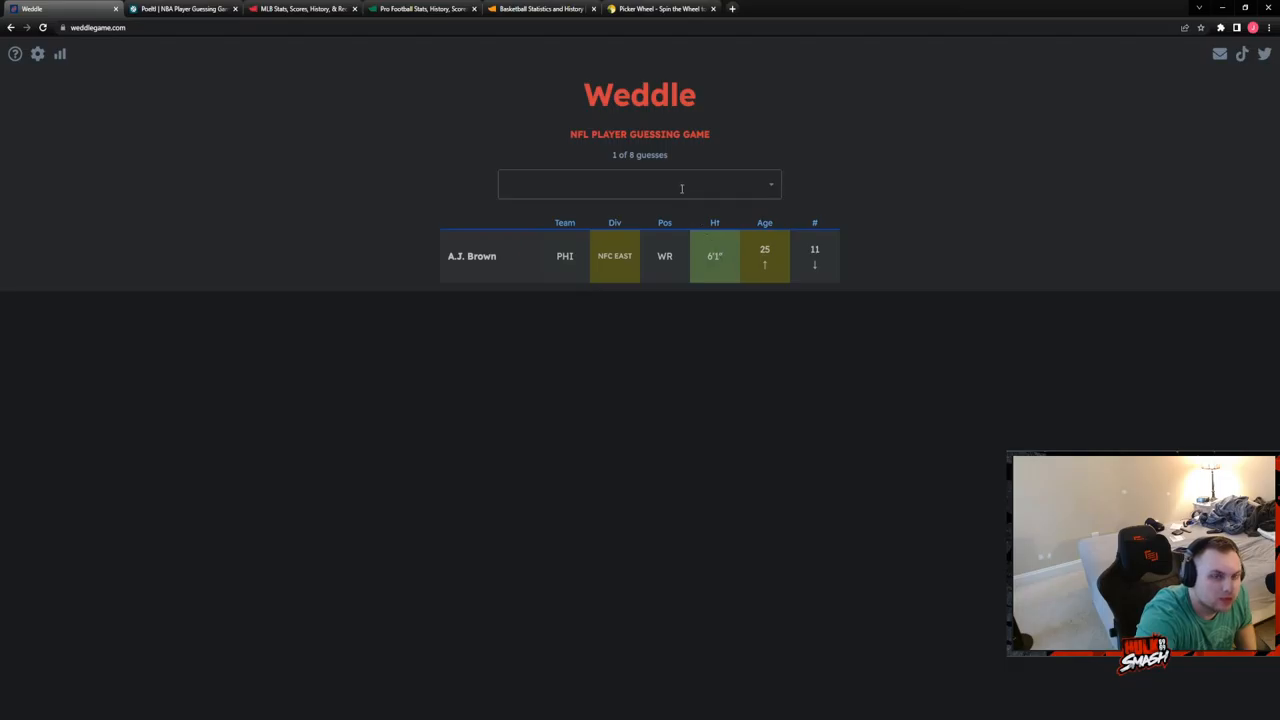
click(640, 184)
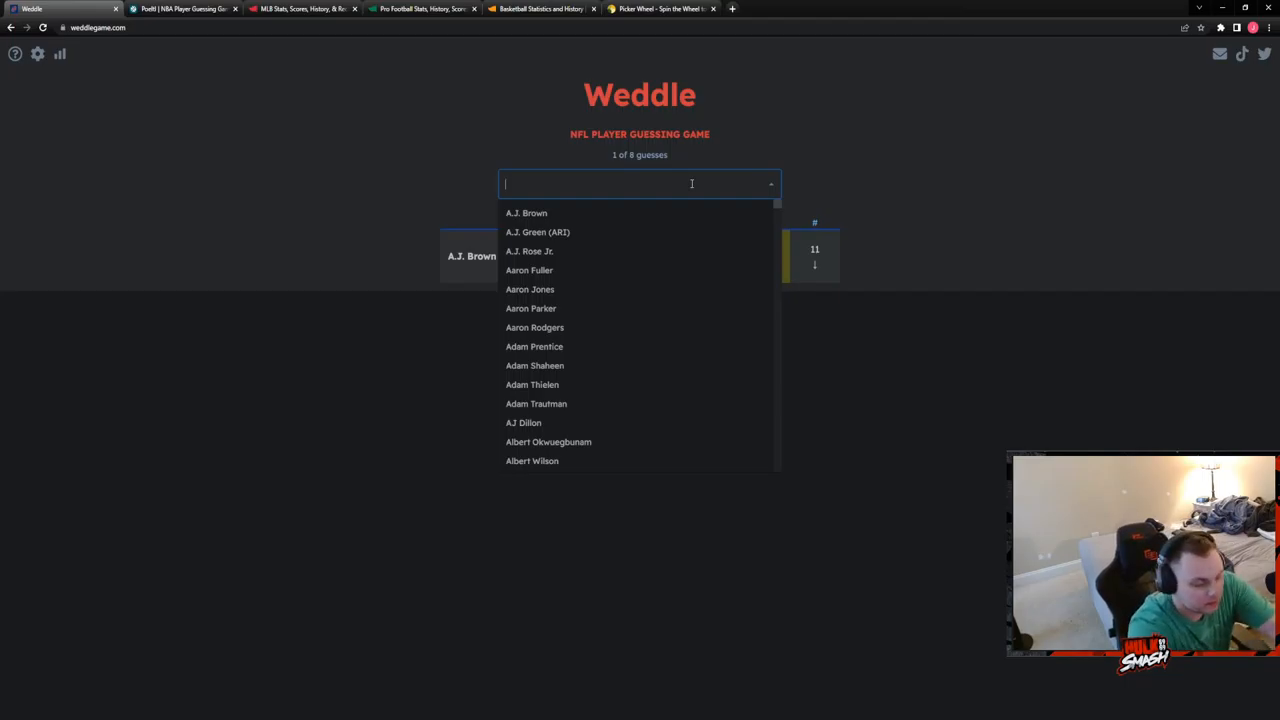
text(staff)
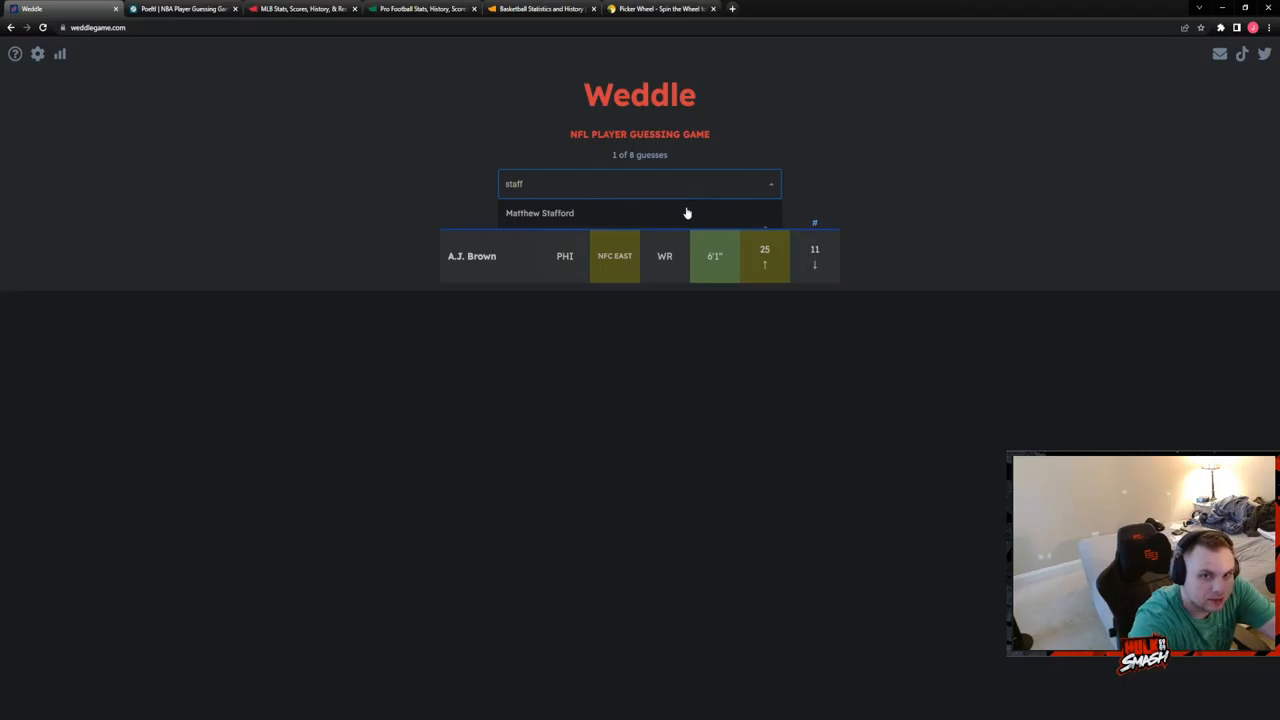
click(540, 213)
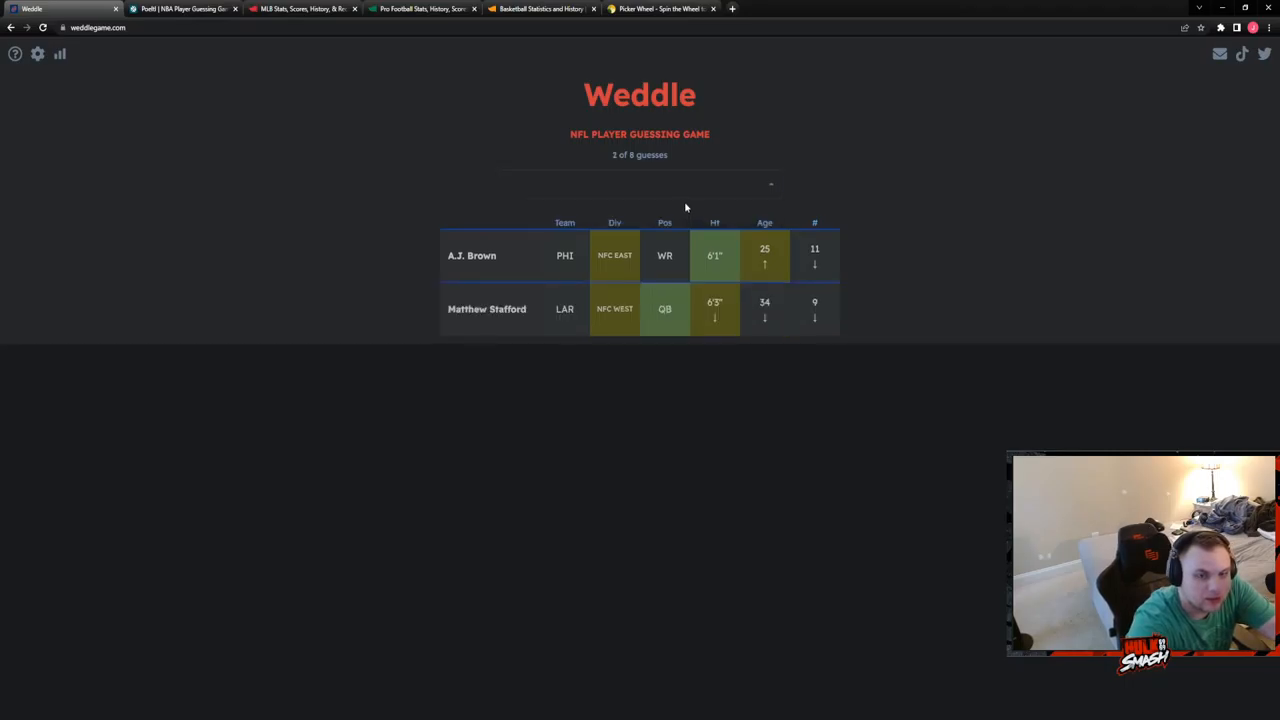
Guess Sam Darnold third and Baker Mayfield fourth, solving the puzzle.
click(640, 184)
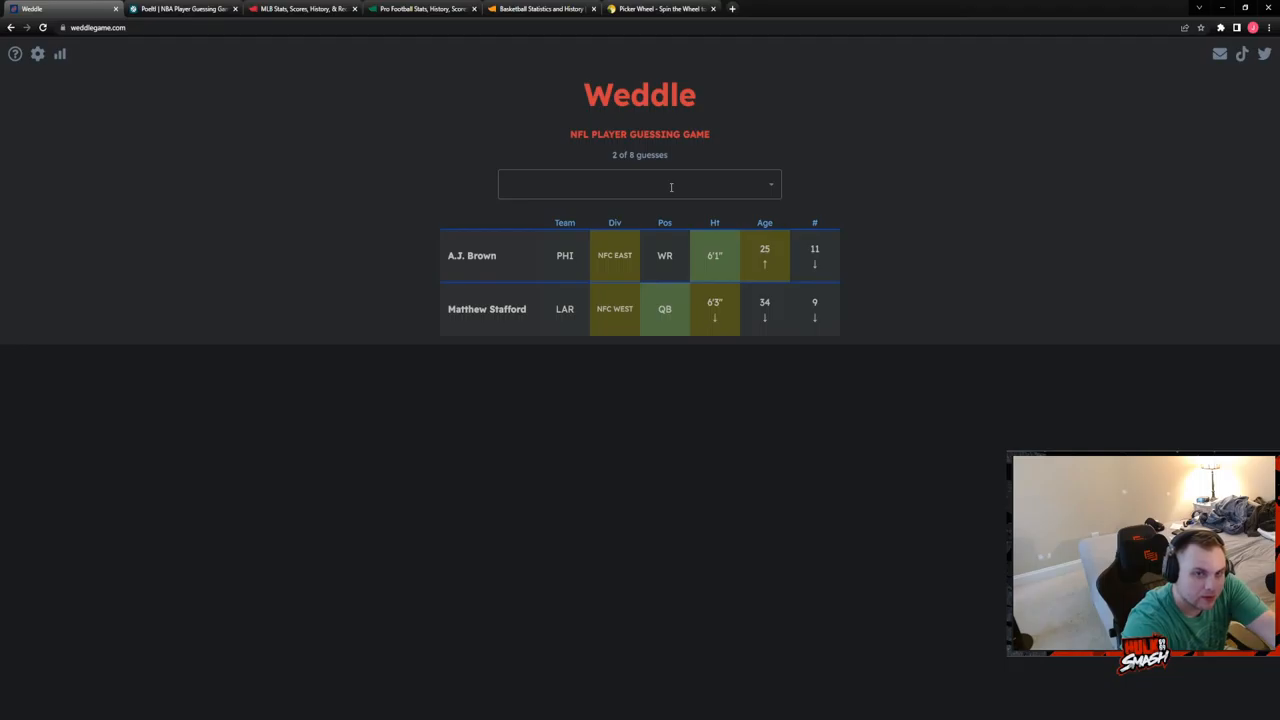
click(640, 184)
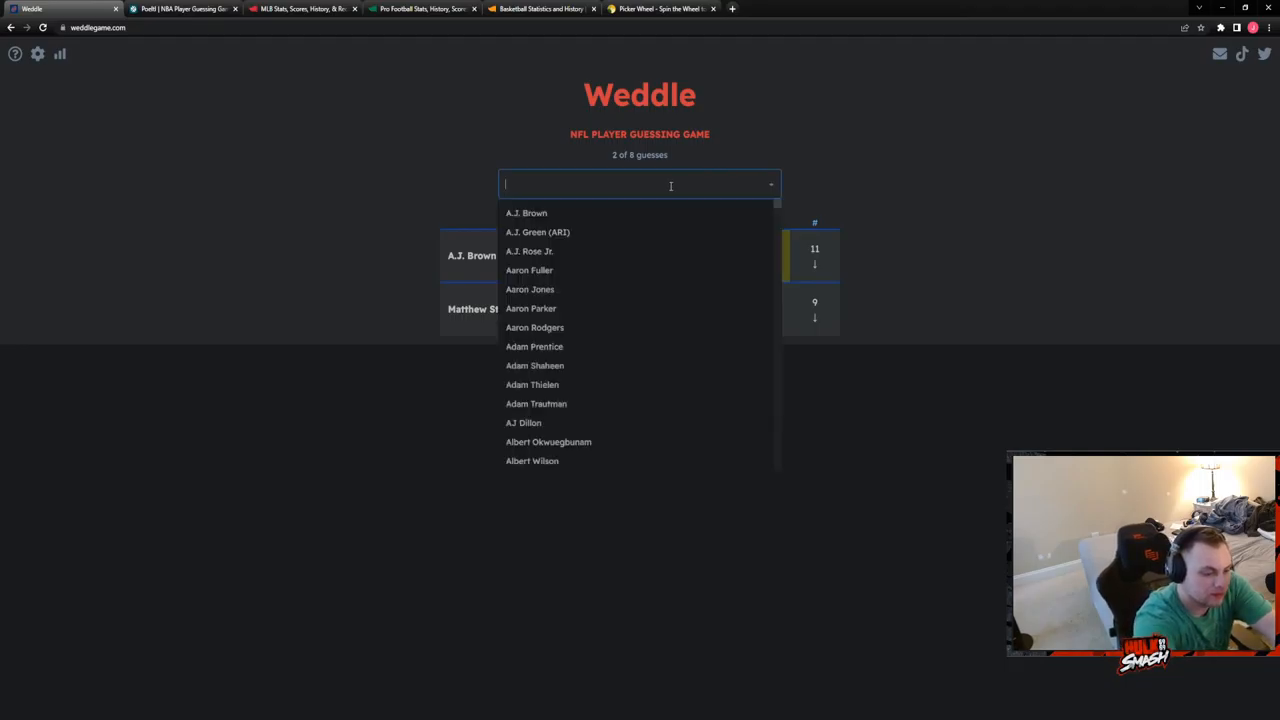
text(darnol)
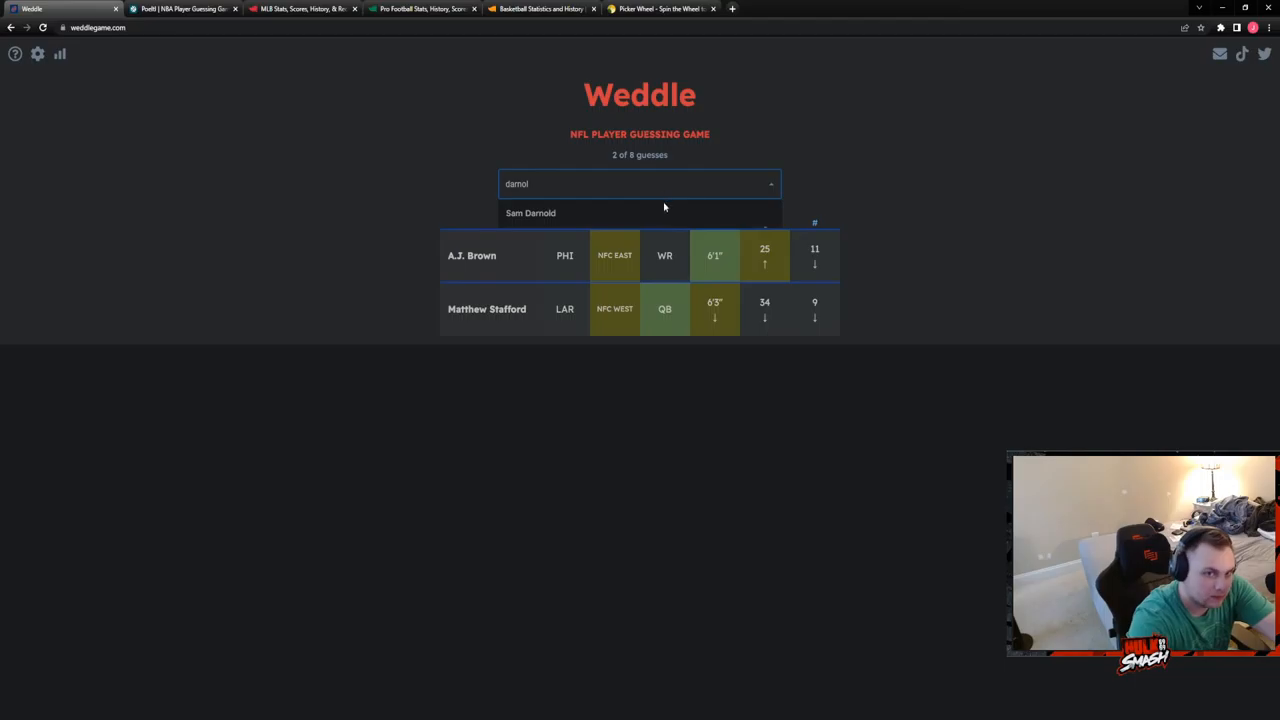
click(530, 213)
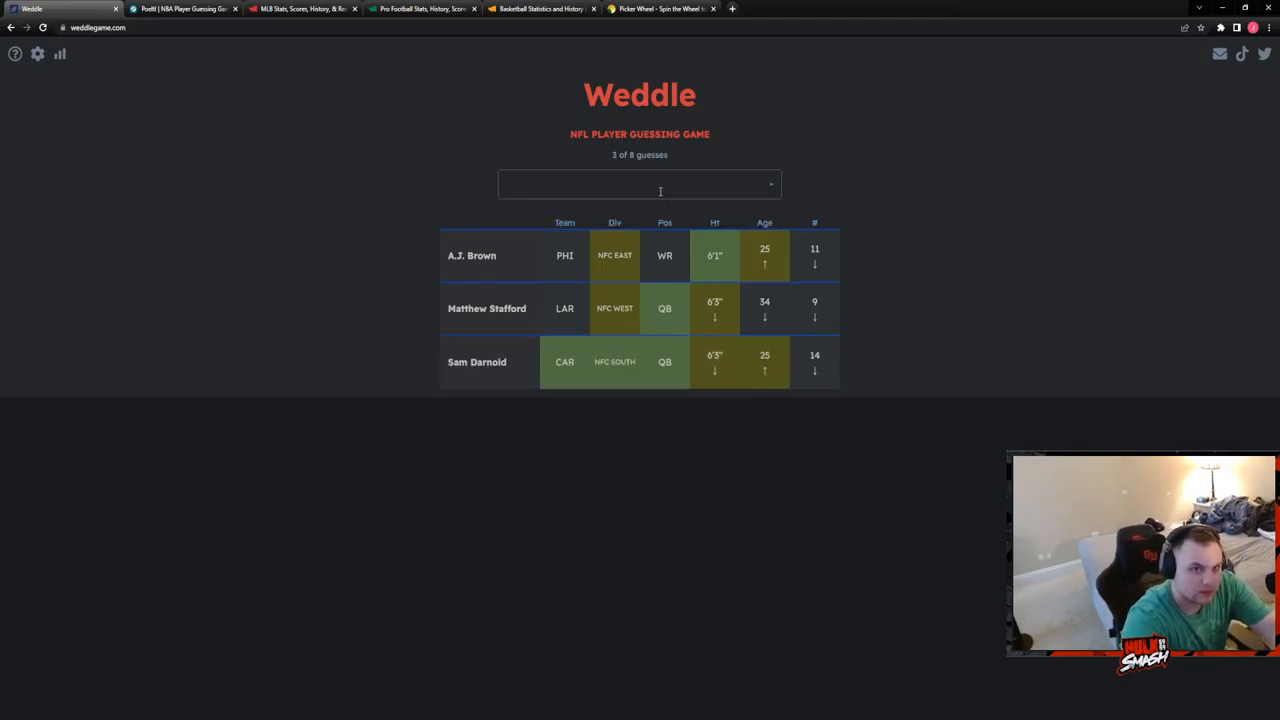
text(baker)
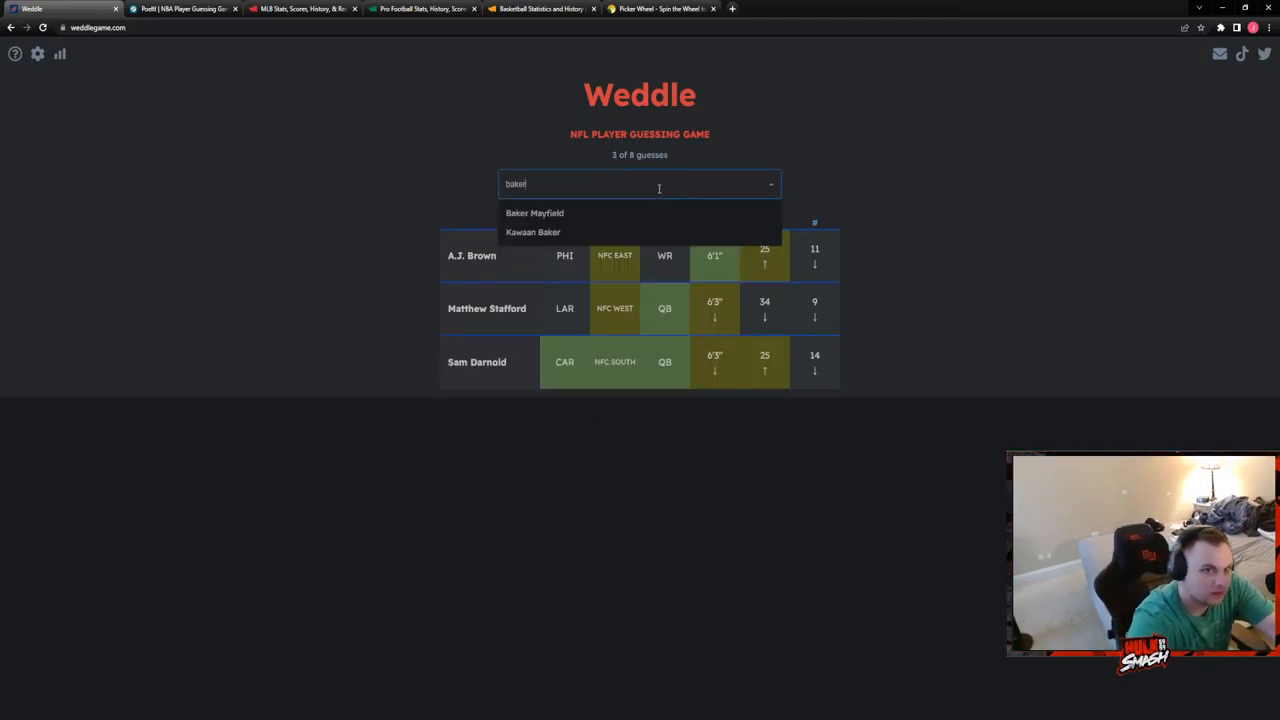
click(534, 213)
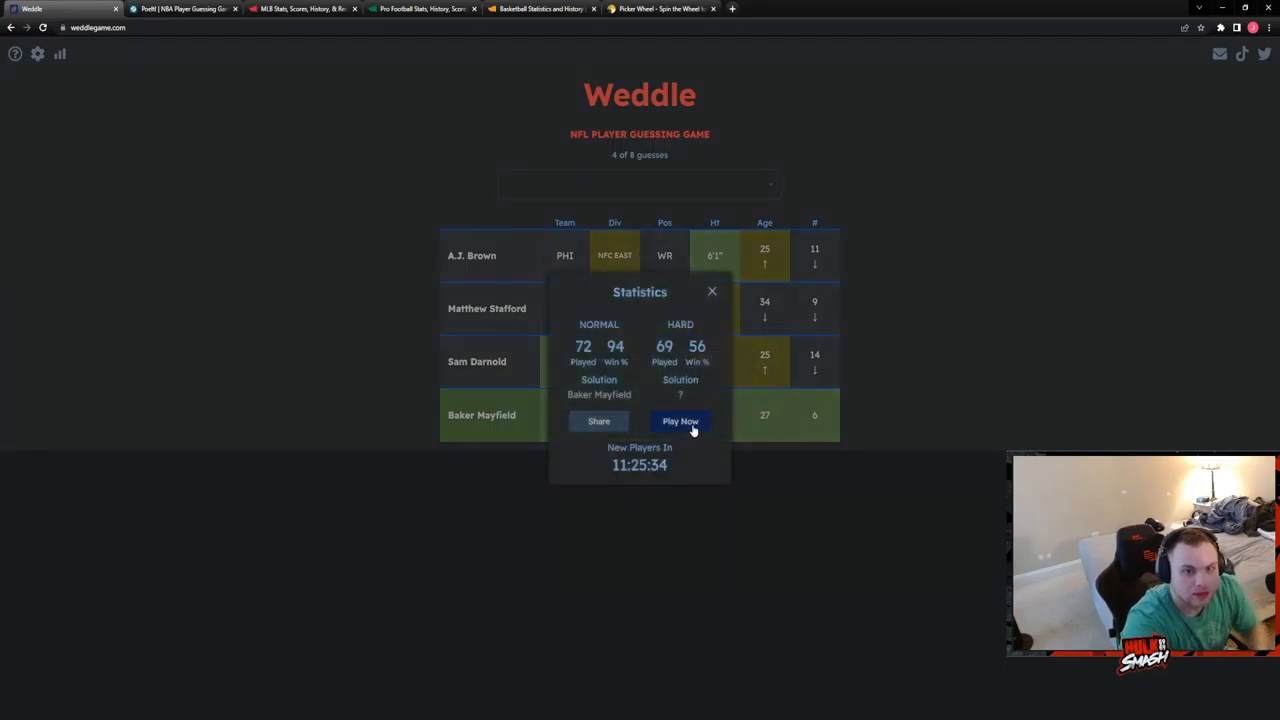
Start the hard-mode puzzle and guess A.J. Brown and Jaire Alexander.
click(680, 421)
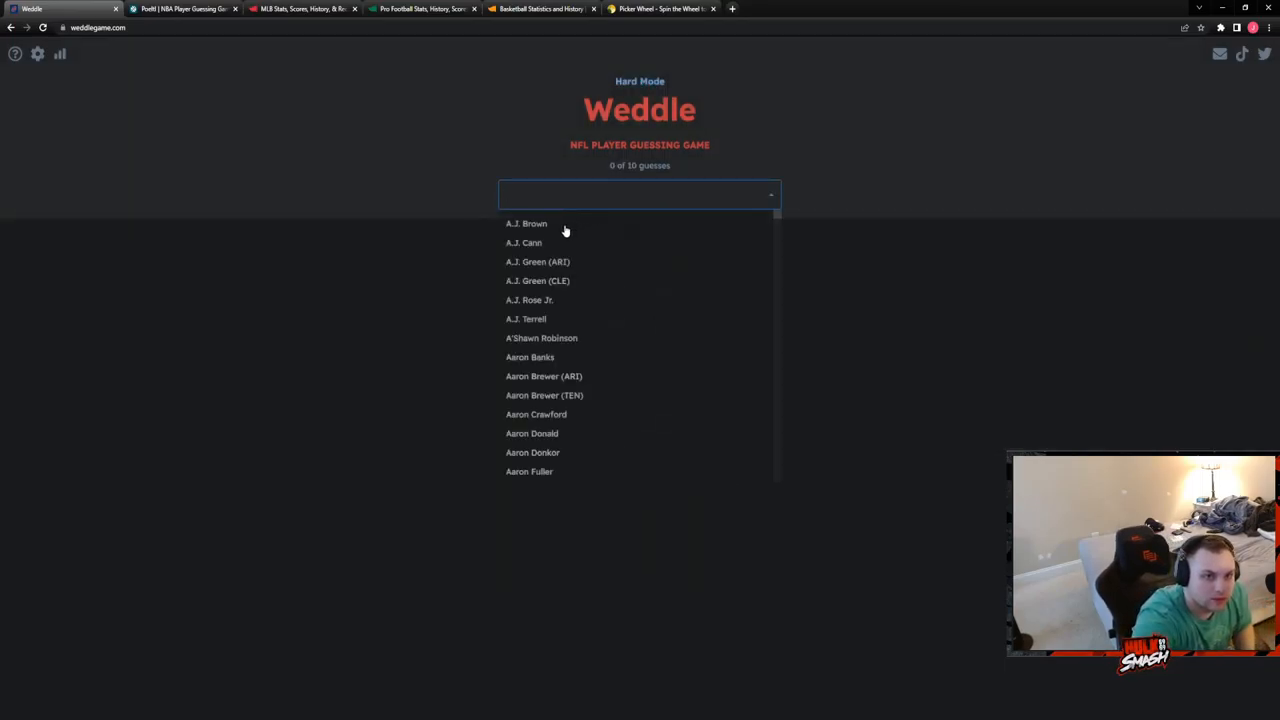
click(526, 223)
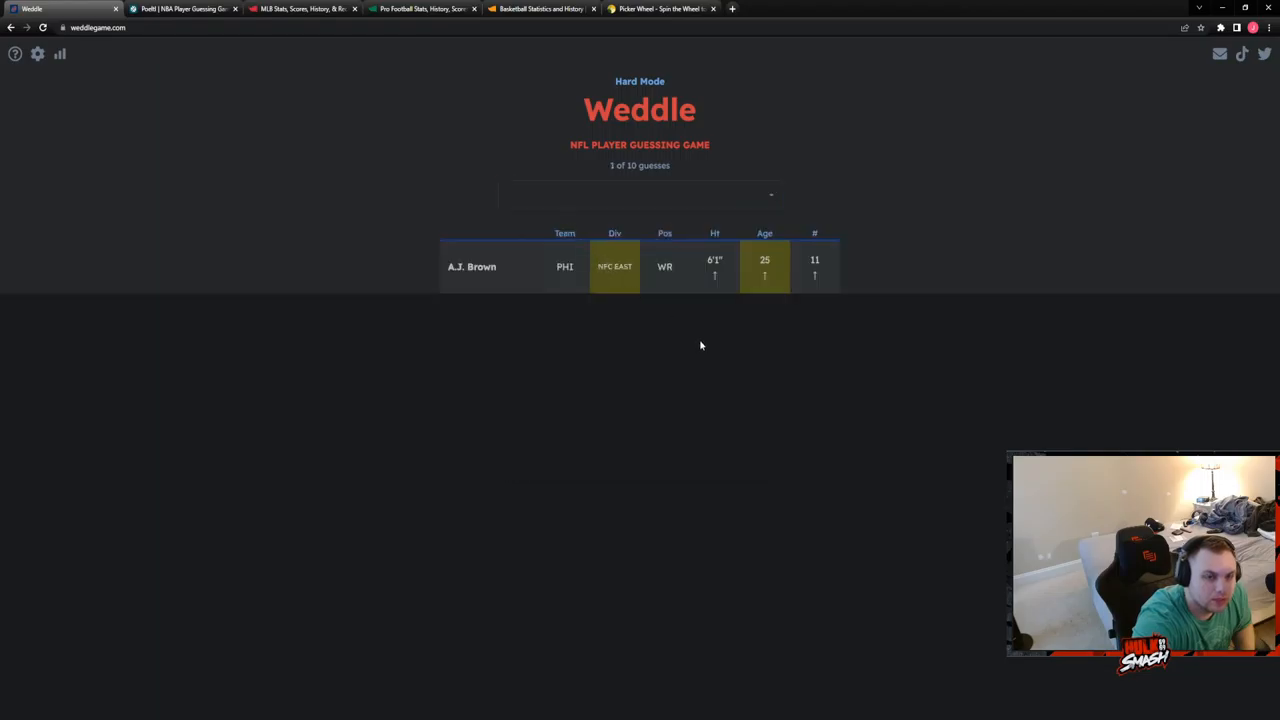
click(640, 194)
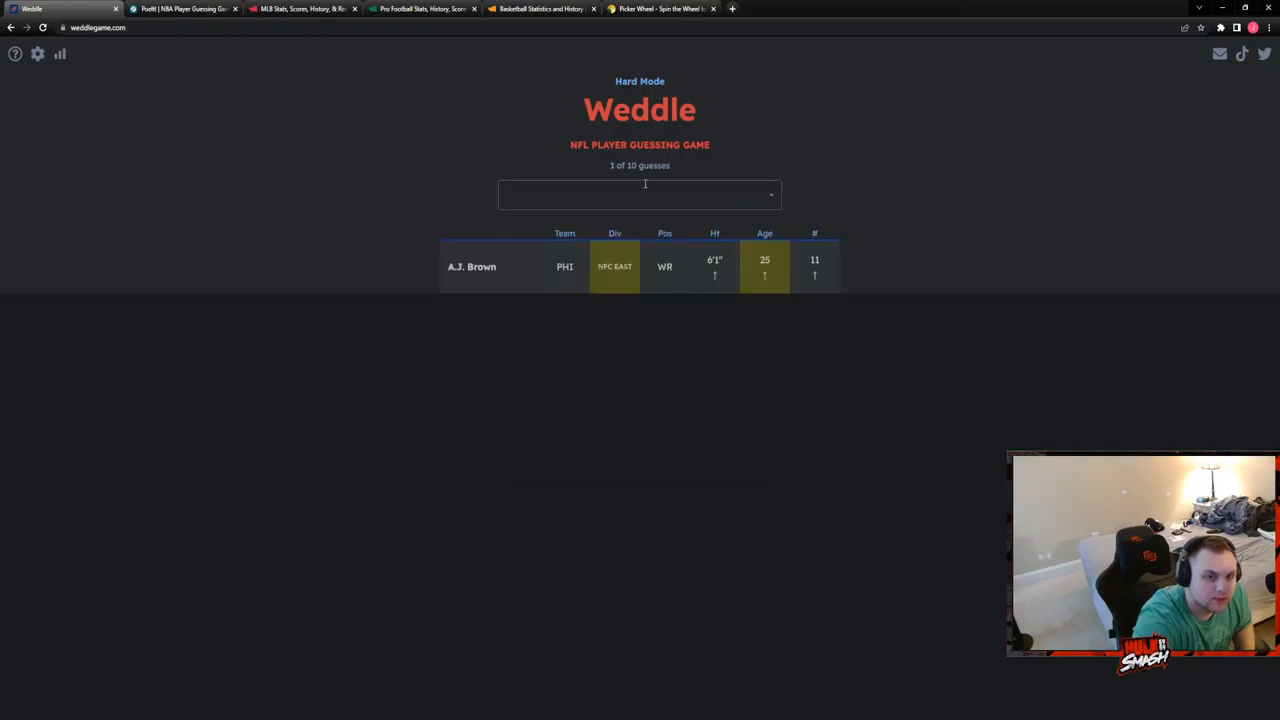
click(640, 194)
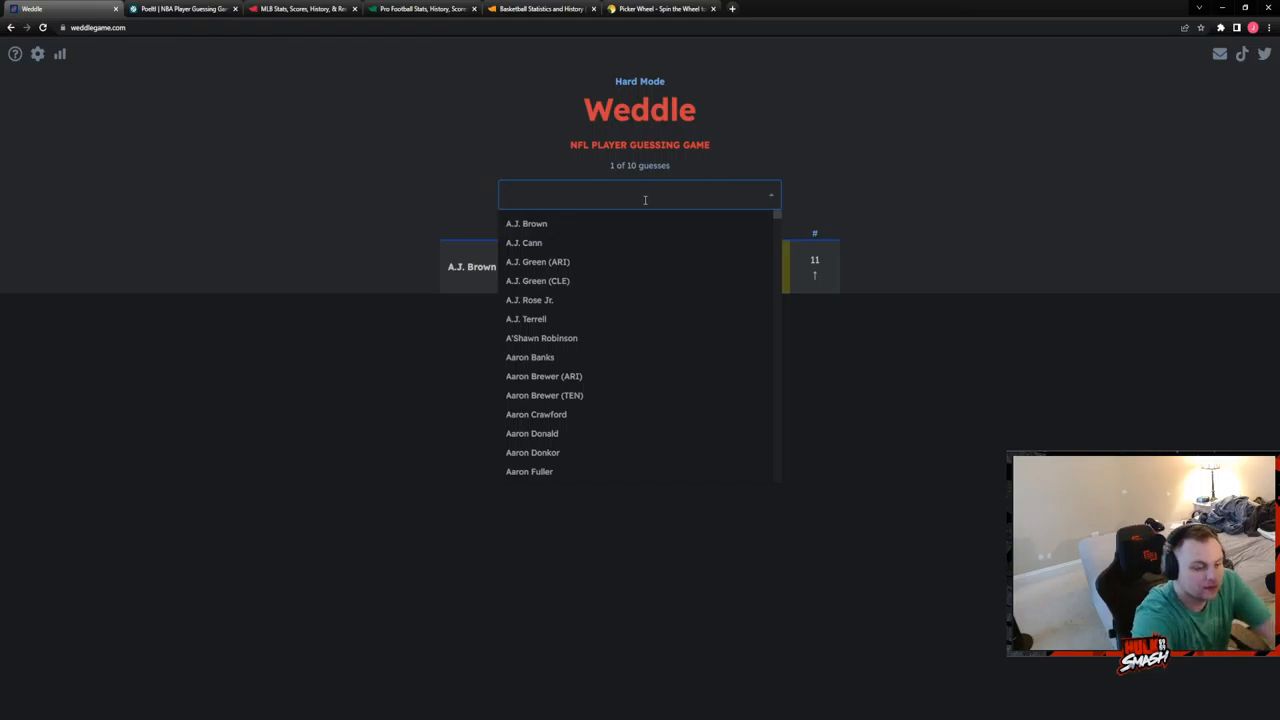
text(jaire)
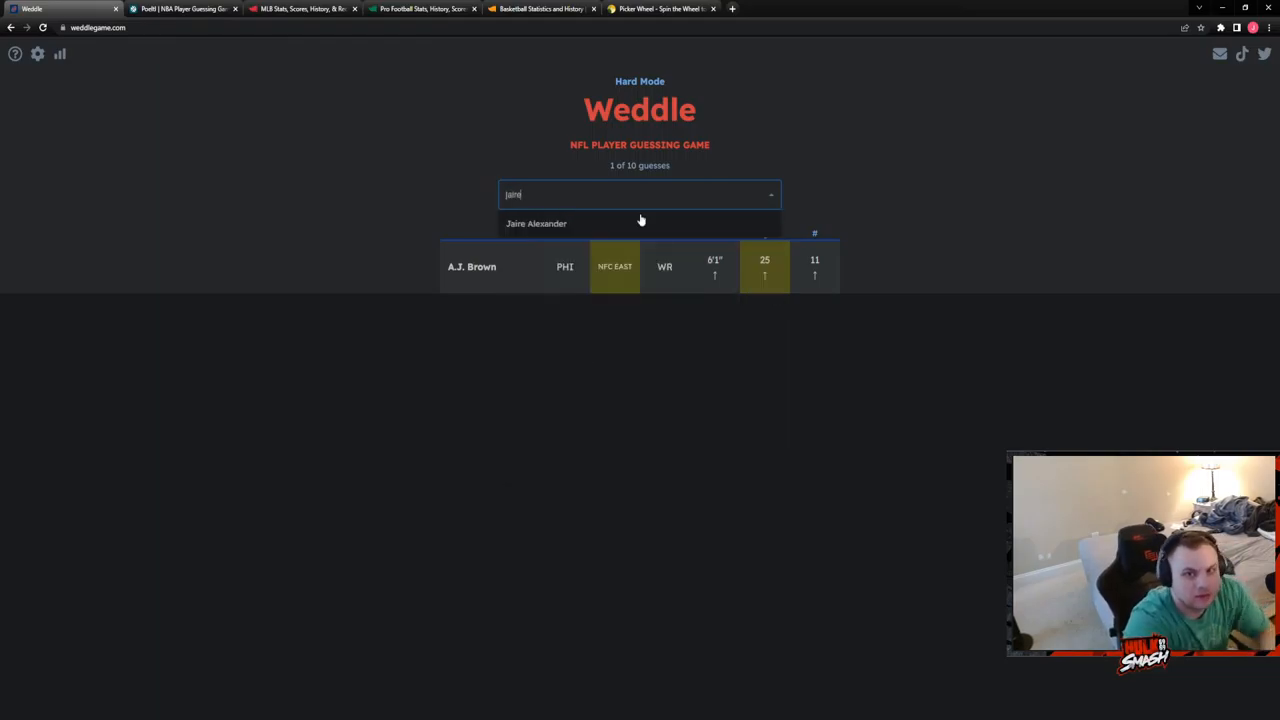
click(536, 223)
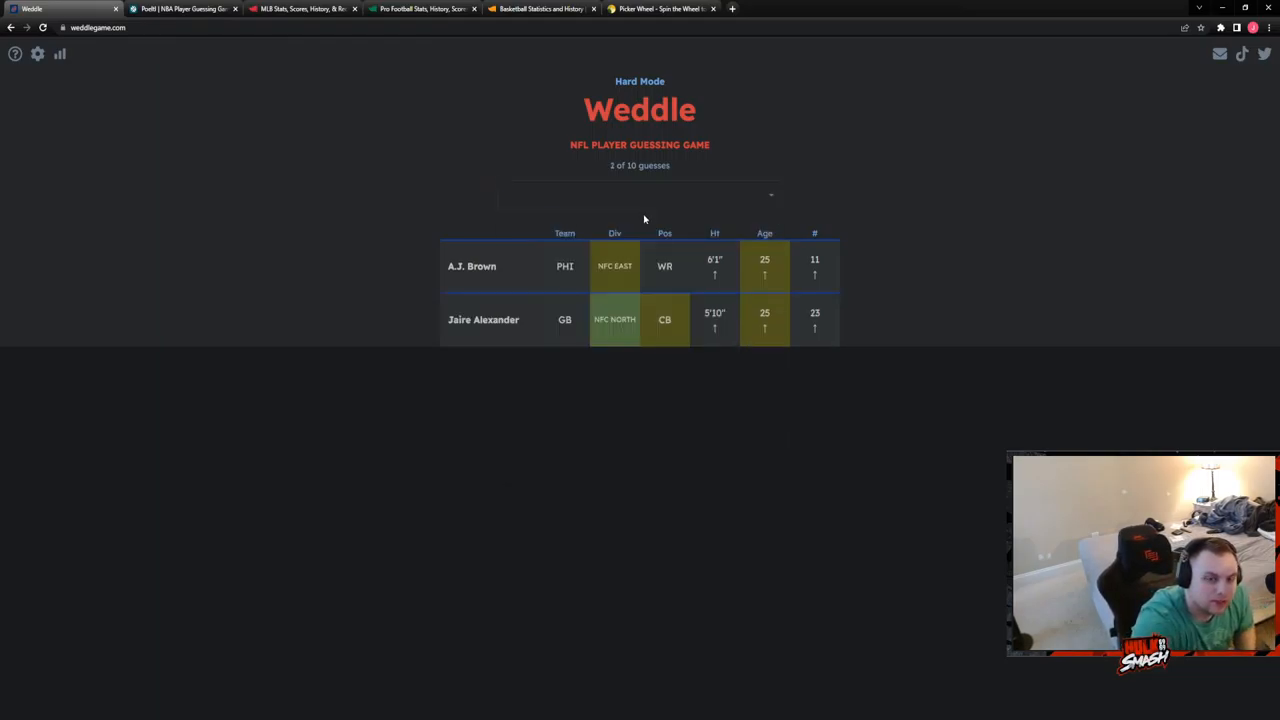
Search 'a' then 'mon' and submit Alex Anzalone as the third guess.
click(640, 194)
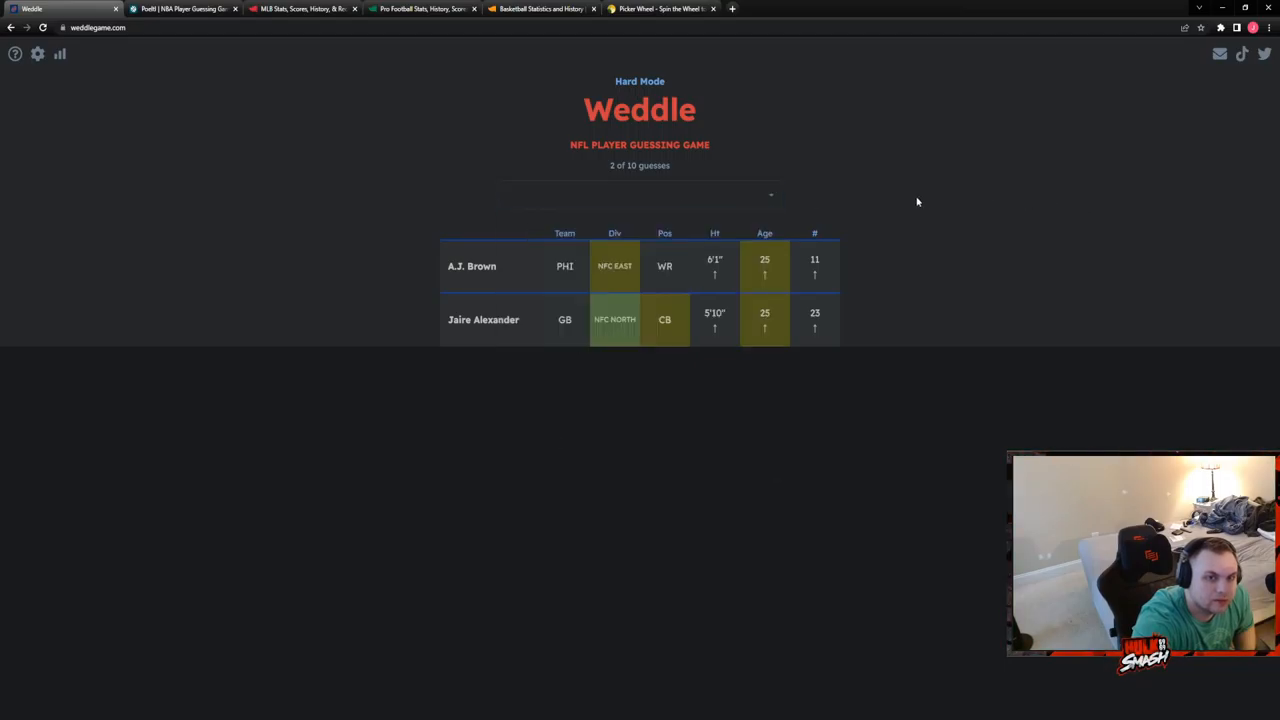
click(639, 194)
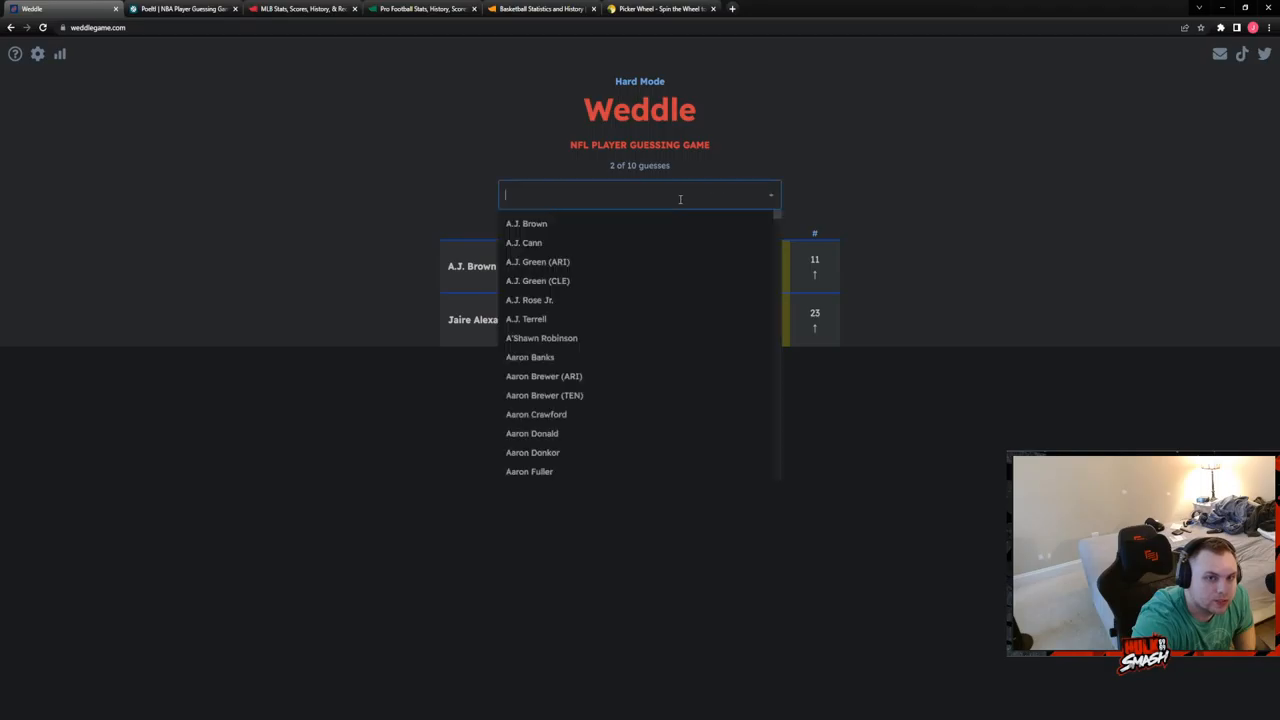
mouse_move(762, 112)
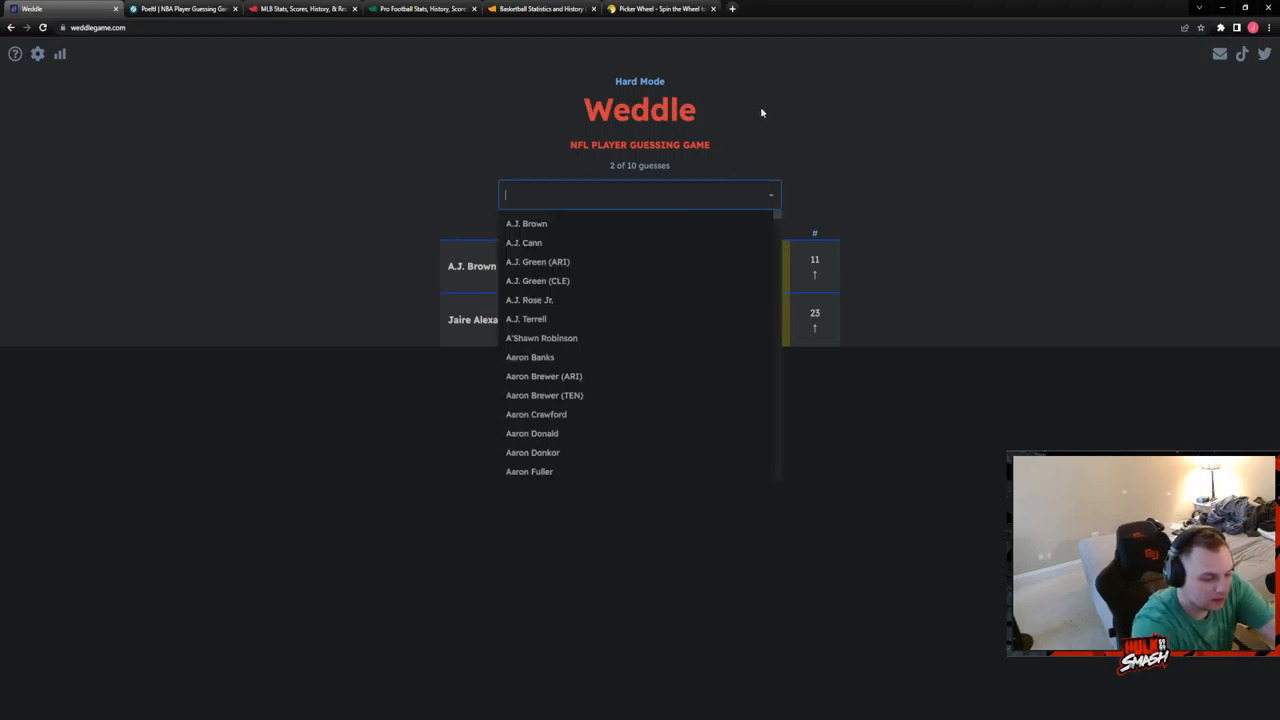
text(a)
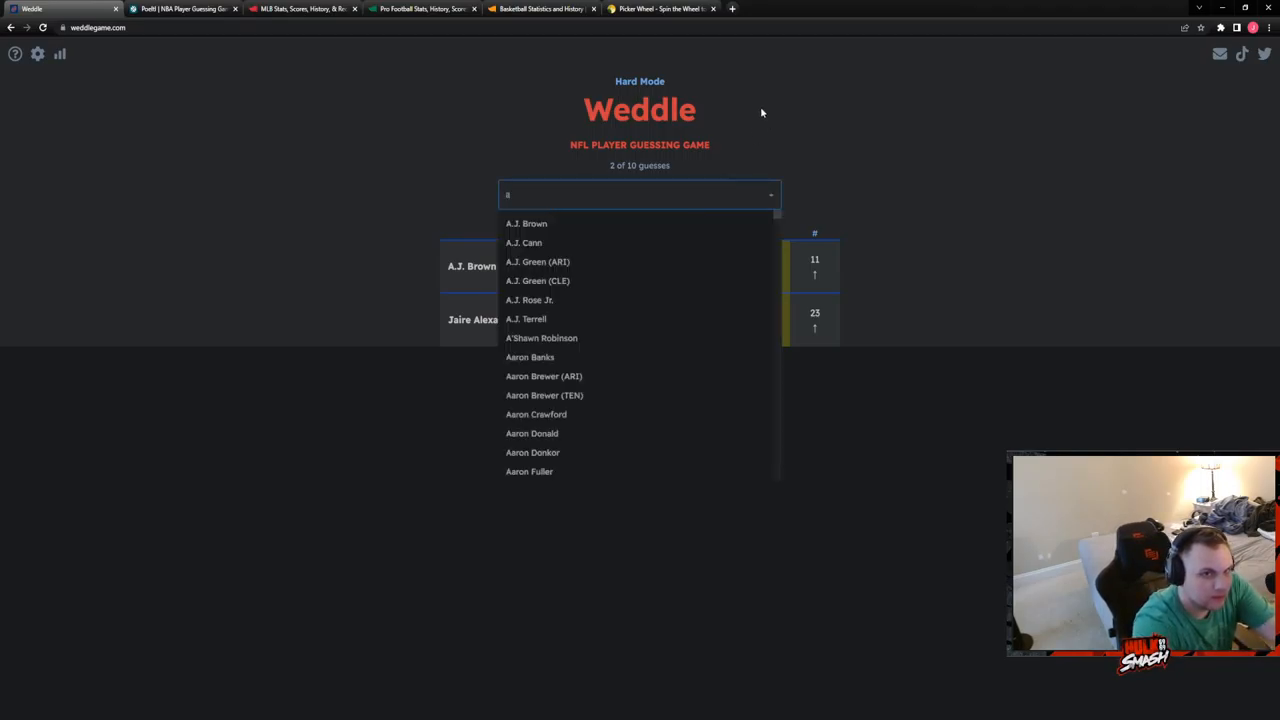
key(backspace)
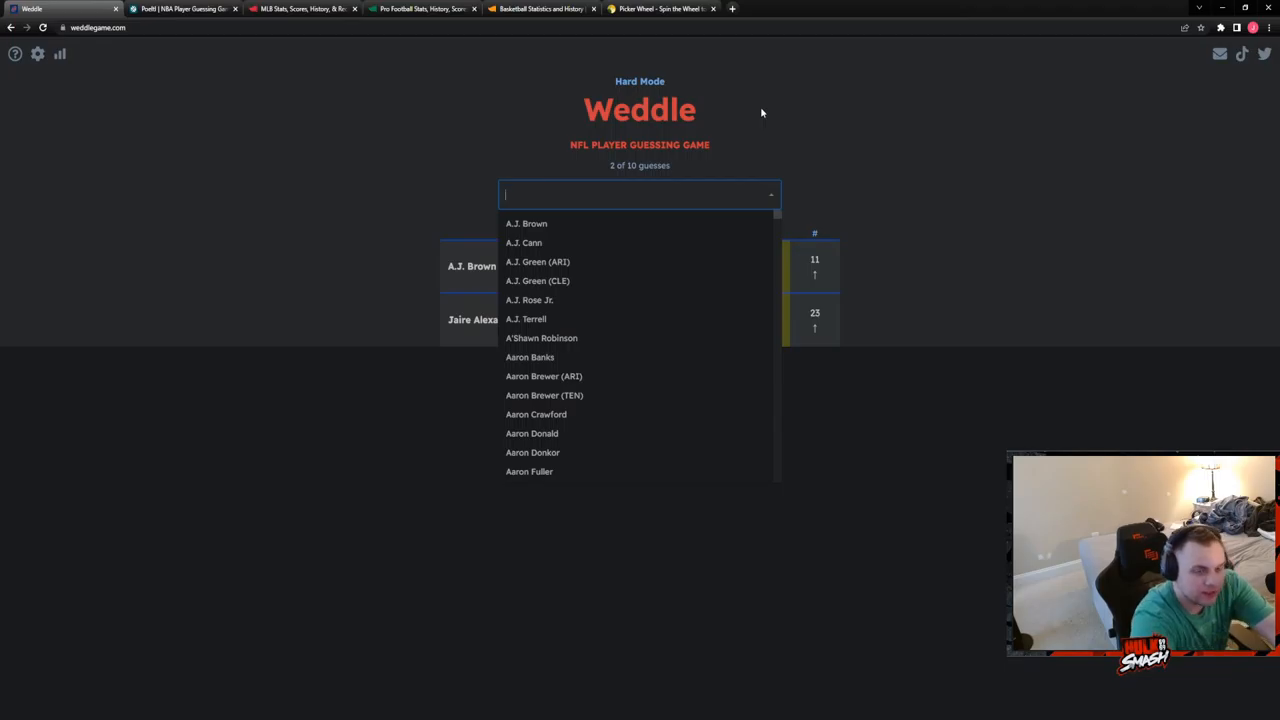
mouse_move(765, 113)
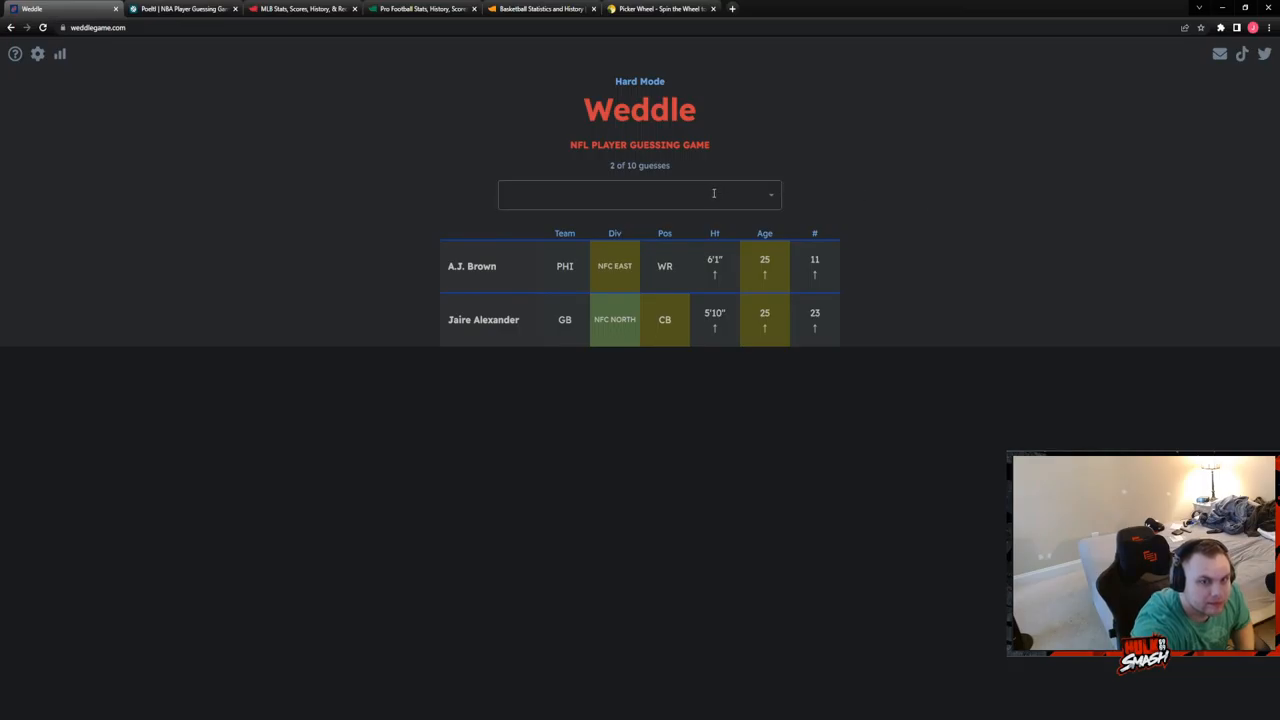
text(a)
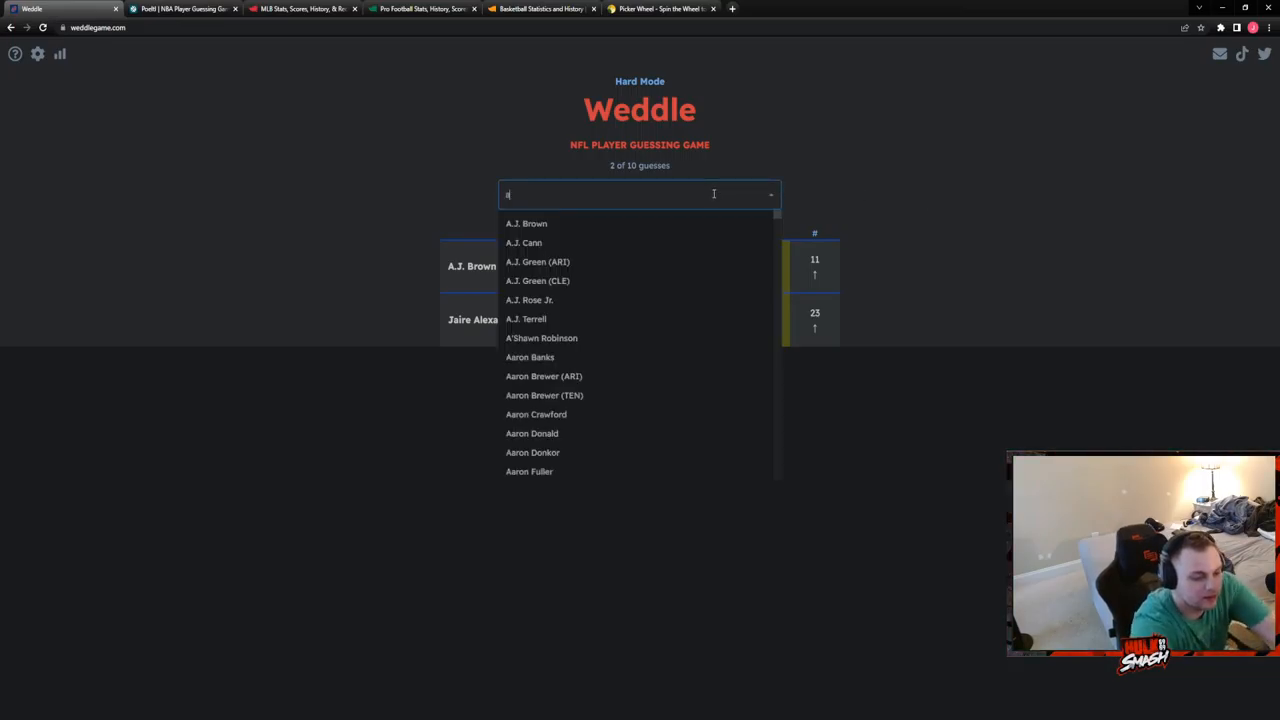
text(mon)
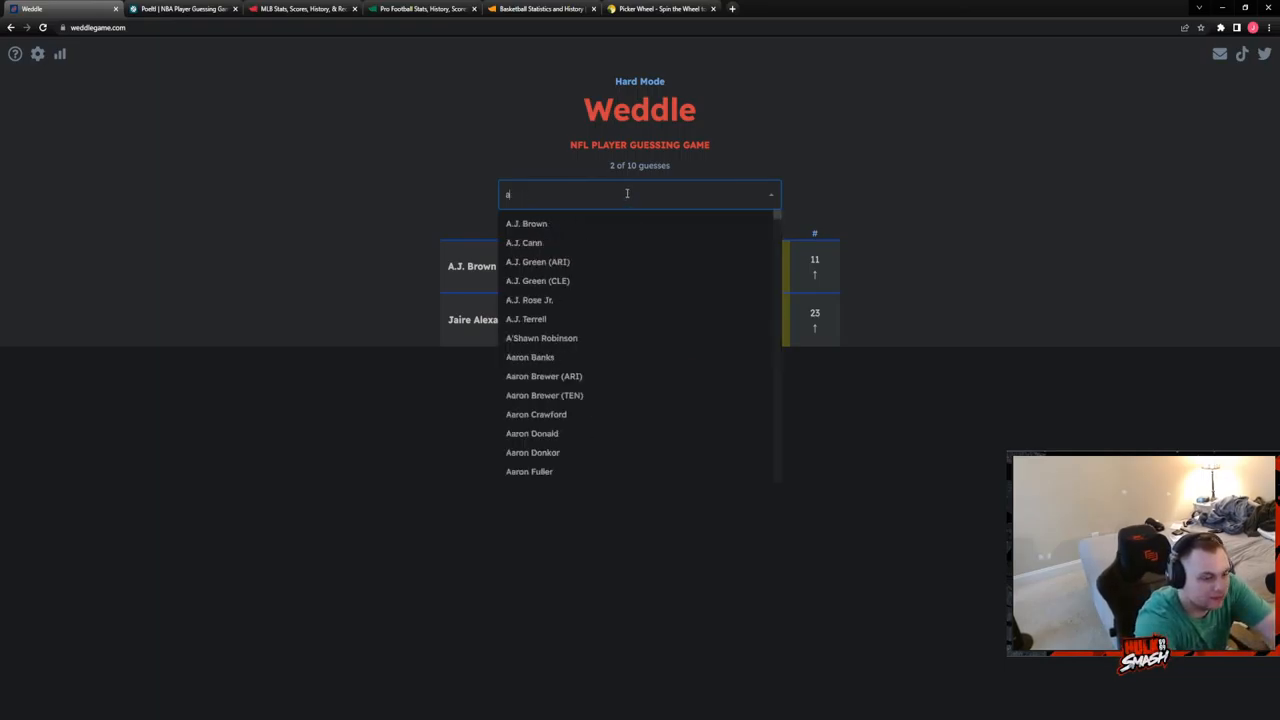
click(479, 372)
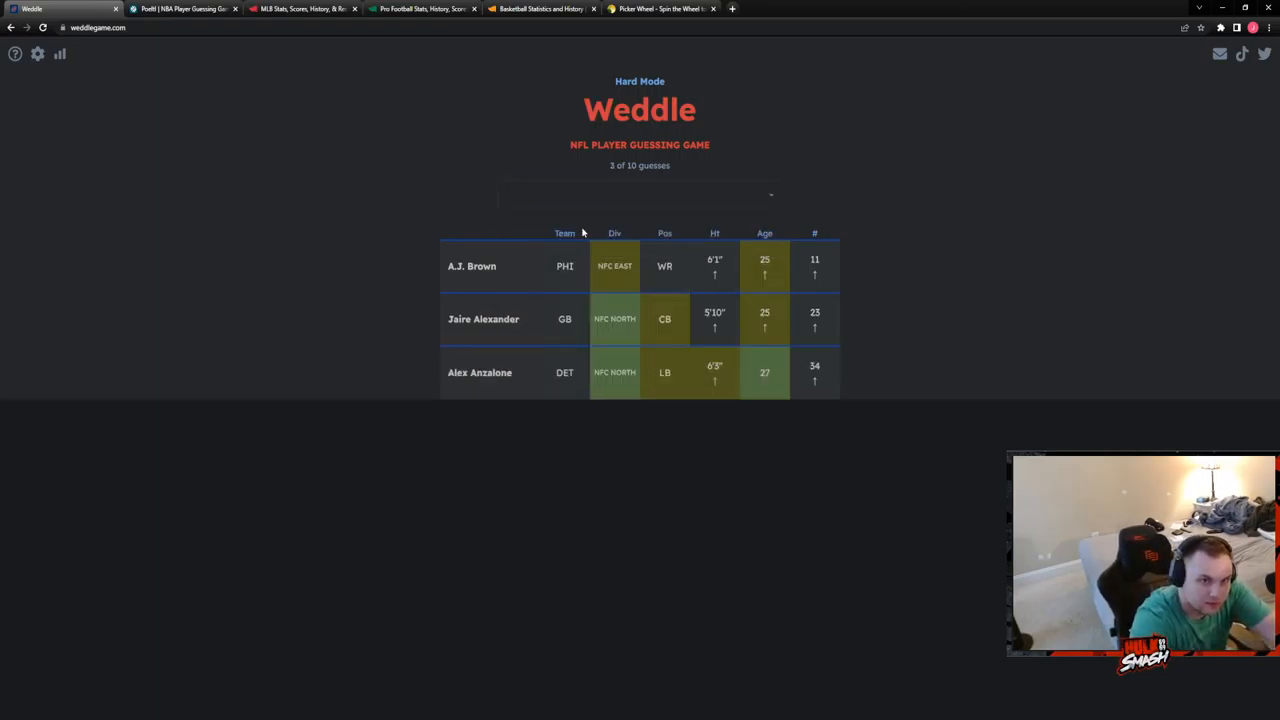
mouse_move(704, 436)
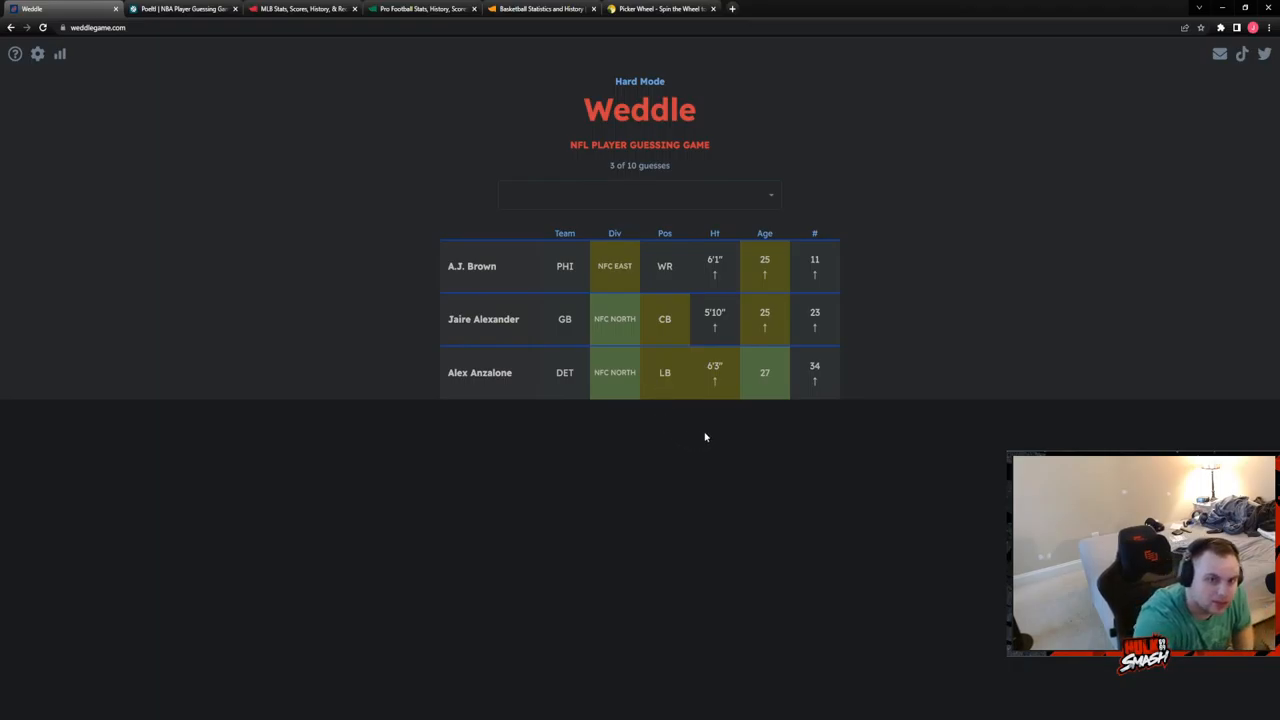
mouse_move(764, 386)
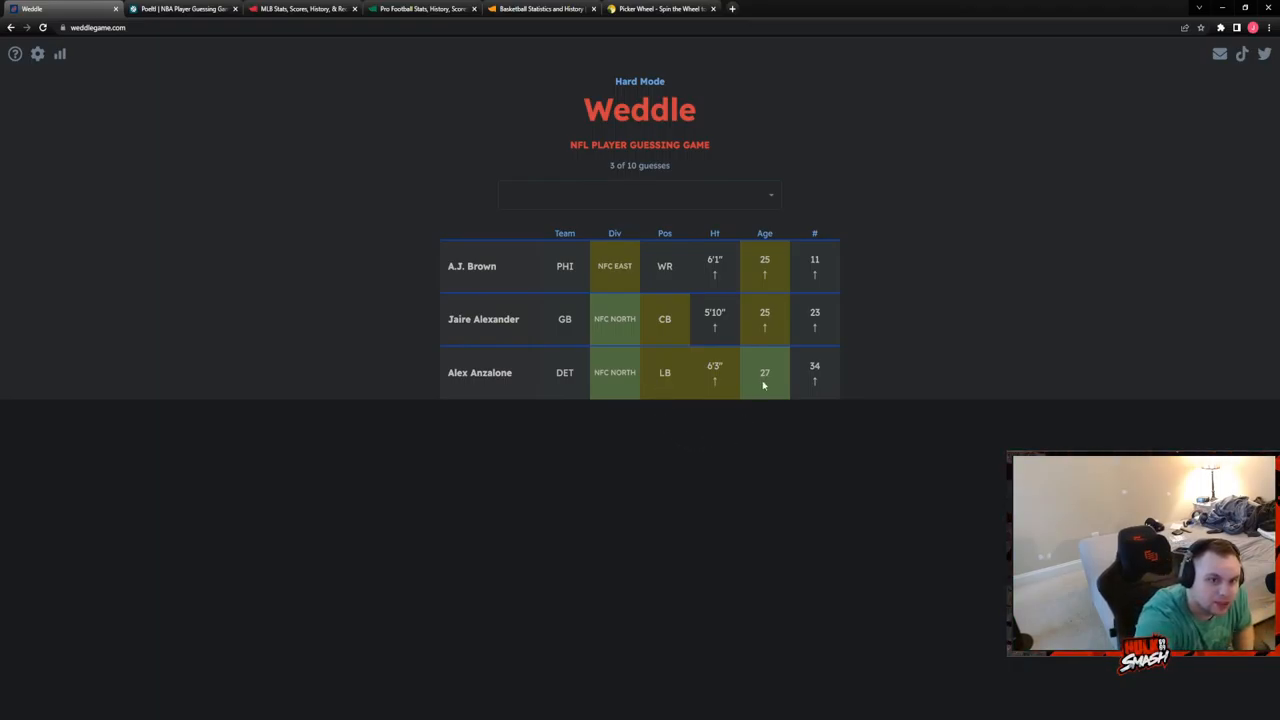
click(639, 193)
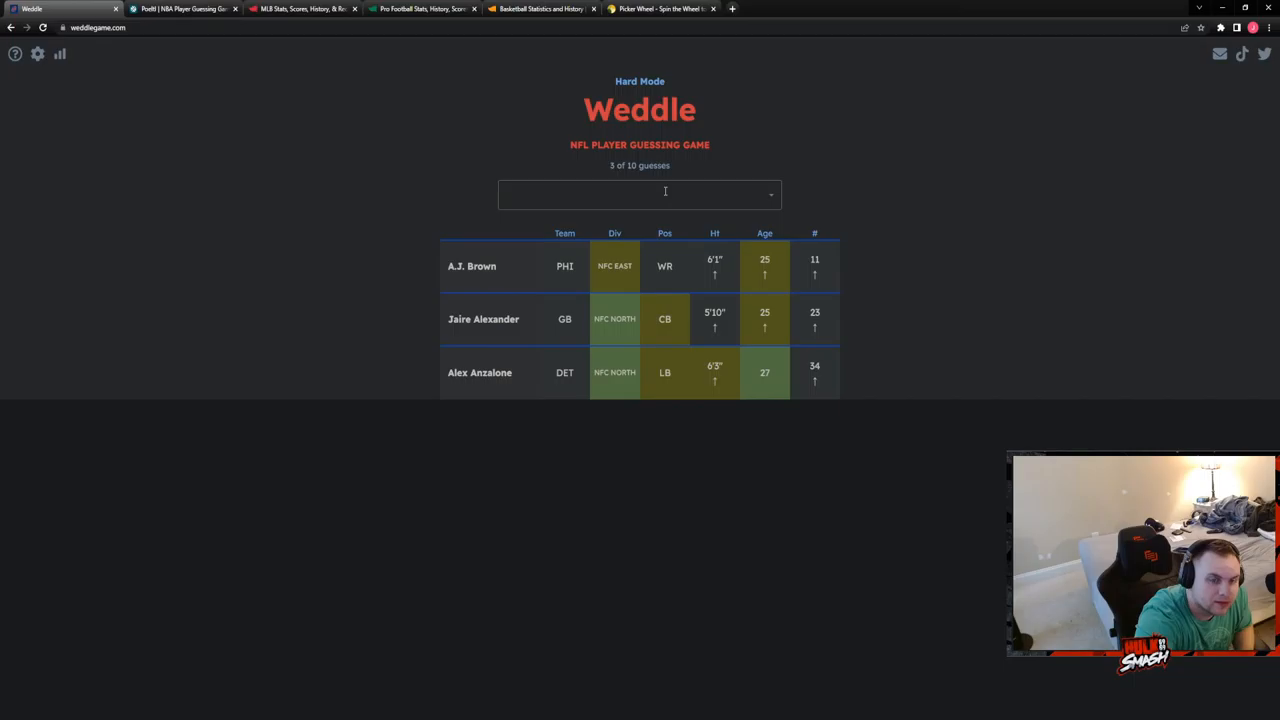
click(639, 193)
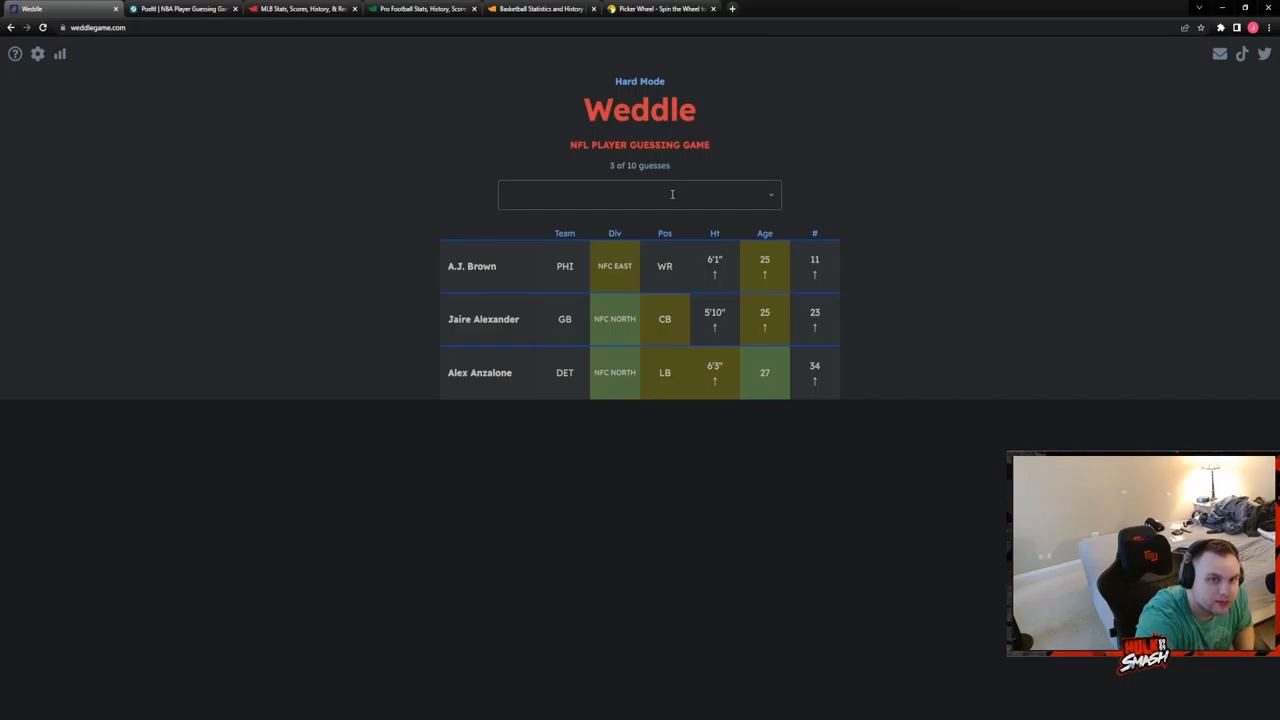
click(639, 194)
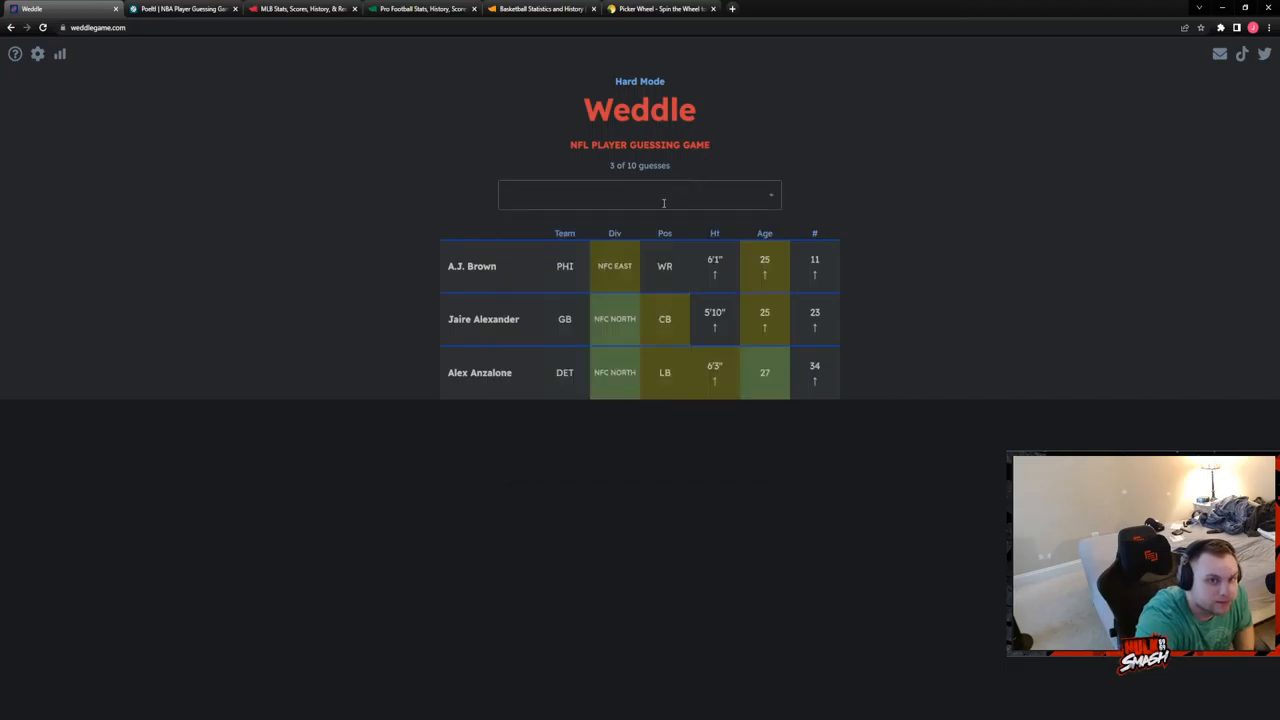
click(640, 194)
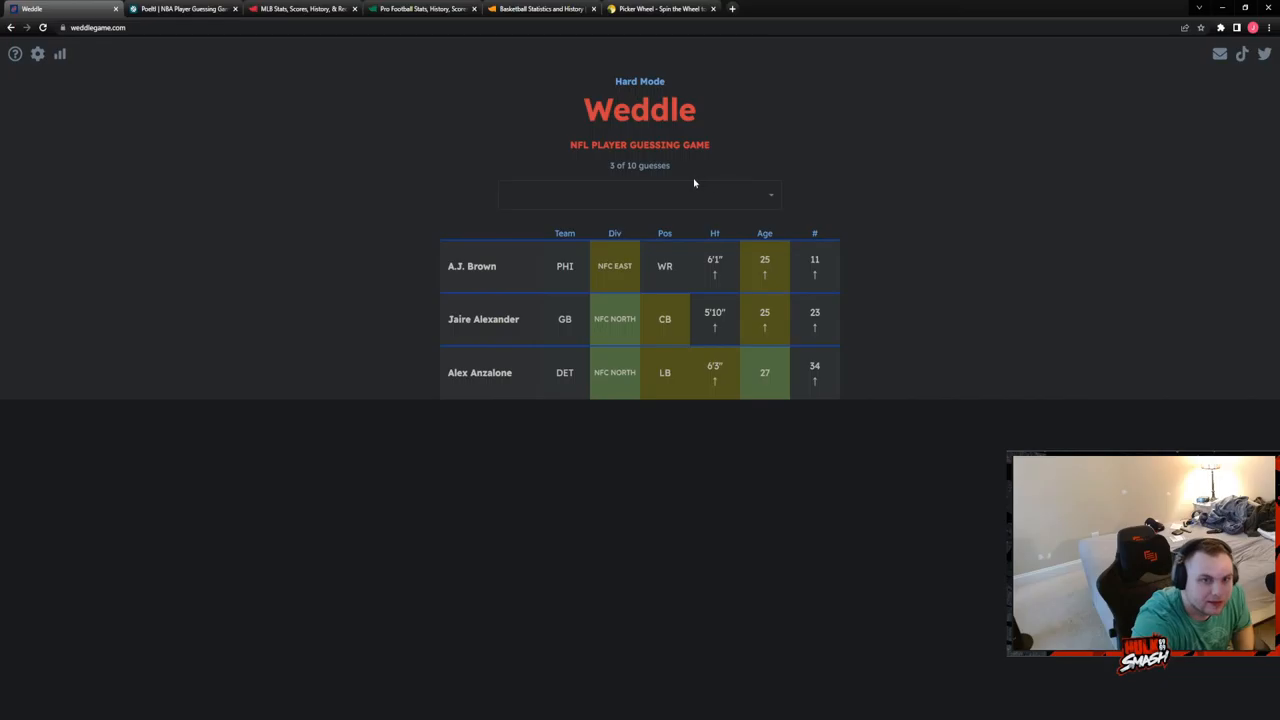
click(663, 195)
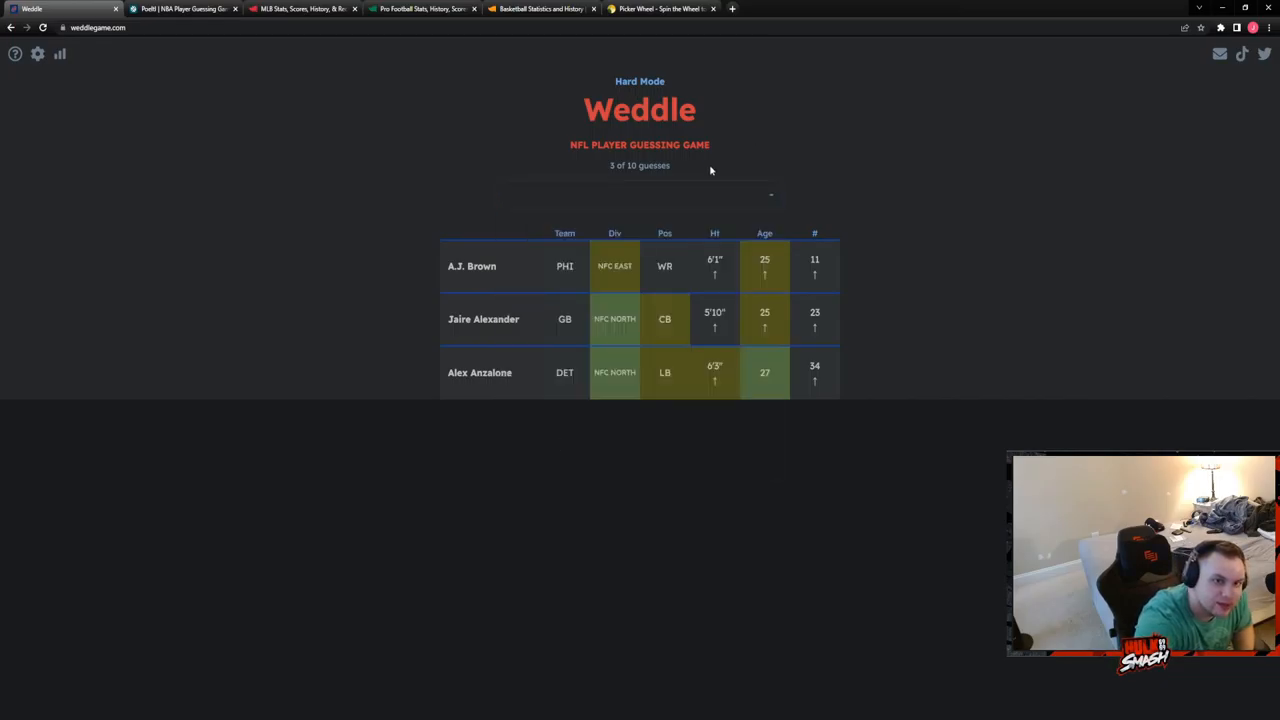
click(639, 194)
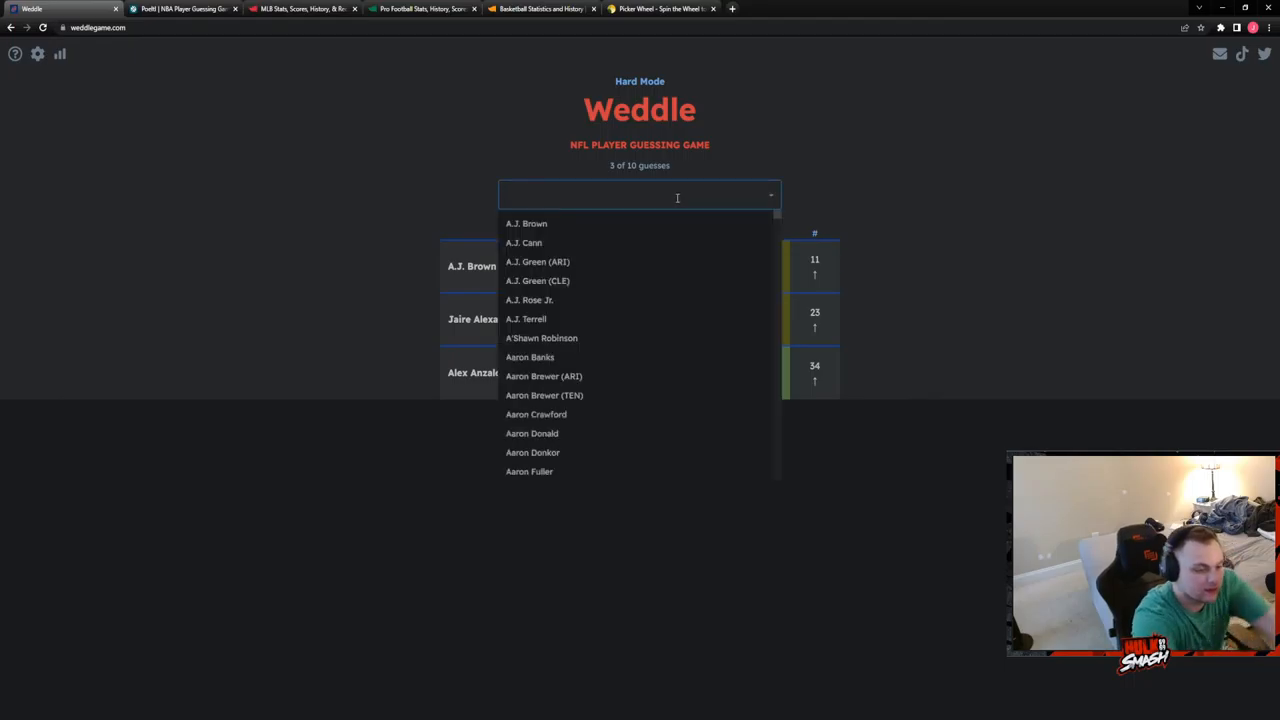
Search 'griff', then 'daniel', and submit Danielle Hunter as the winning fourth guess.
text(griff)
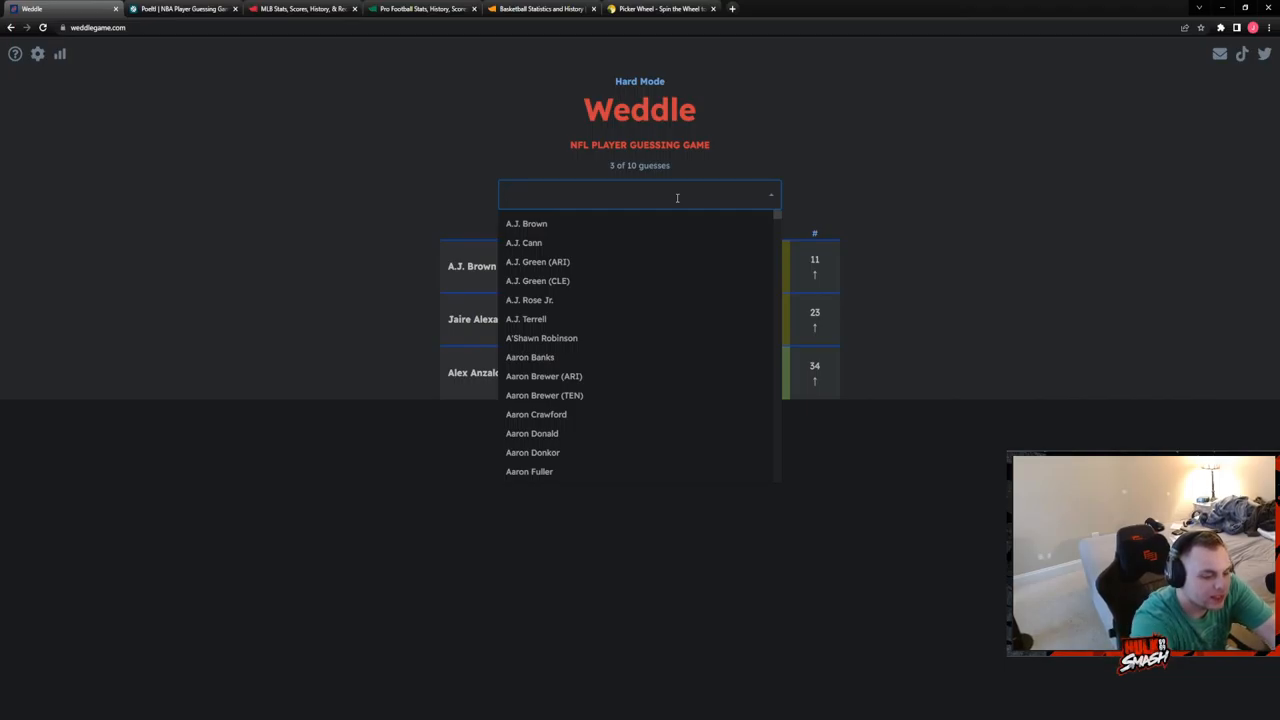
text(daniell)
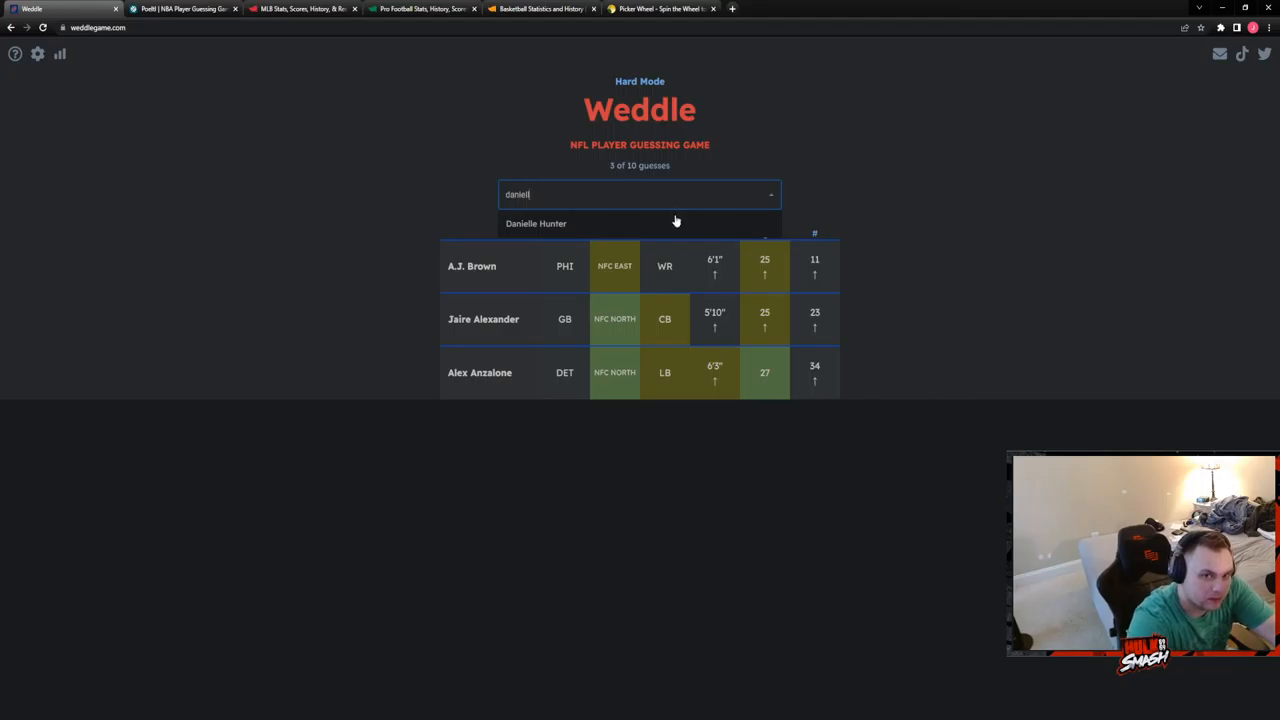
click(535, 223)
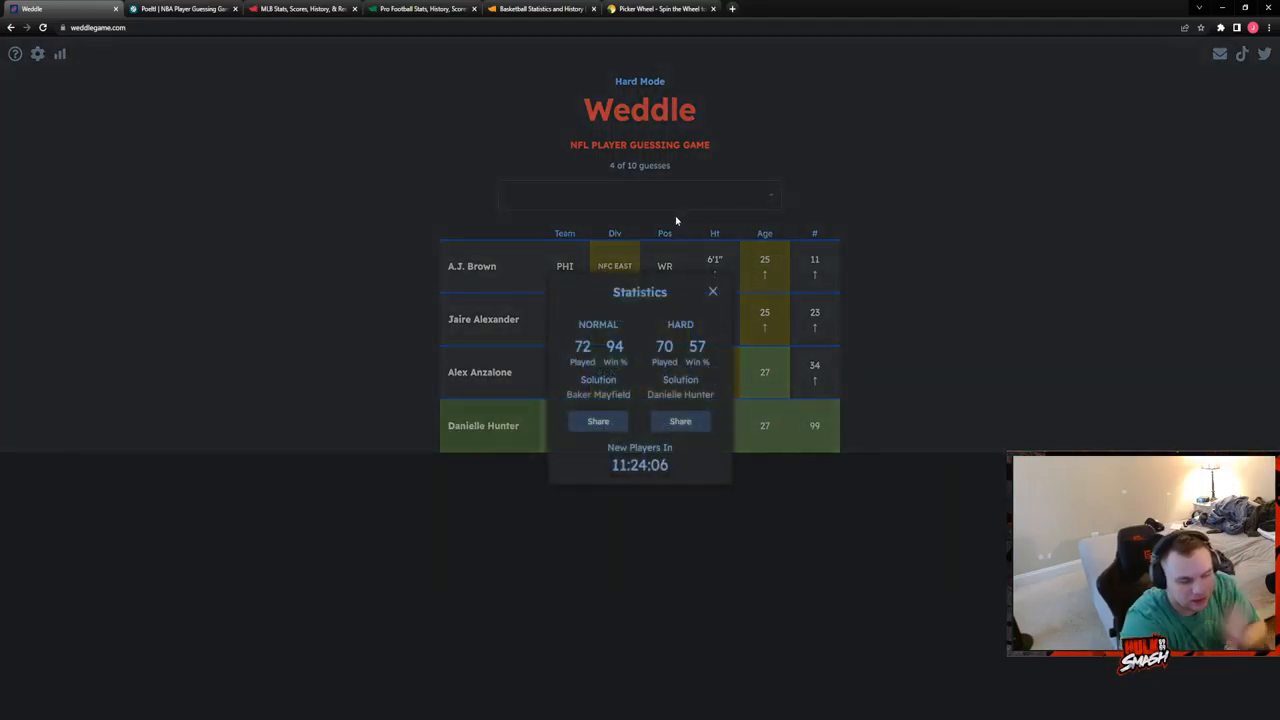
mouse_move(510, 196)
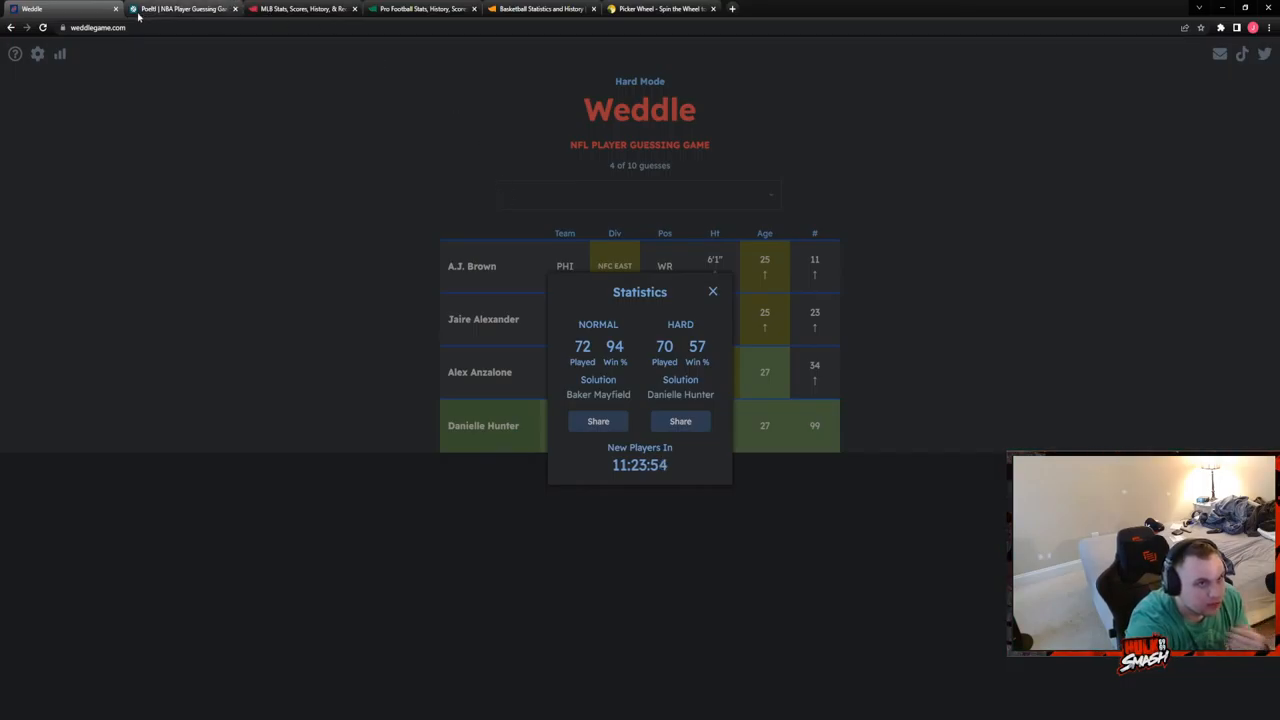
Switch to Poeltl, close the silhouette, and guess Khris Middleton first.
click(180, 9)
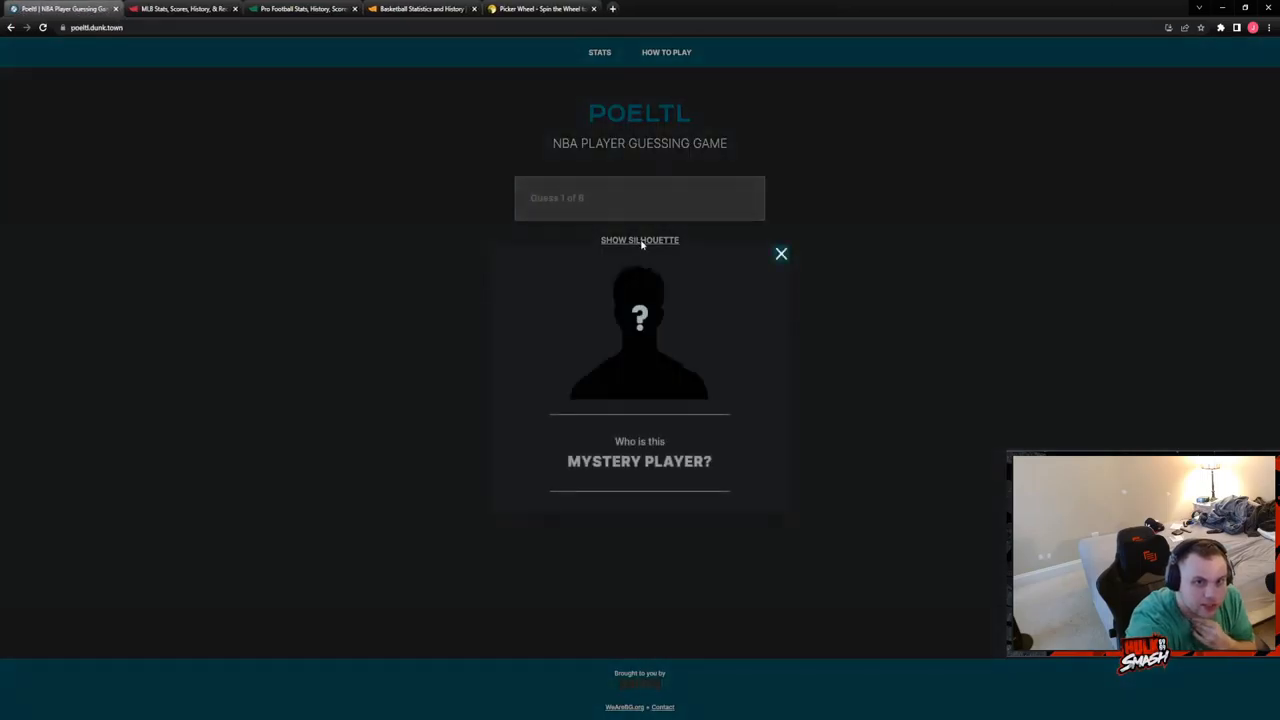
click(781, 253)
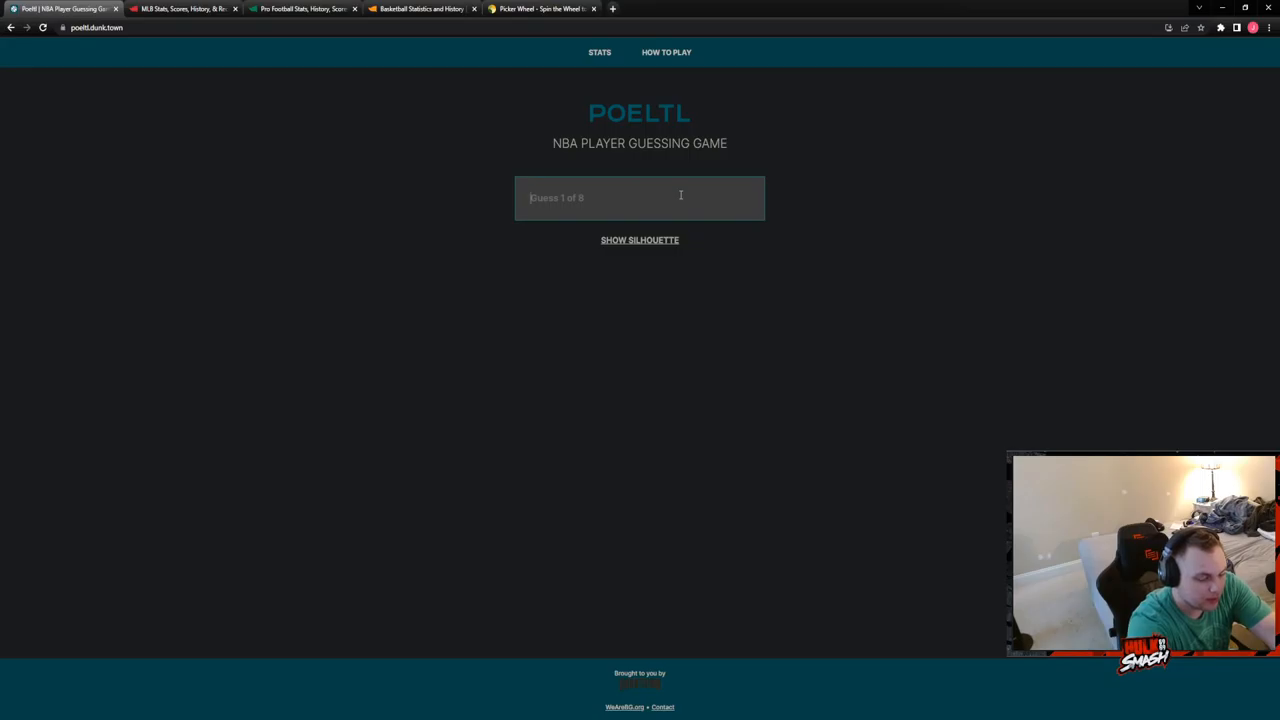
text(midd)
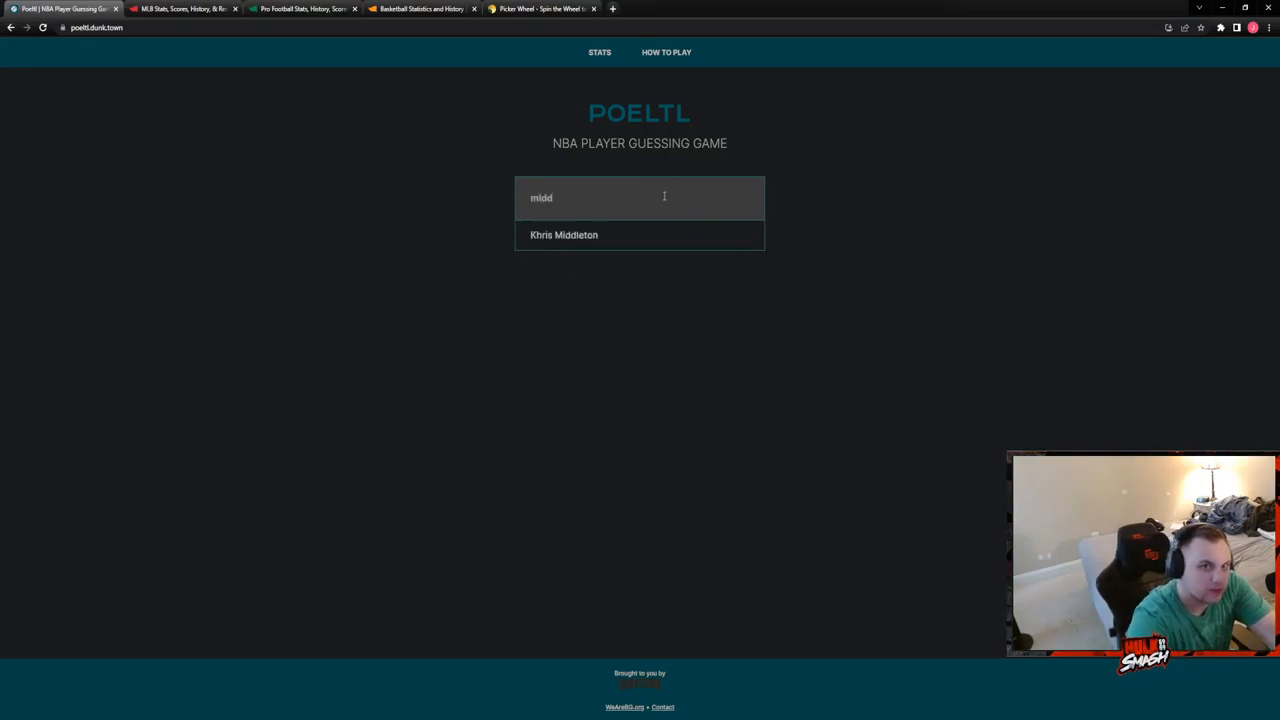
click(564, 235)
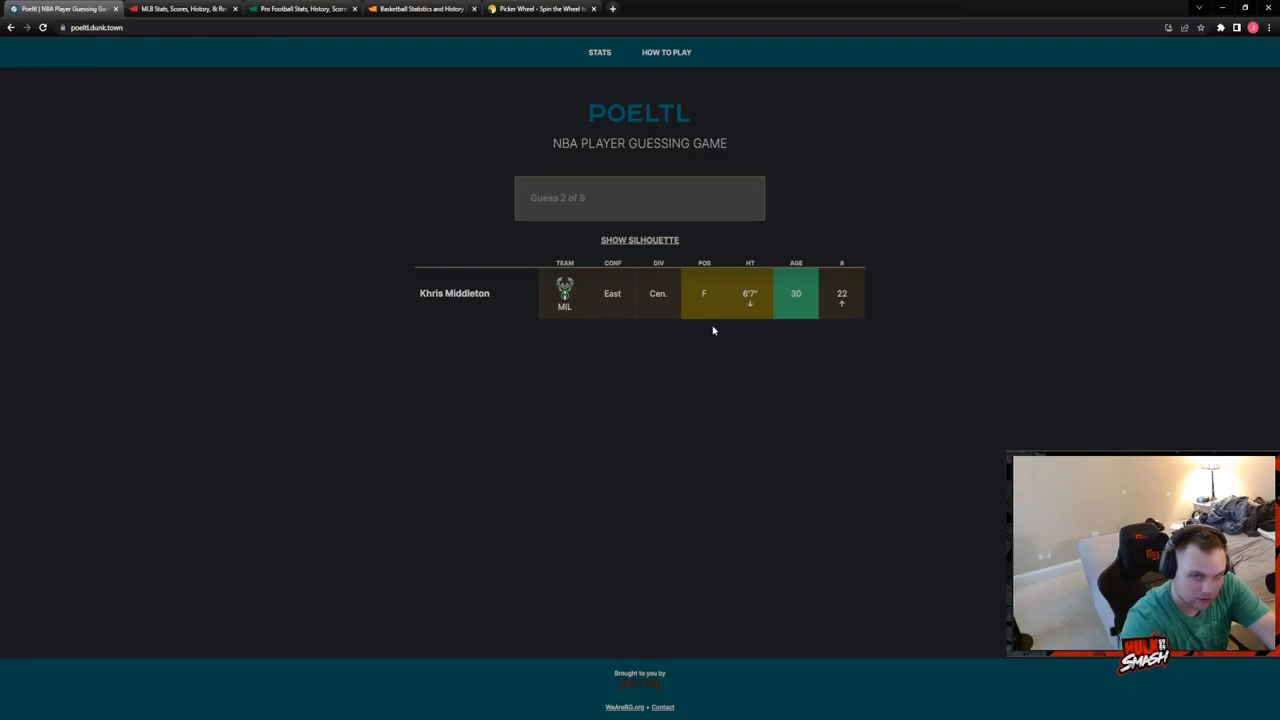
Add Poole, Devin Booker and Davion Mitchell as guesses two through four.
click(634, 197)
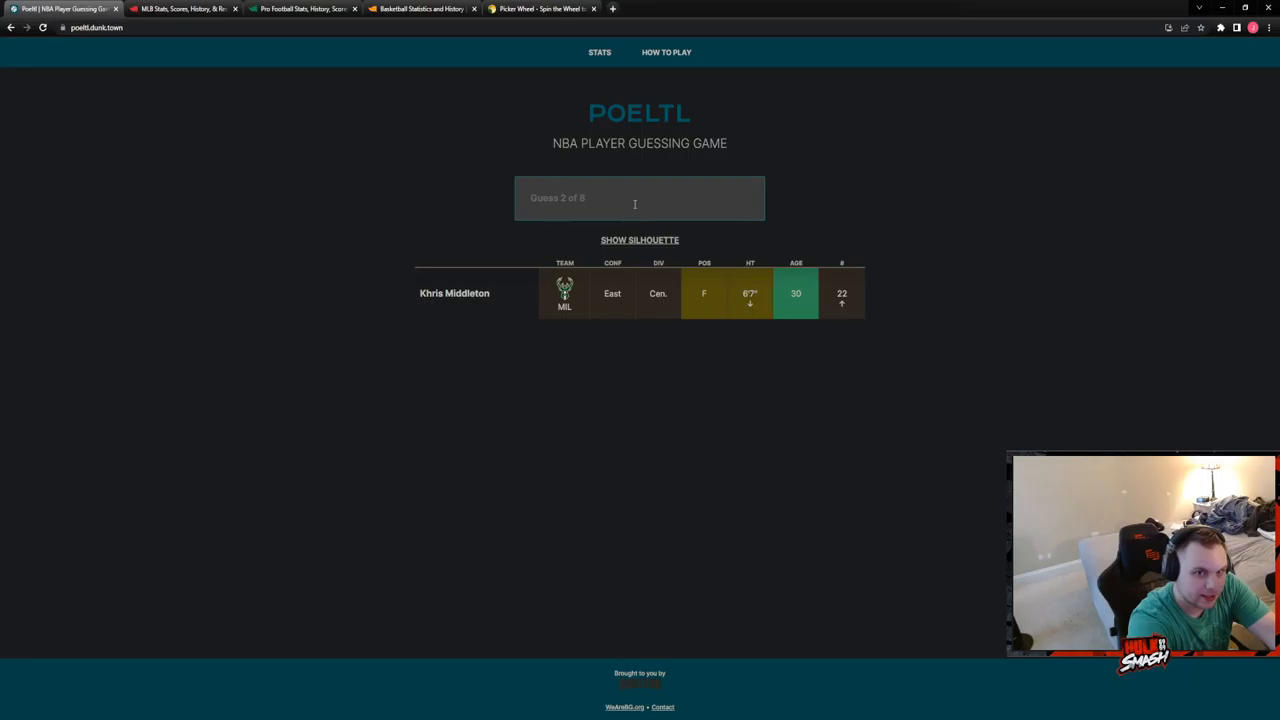
text(p)
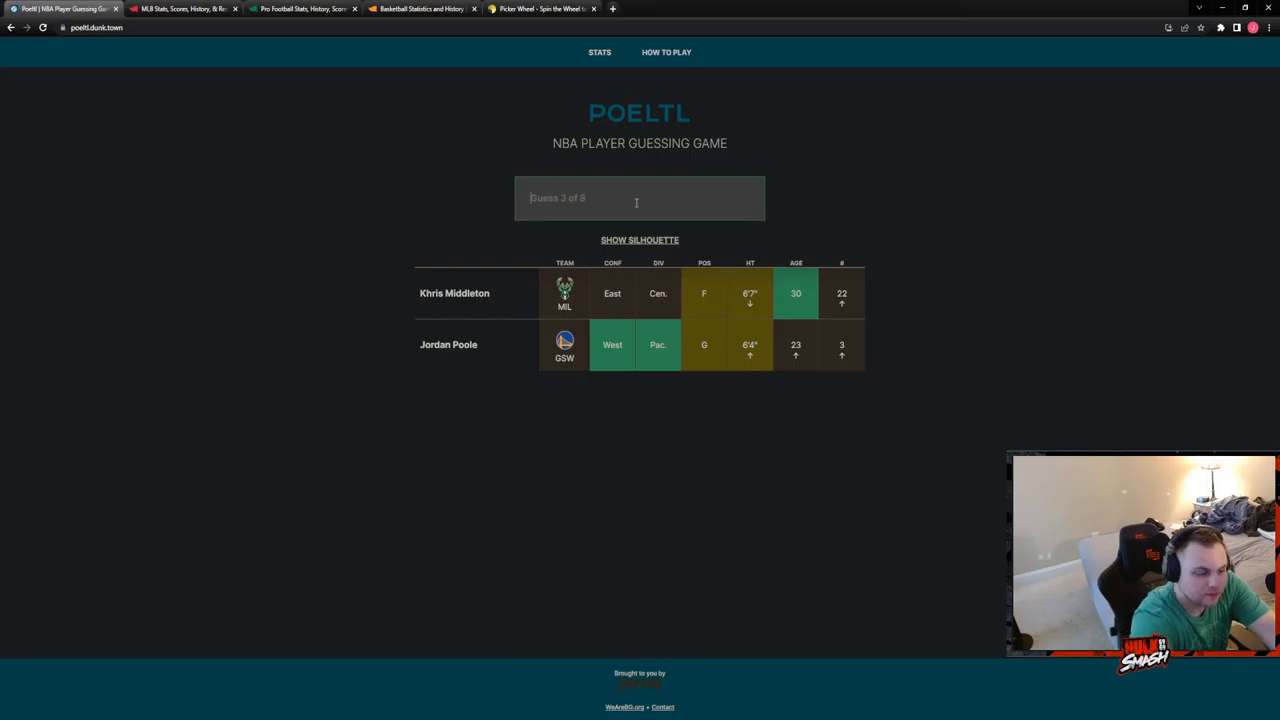
text(booker)
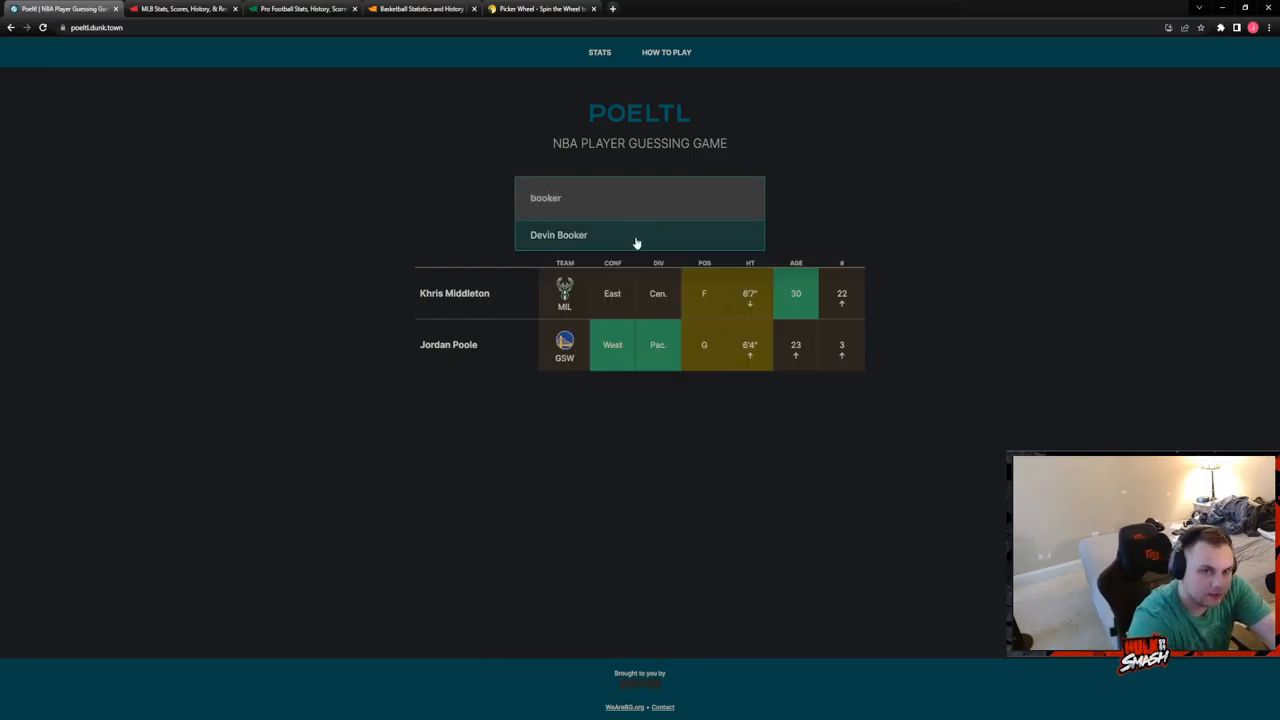
click(558, 234)
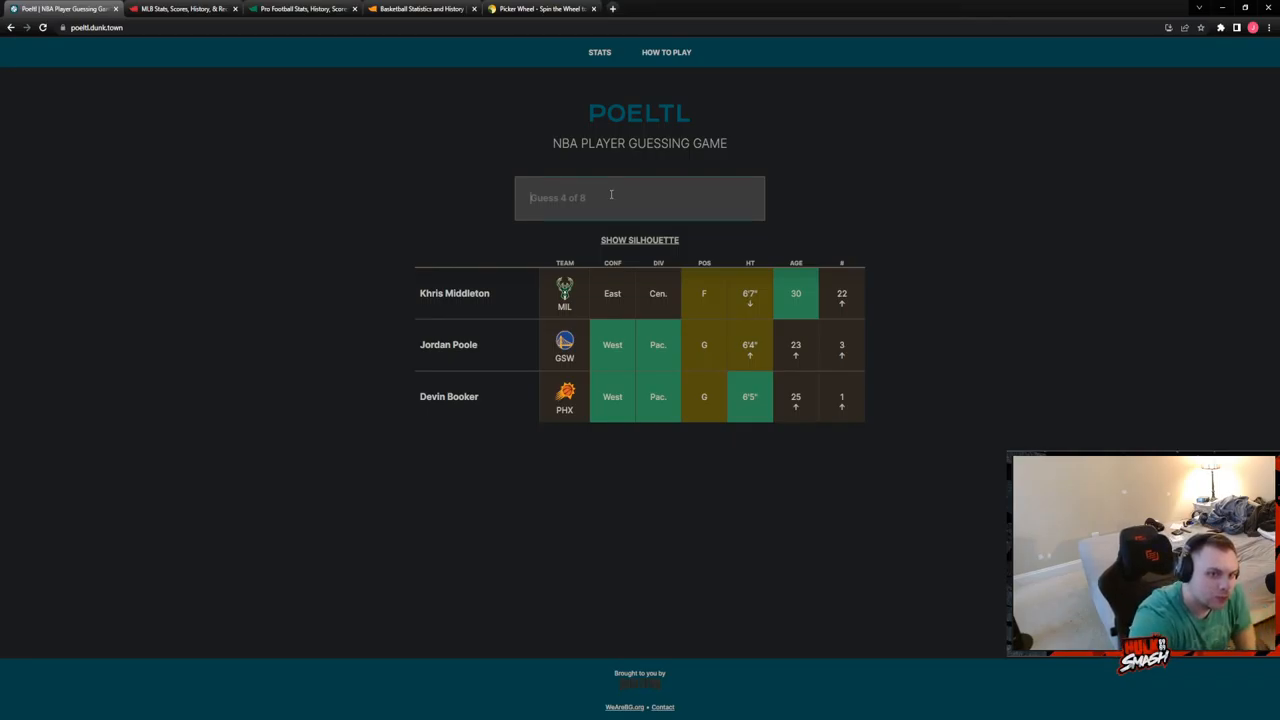
text(bu)
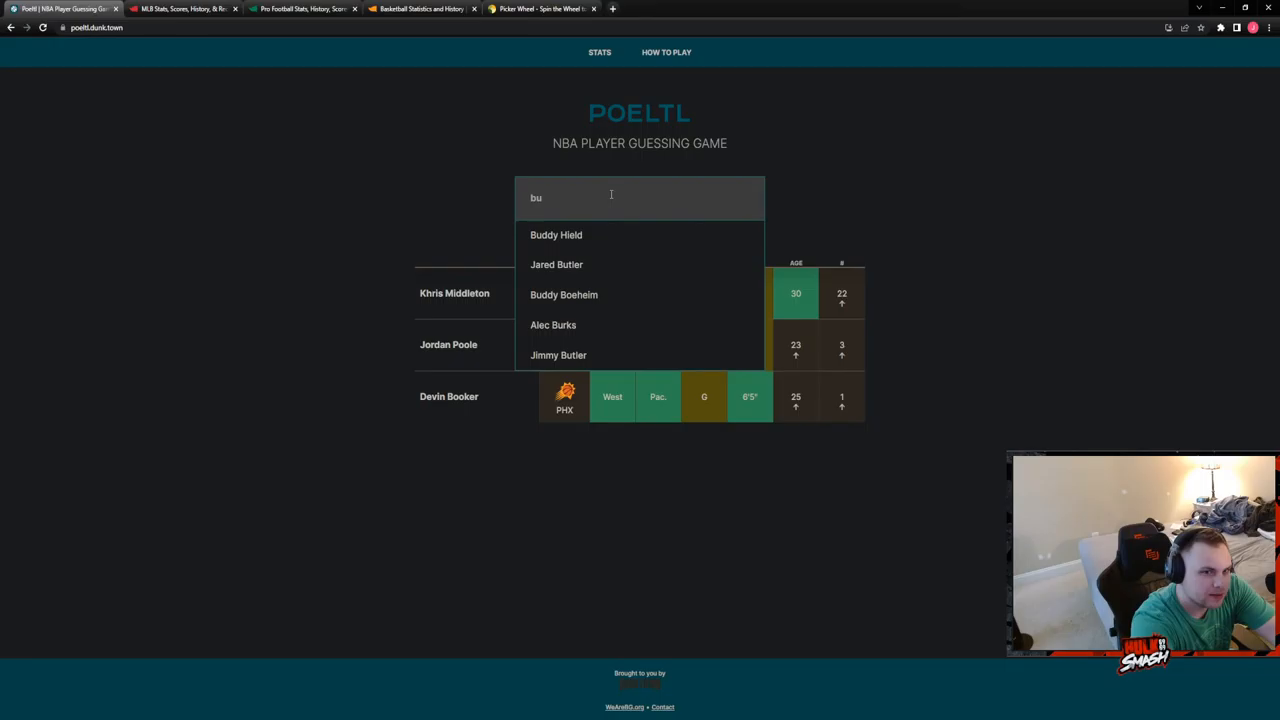
text(mi)
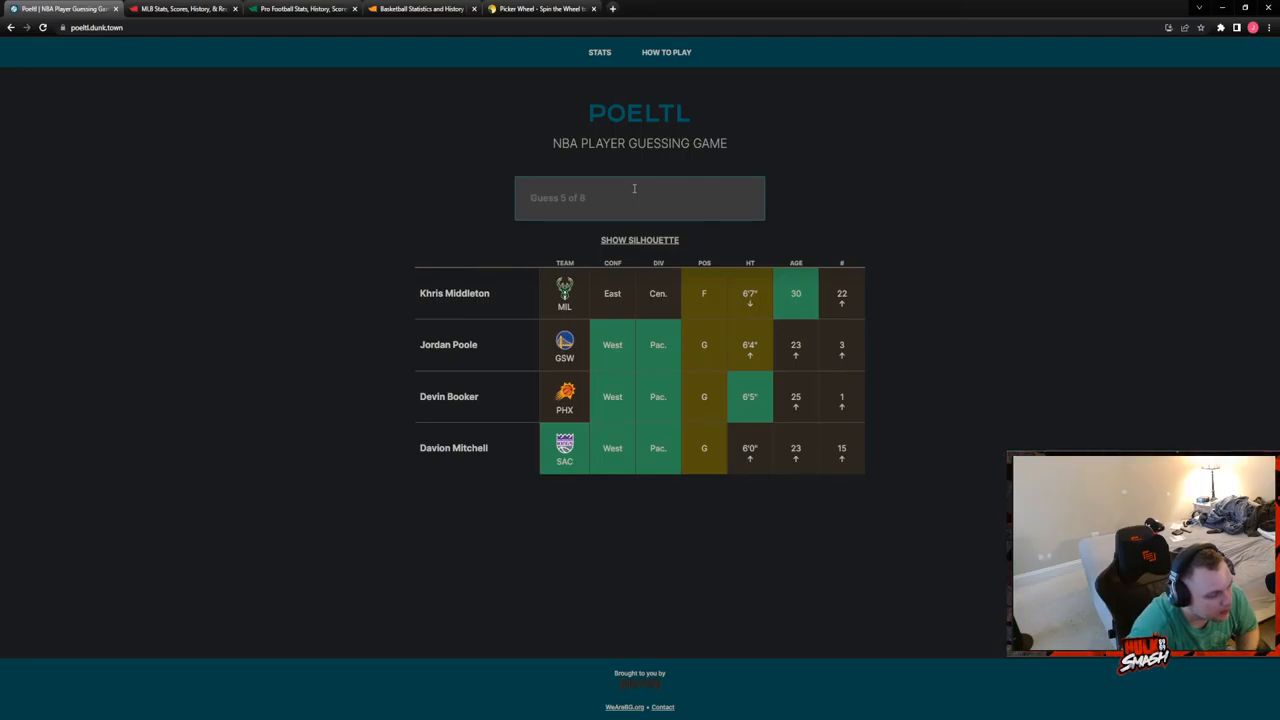
click(634, 197)
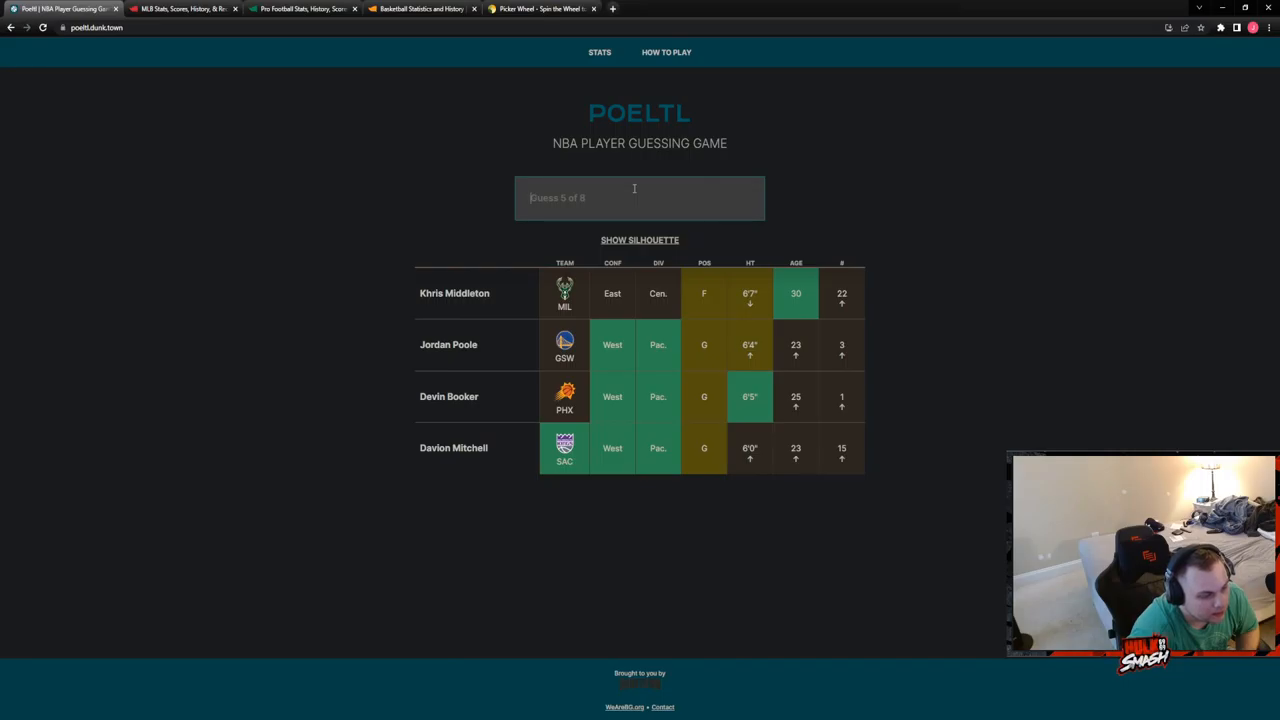
Guess Harrison Barnes fifth and Buddy Hield sixth, then show the silhouette hint.
text(b)
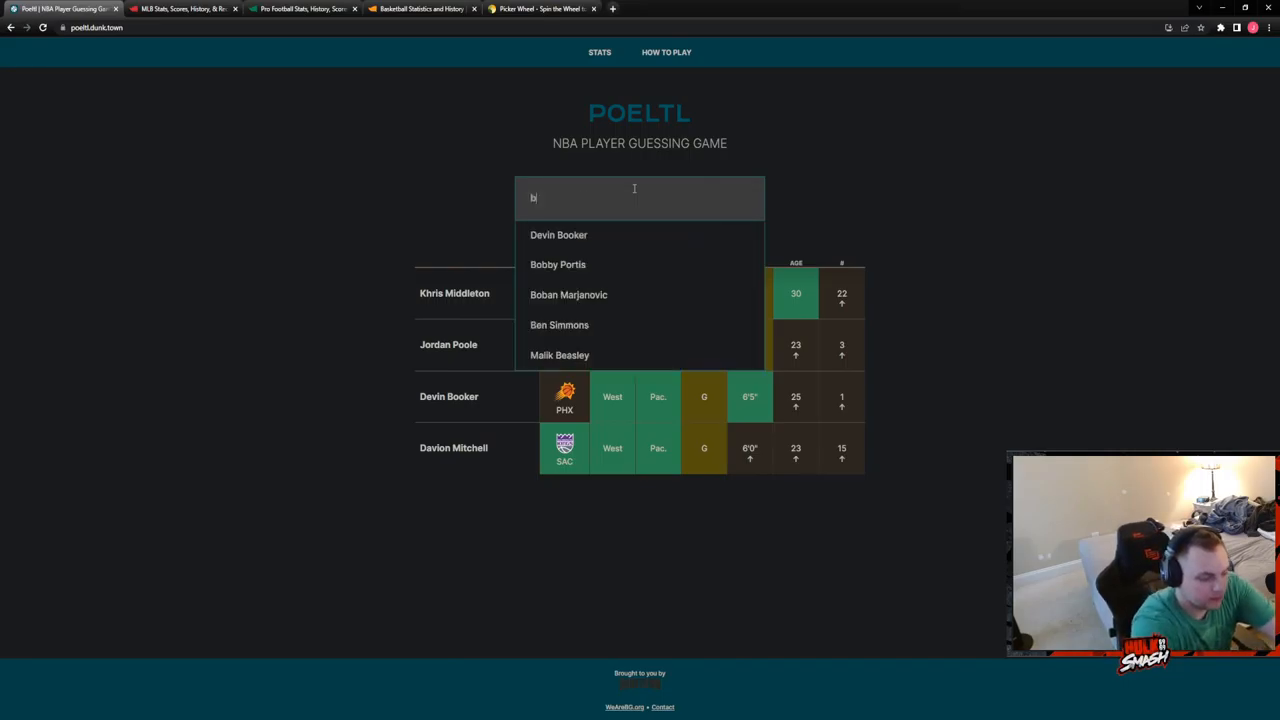
text(ran)
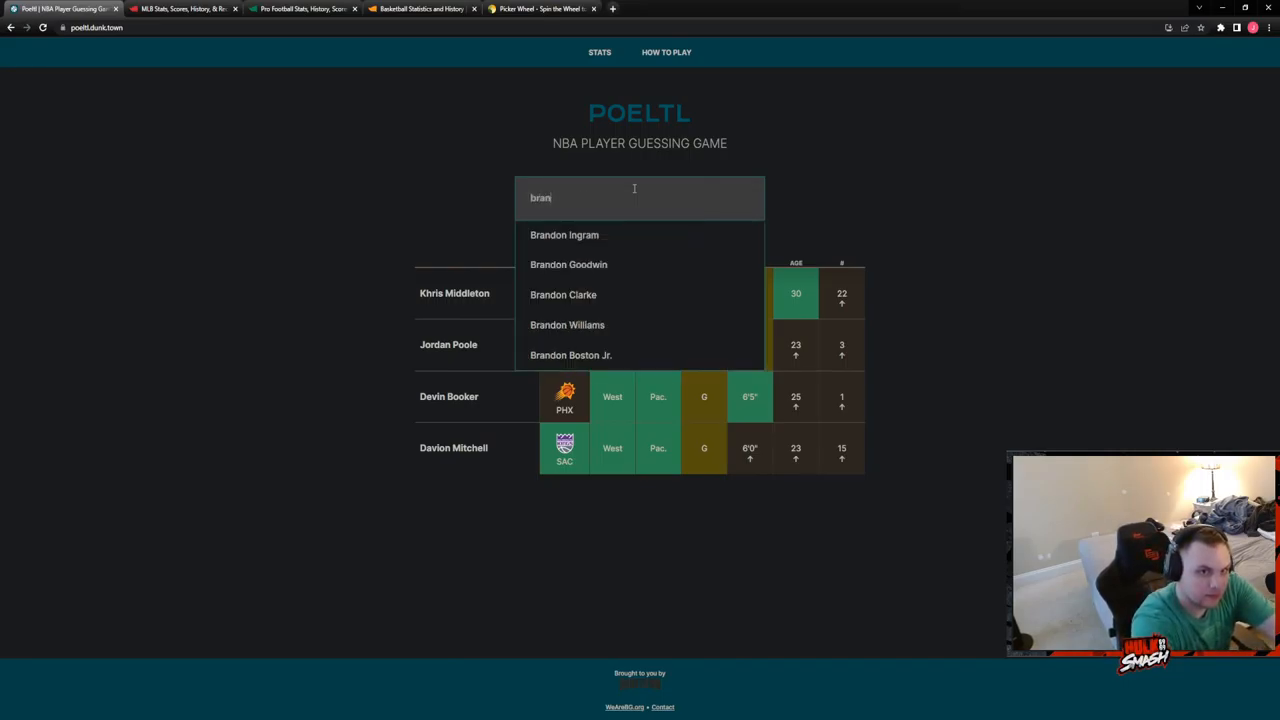
text(barnesi)
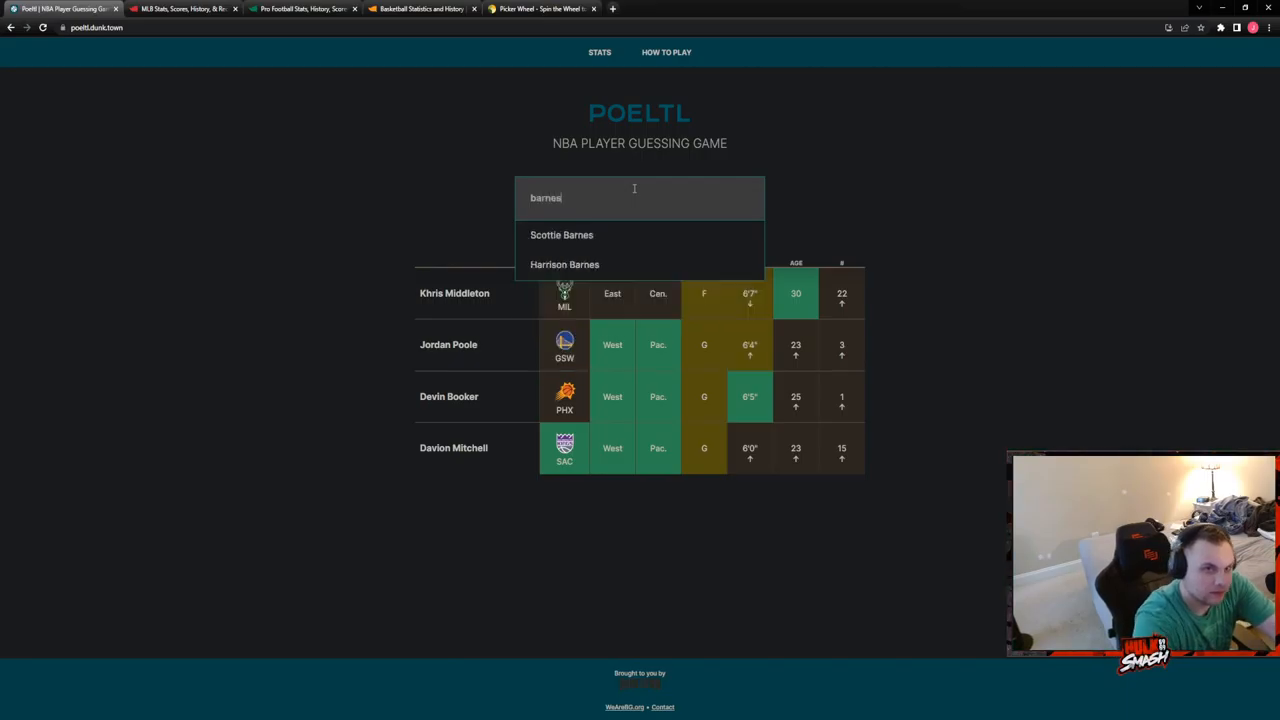
click(564, 264)
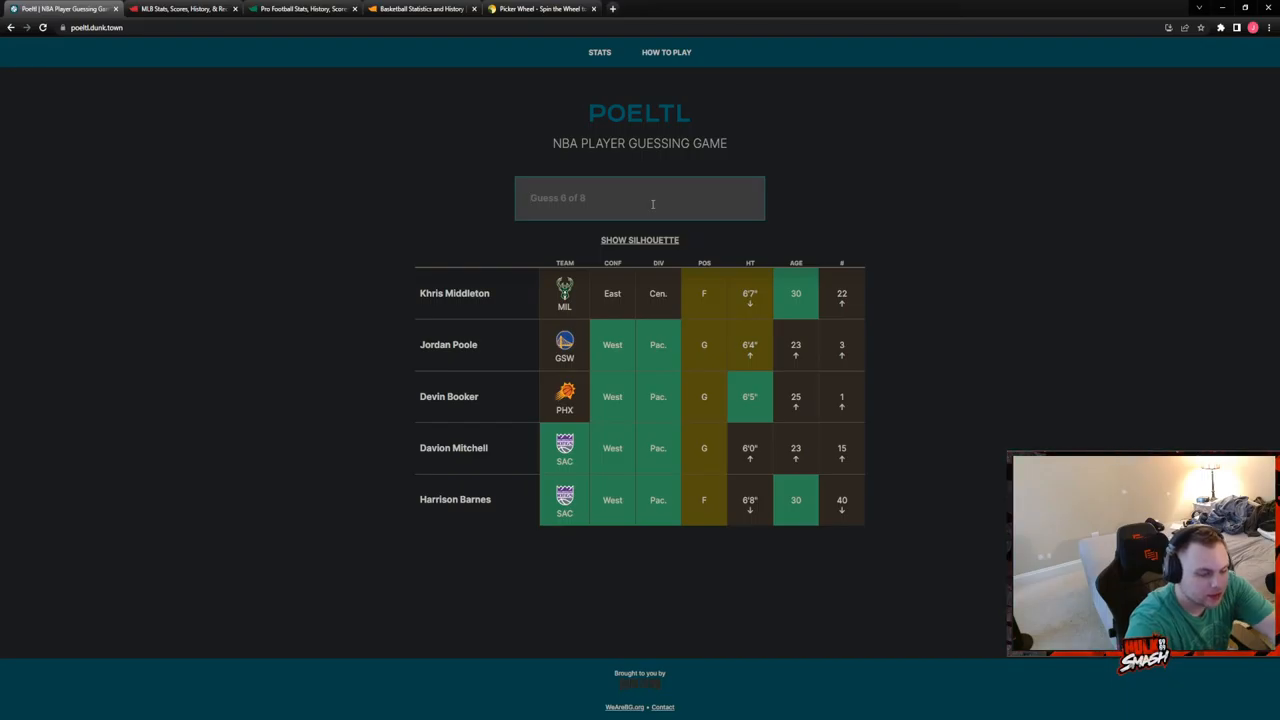
text(hi)
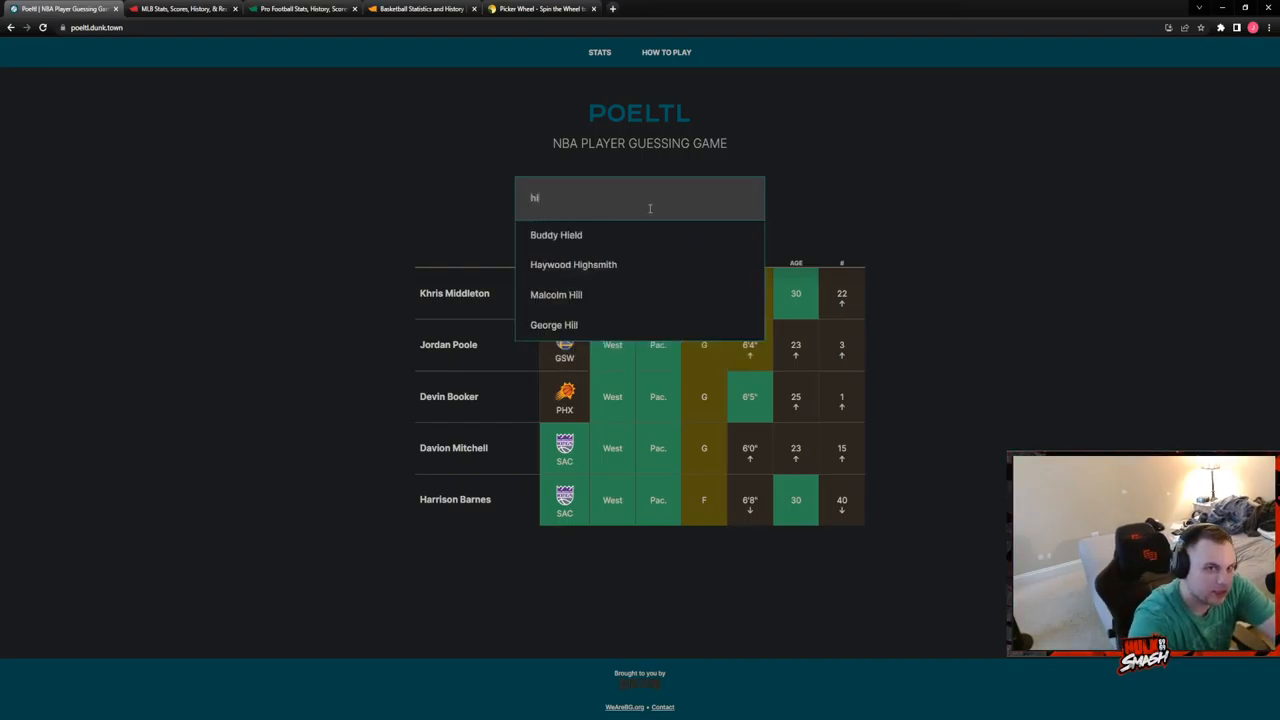
click(556, 235)
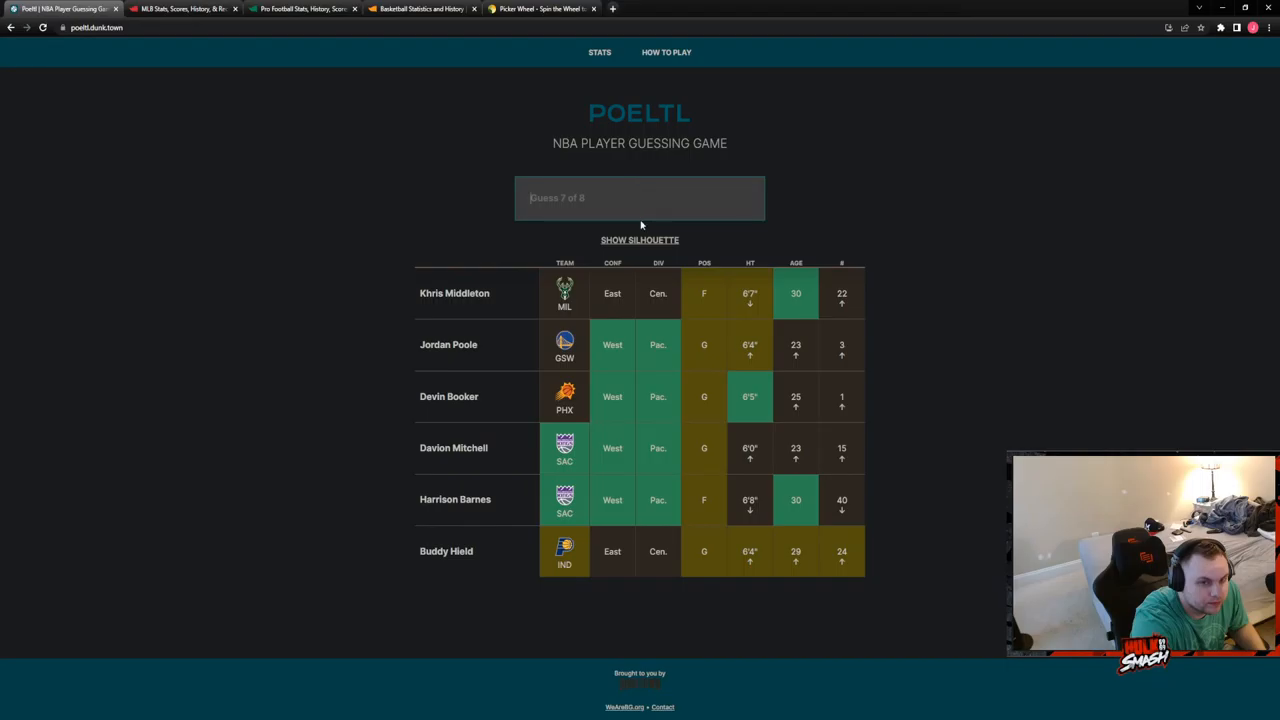
click(639, 240)
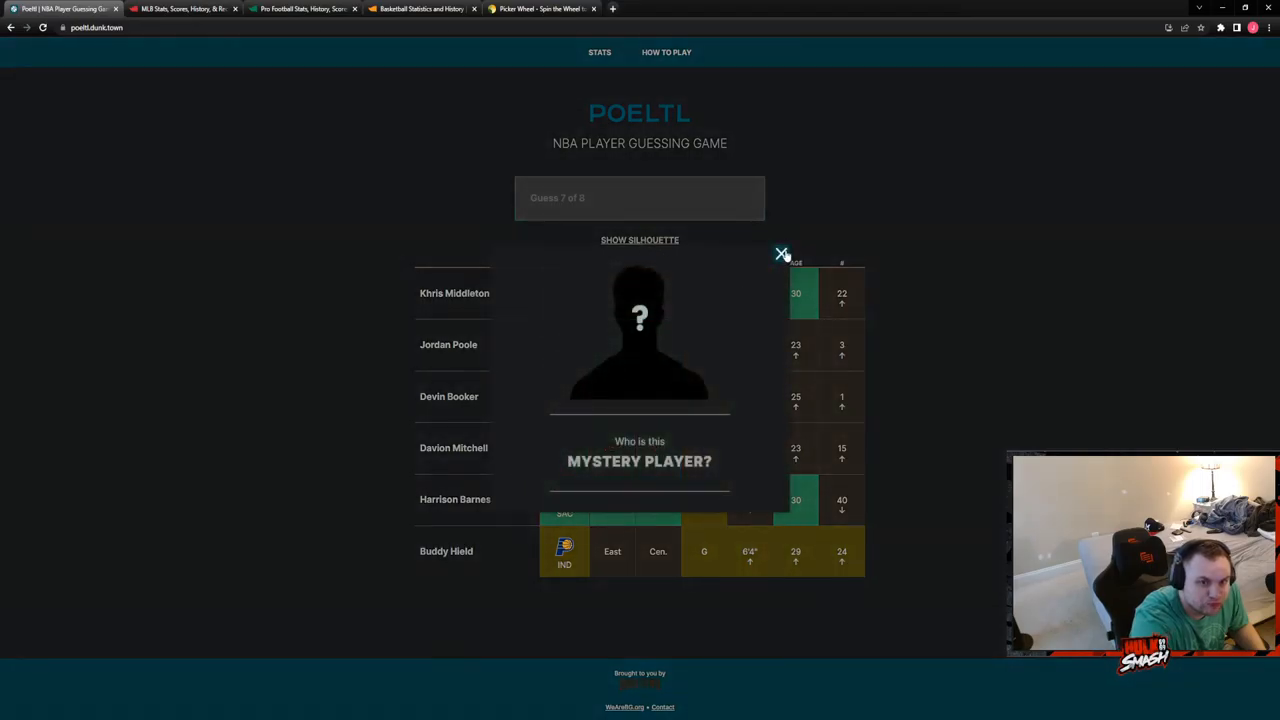
Close the silhouette, guess Stanley Johnson seventh, and dismiss the Jeremy Lamb game-over popup.
click(781, 254)
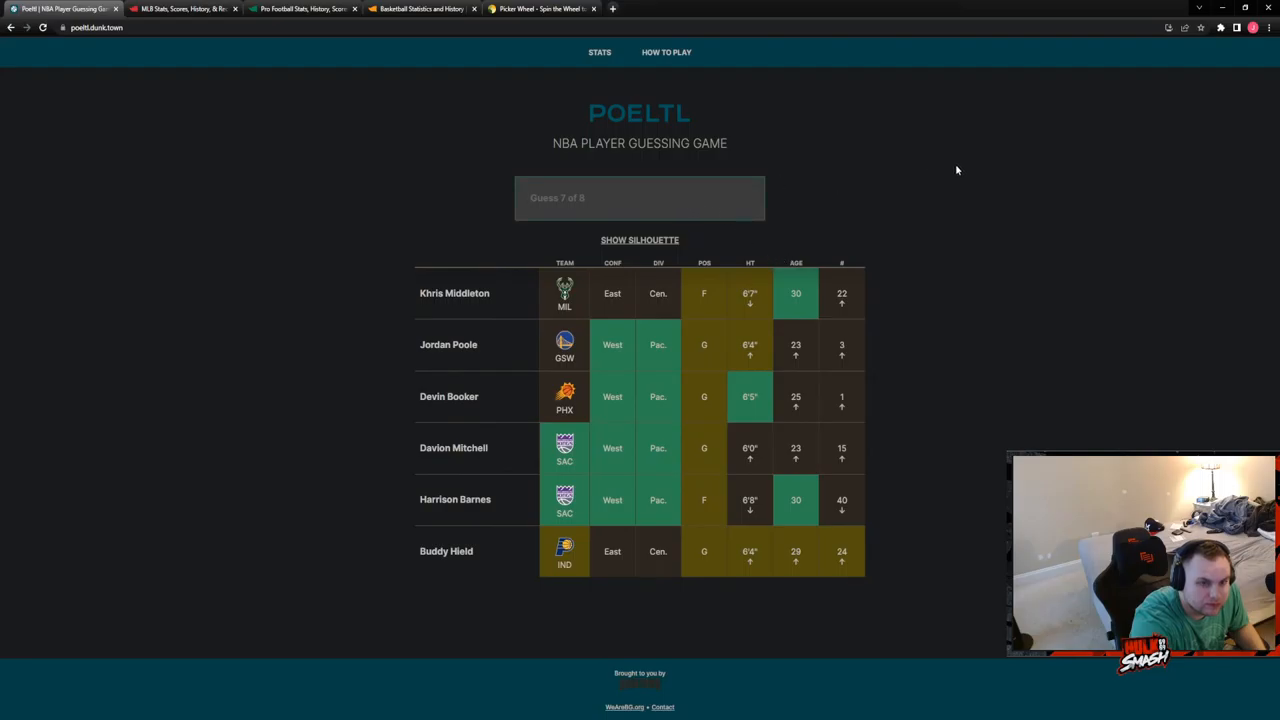
click(639, 197)
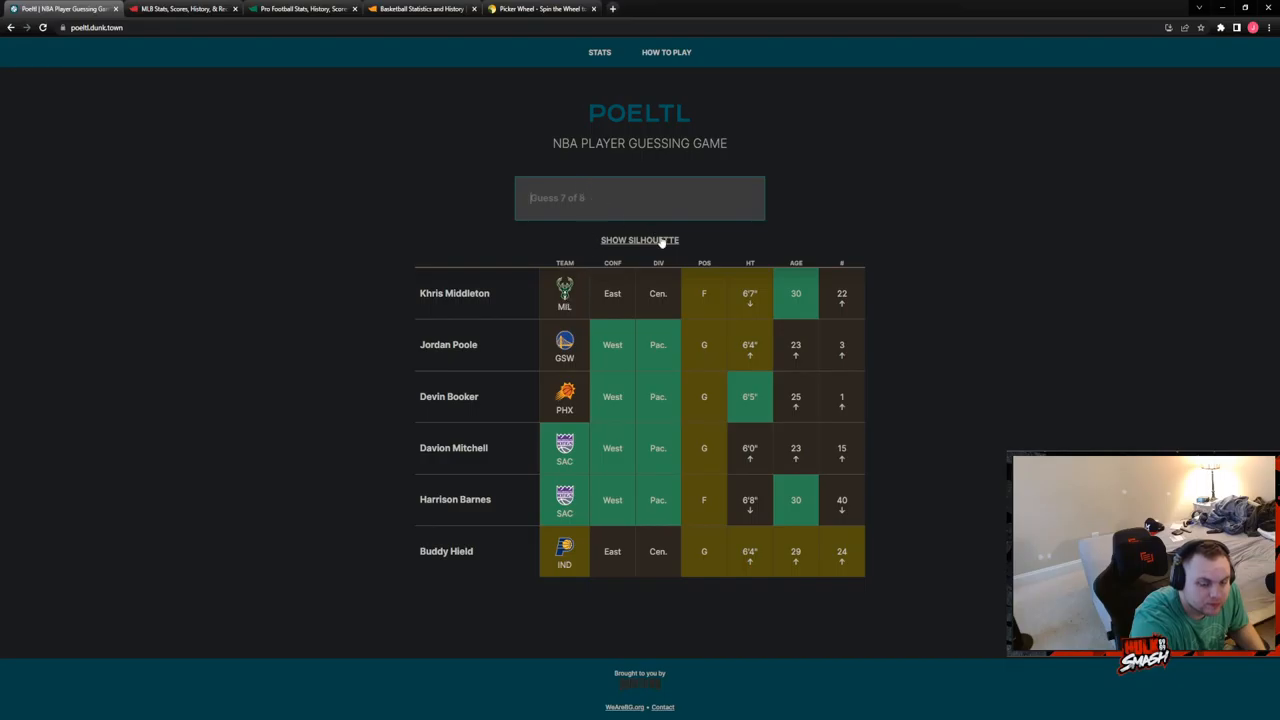
text(lave)
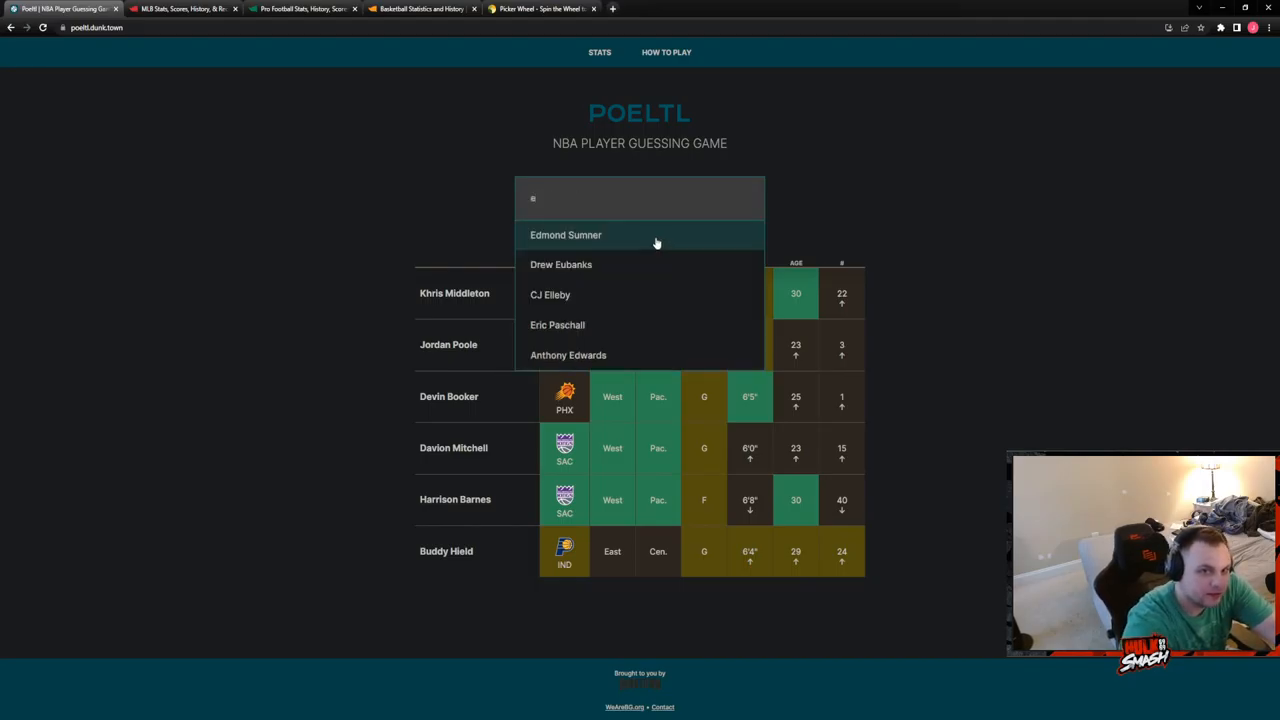
text(q)
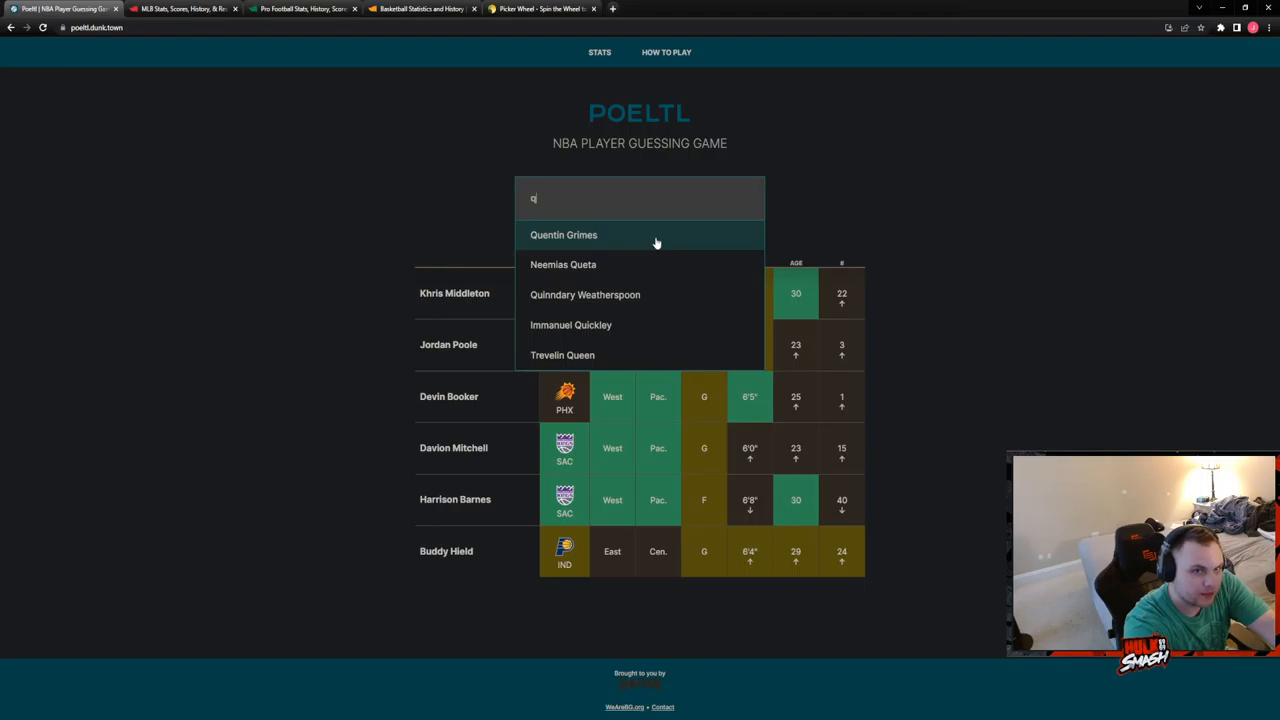
text(e)
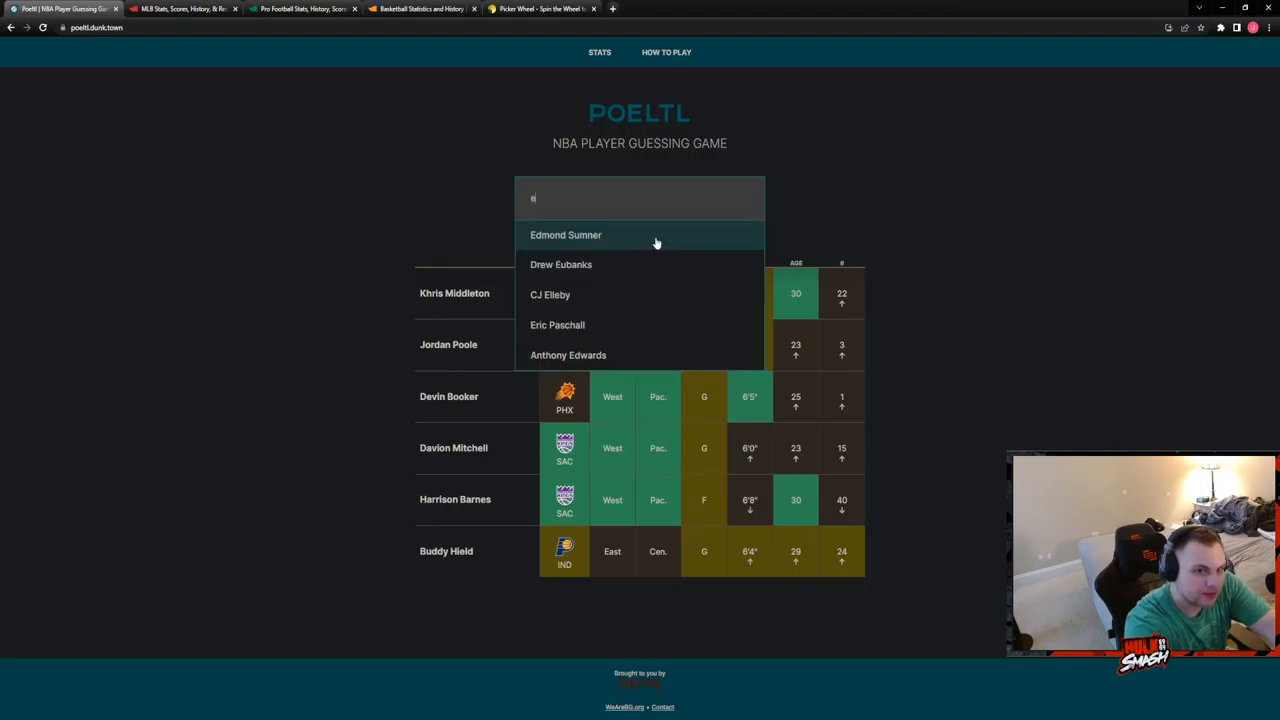
text(r)
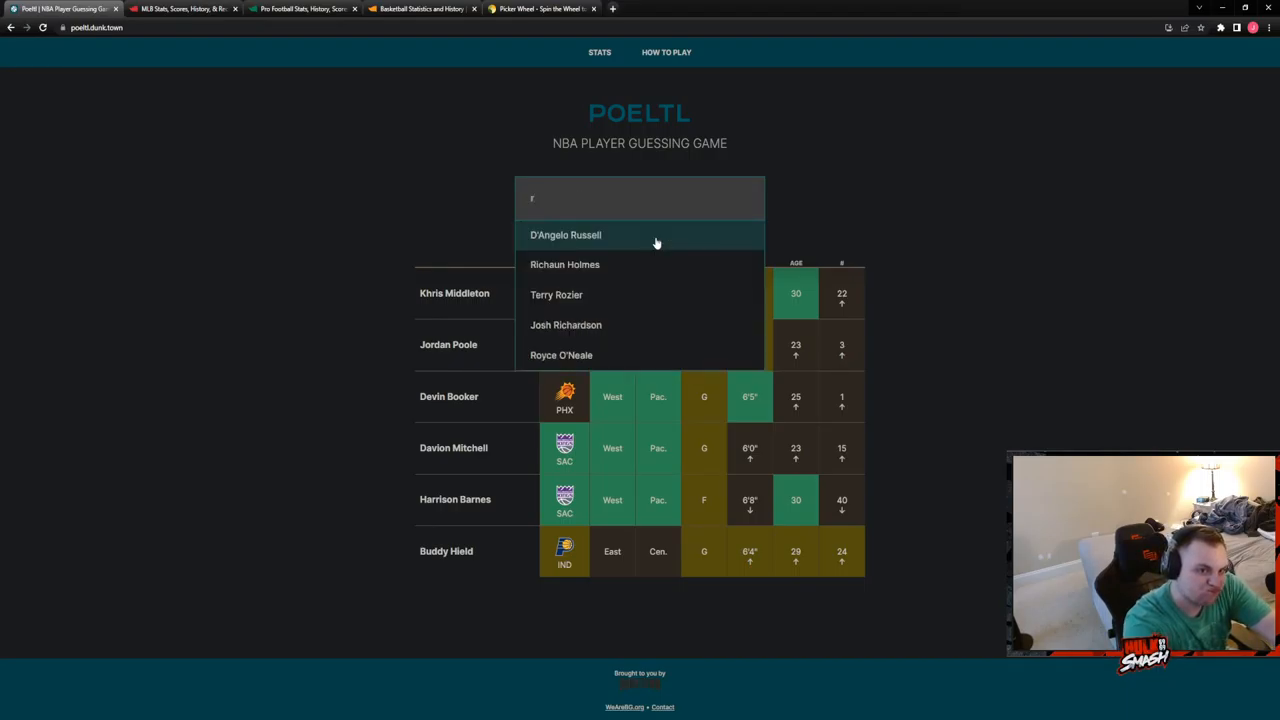
text(a)
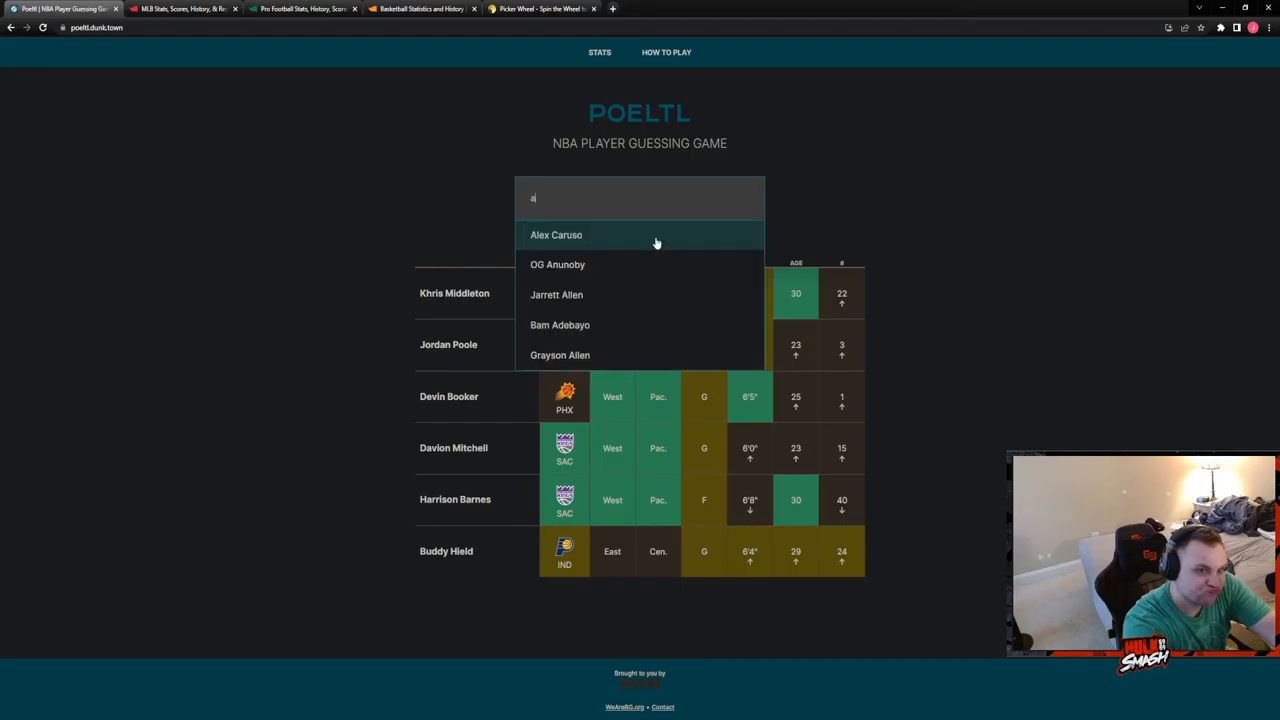
text(si)
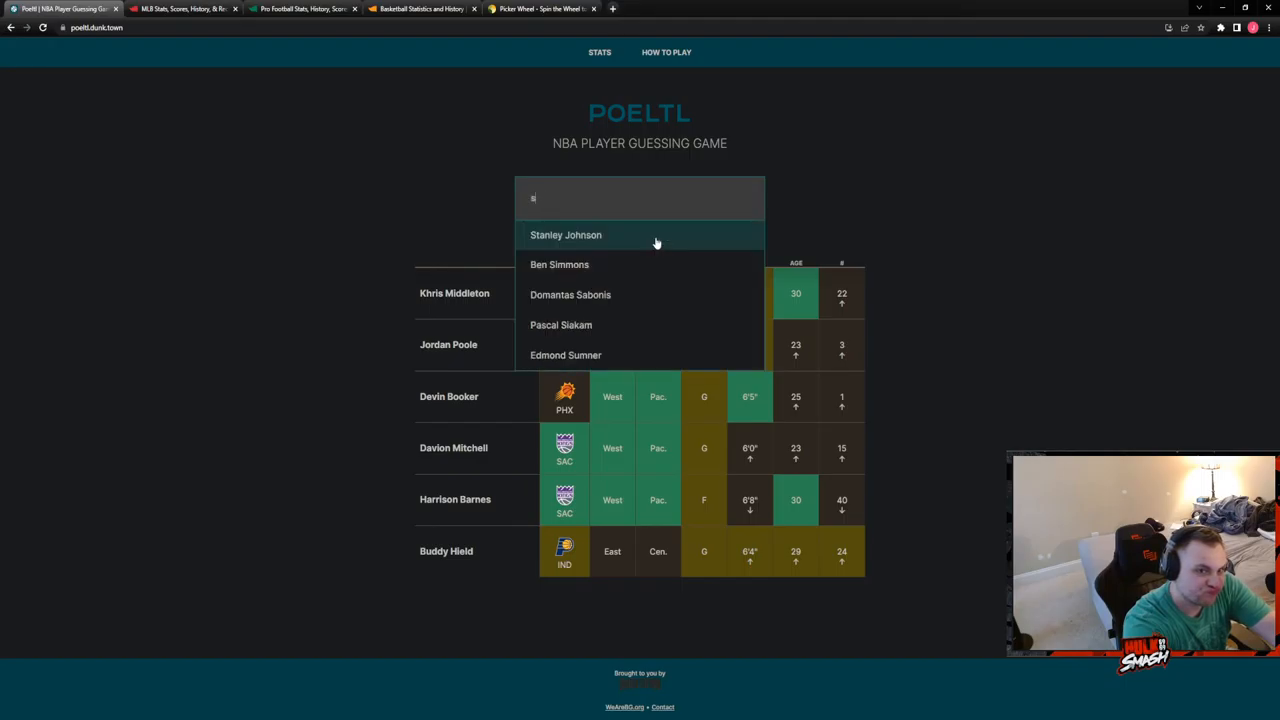
click(565, 234)
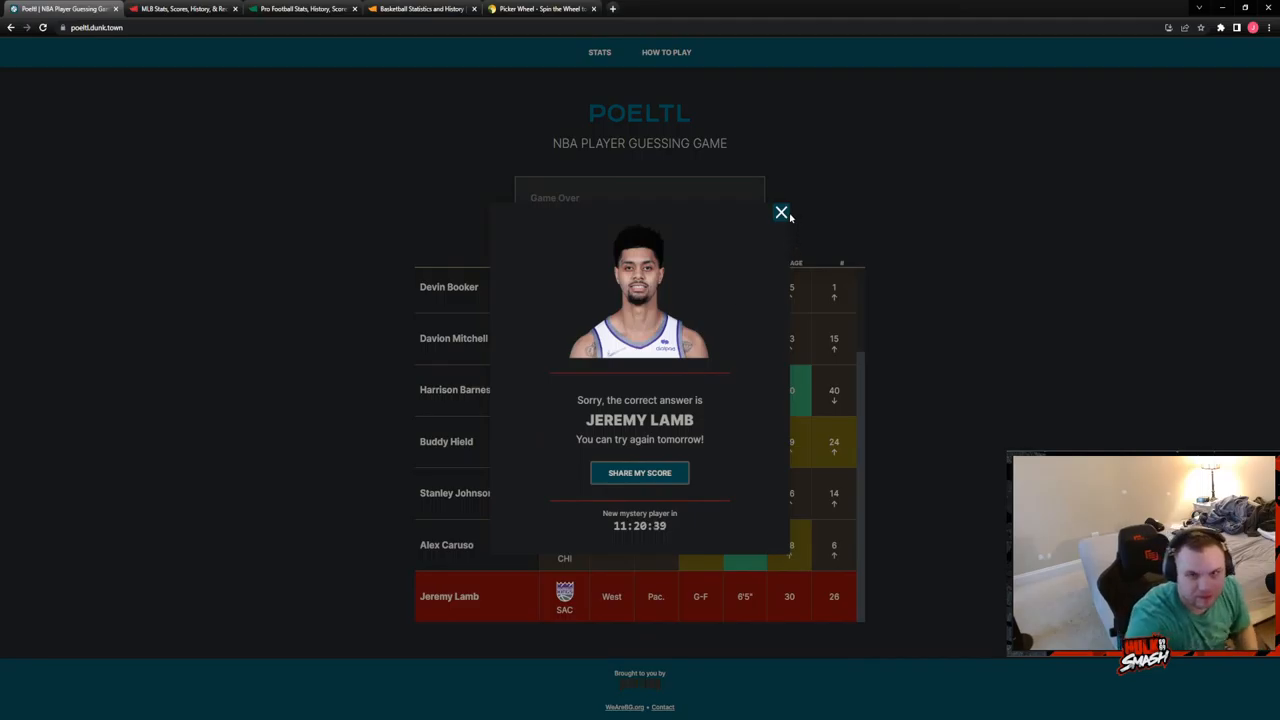
click(781, 213)
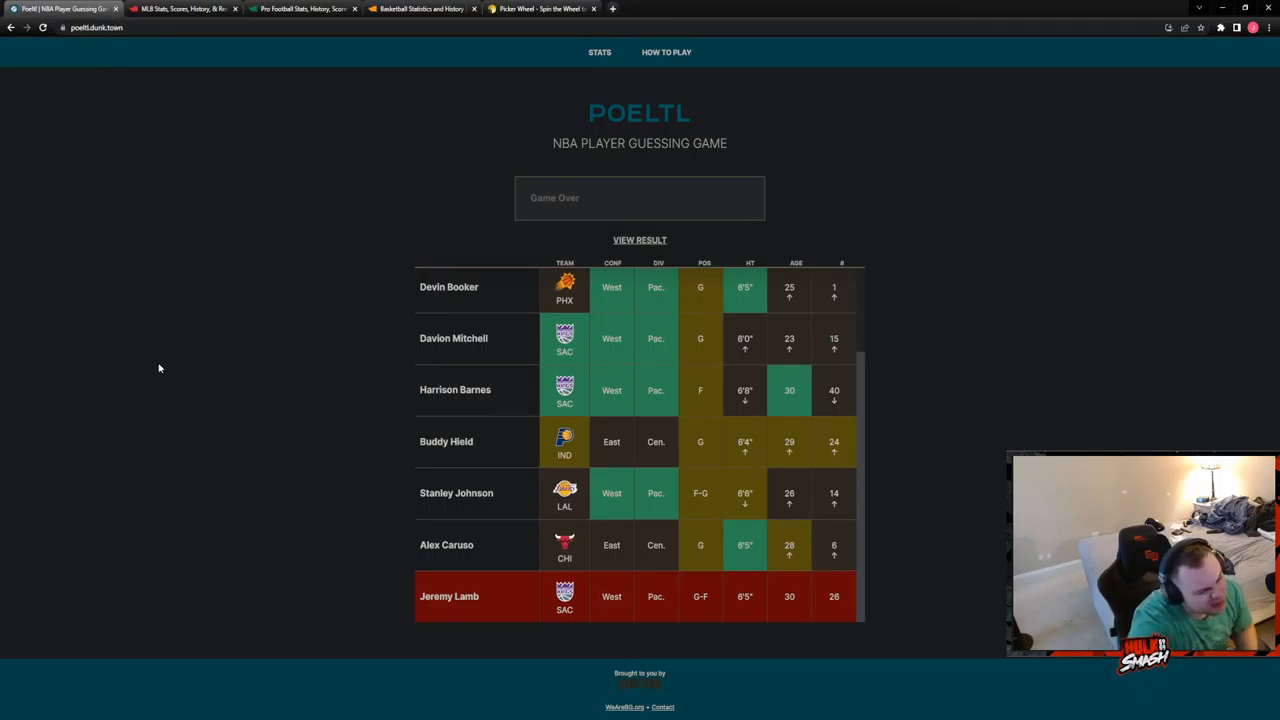
mouse_move(156, 372)
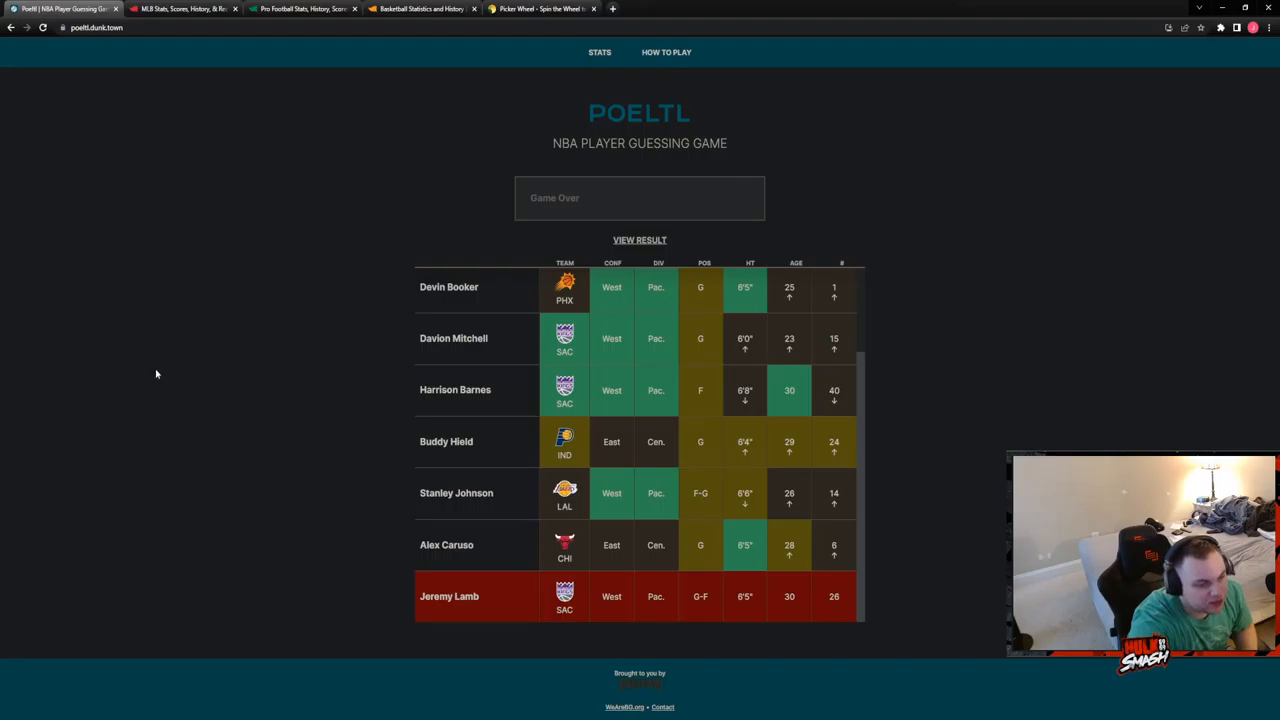
mouse_move(147, 265)
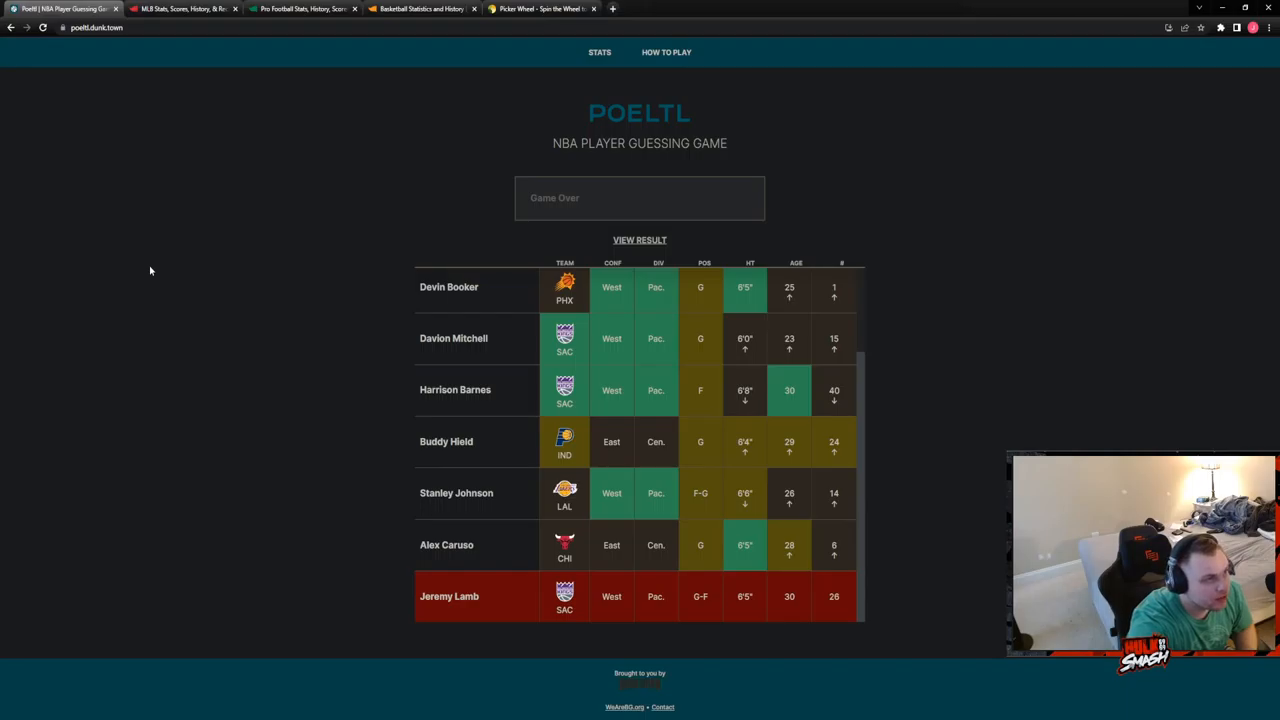
mouse_move(132, 373)
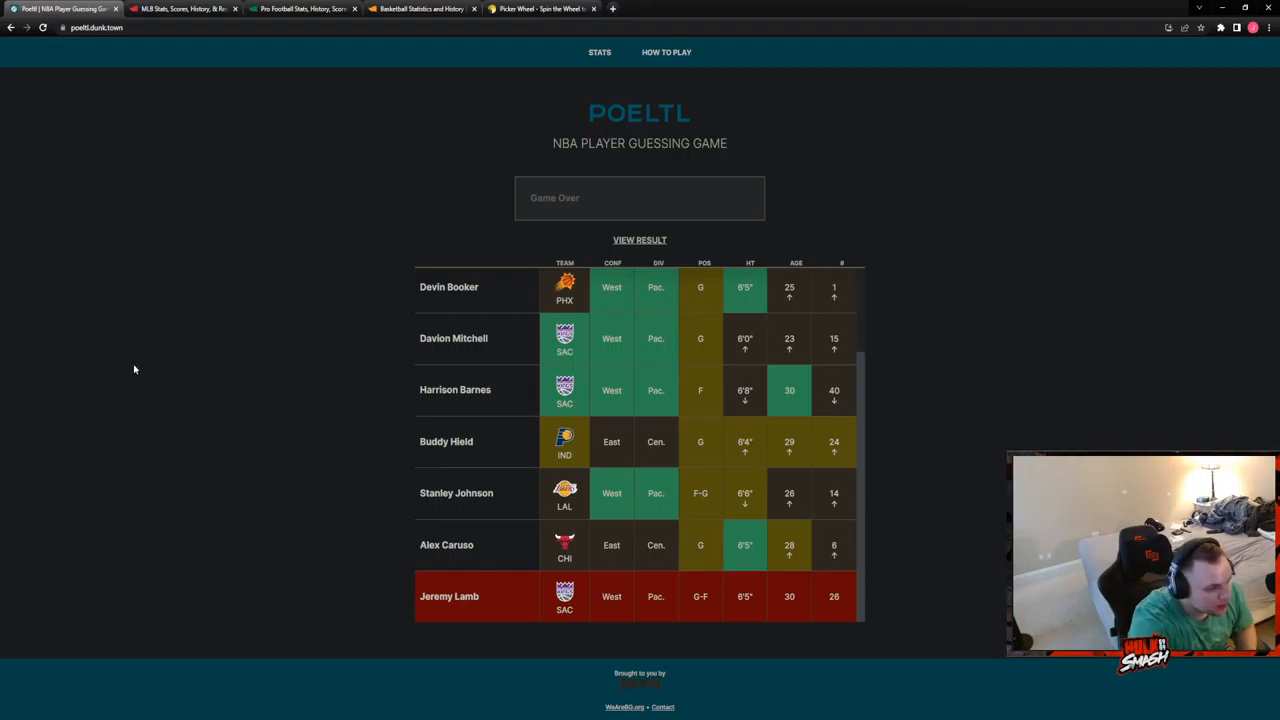
mouse_move(130, 373)
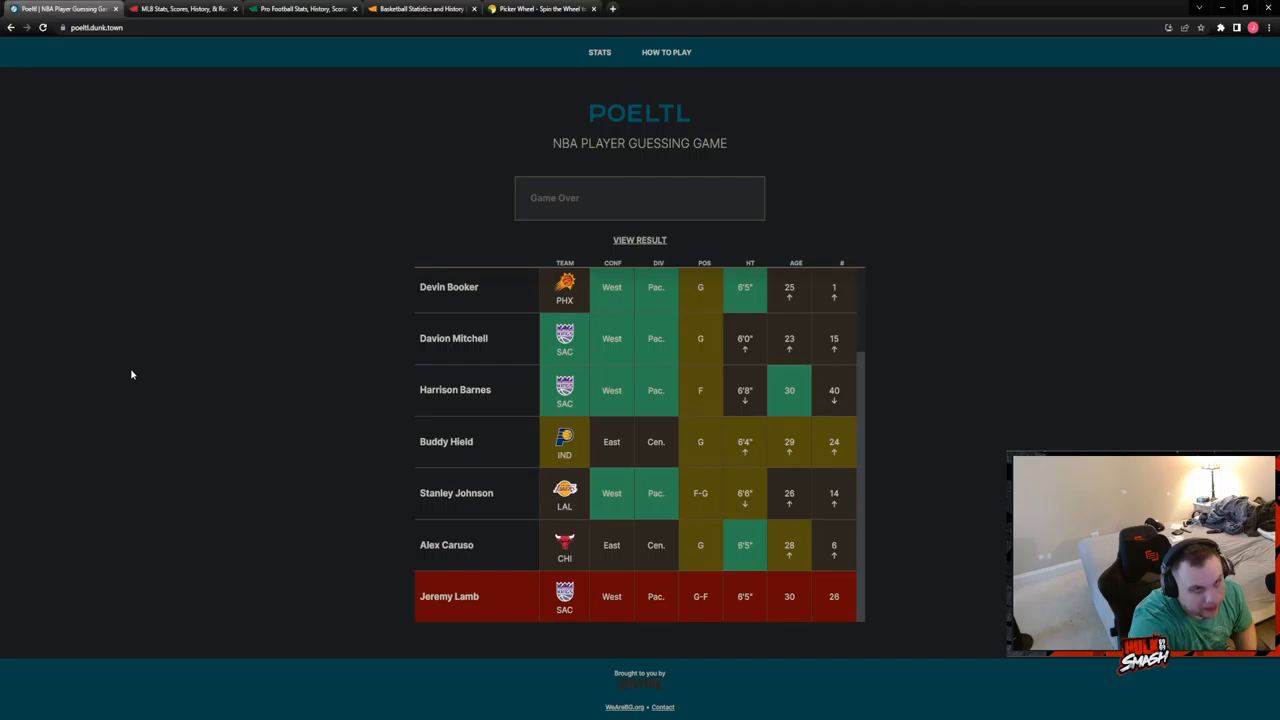
Switch to the Picker Wheel punishment page.
click(541, 9)
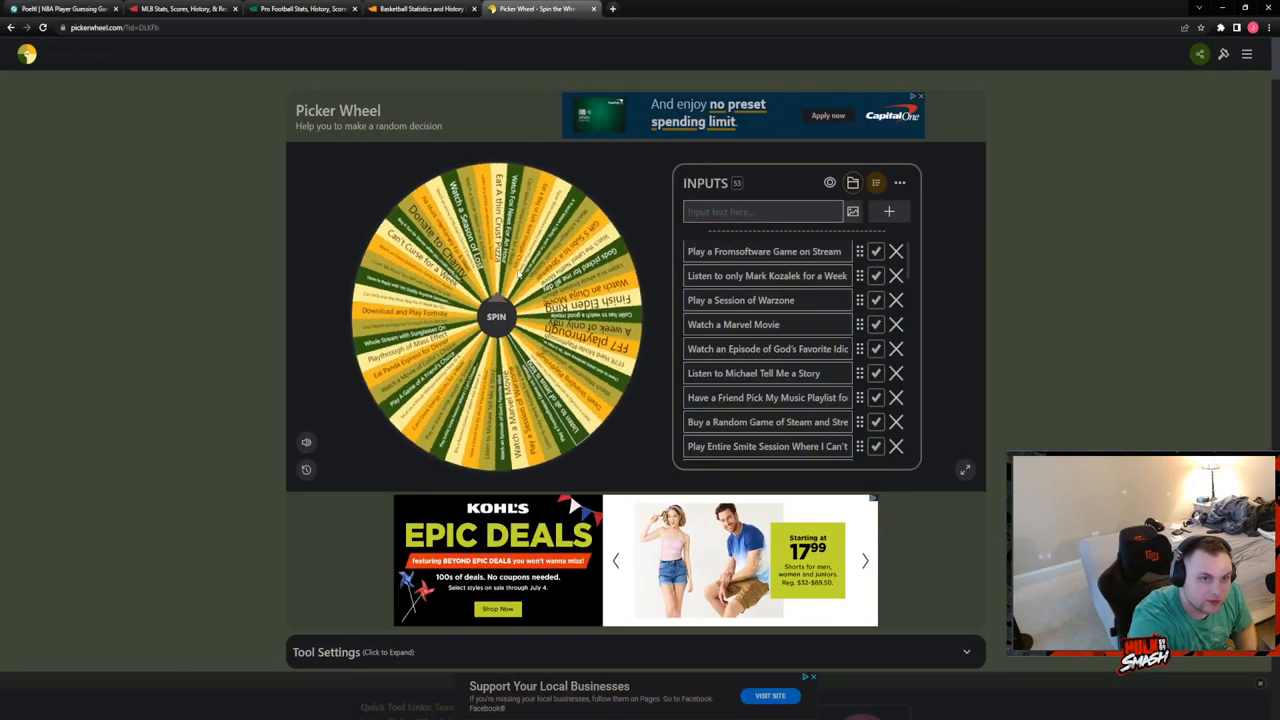
Spin the wheel, landing on watching an entire Oakland A's game, and dismiss it.
click(496, 316)
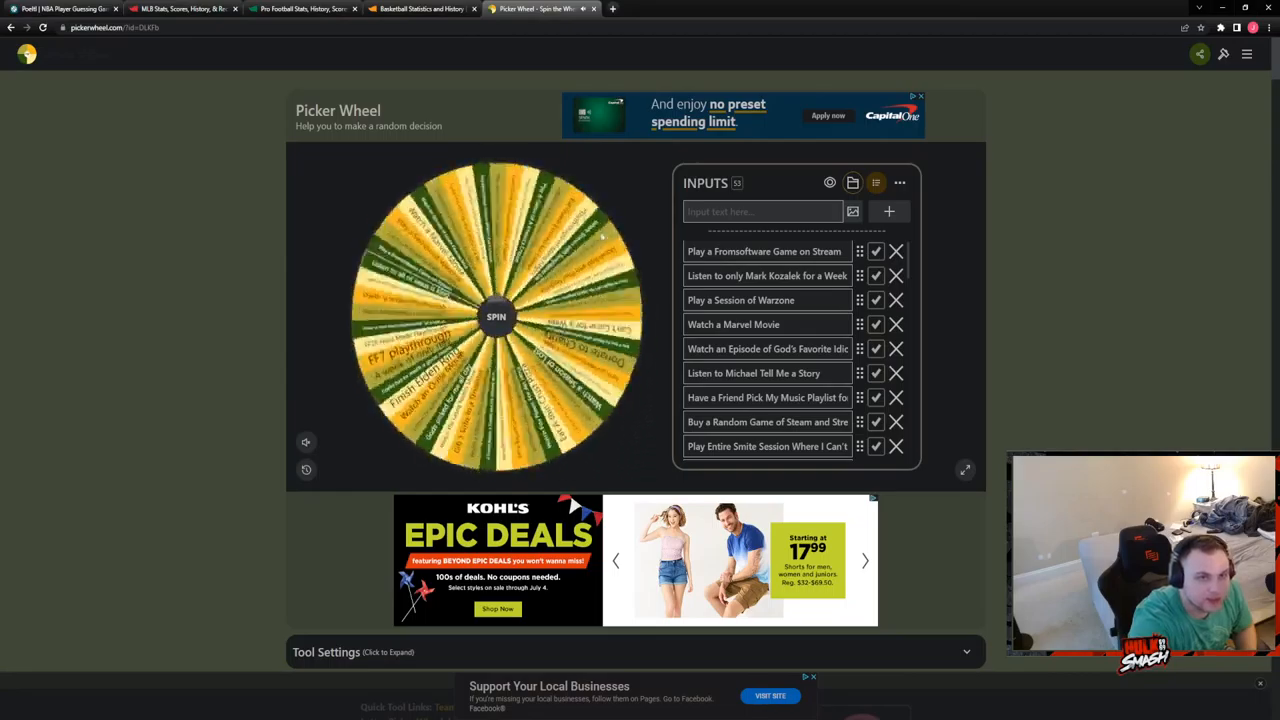
click(496, 317)
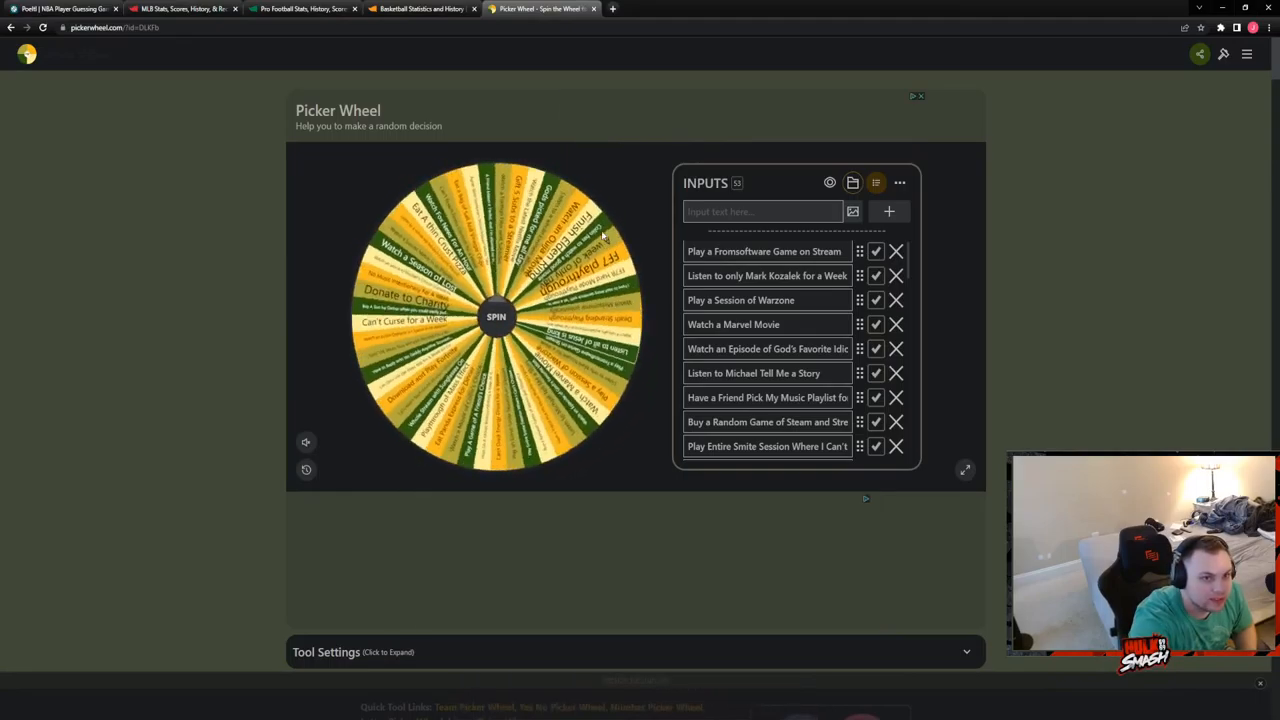
click(496, 317)
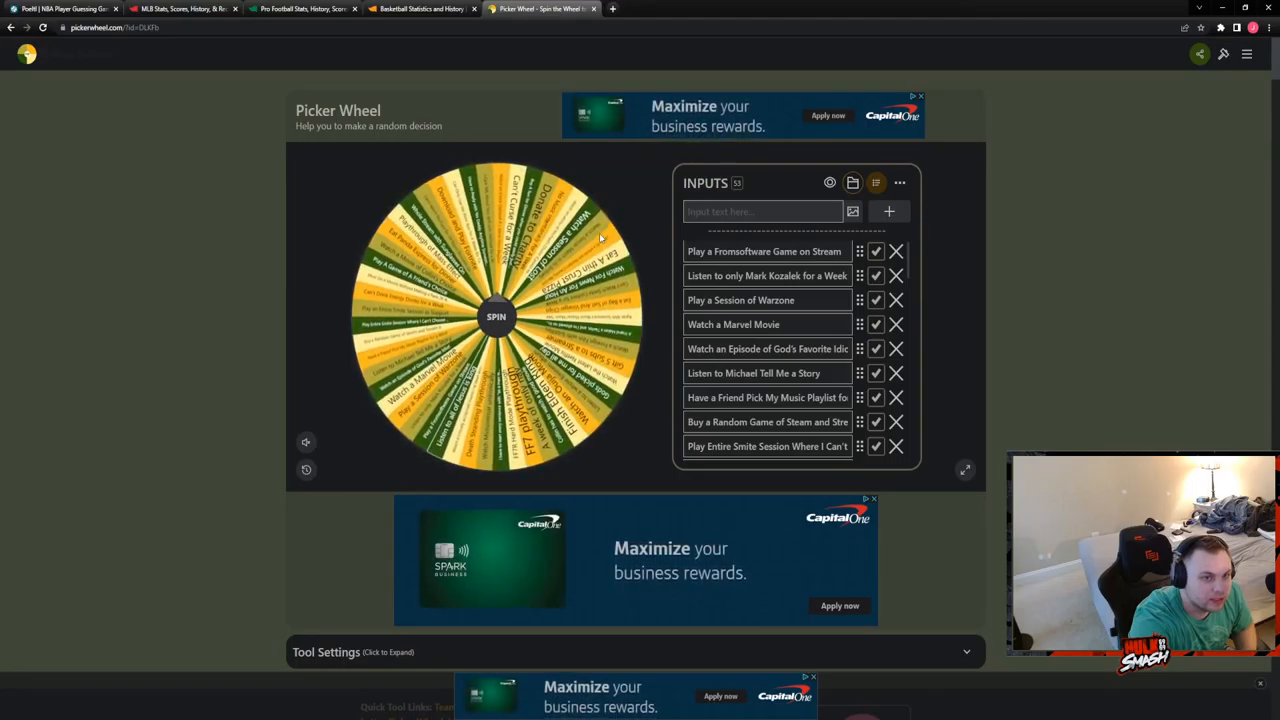
click(496, 317)
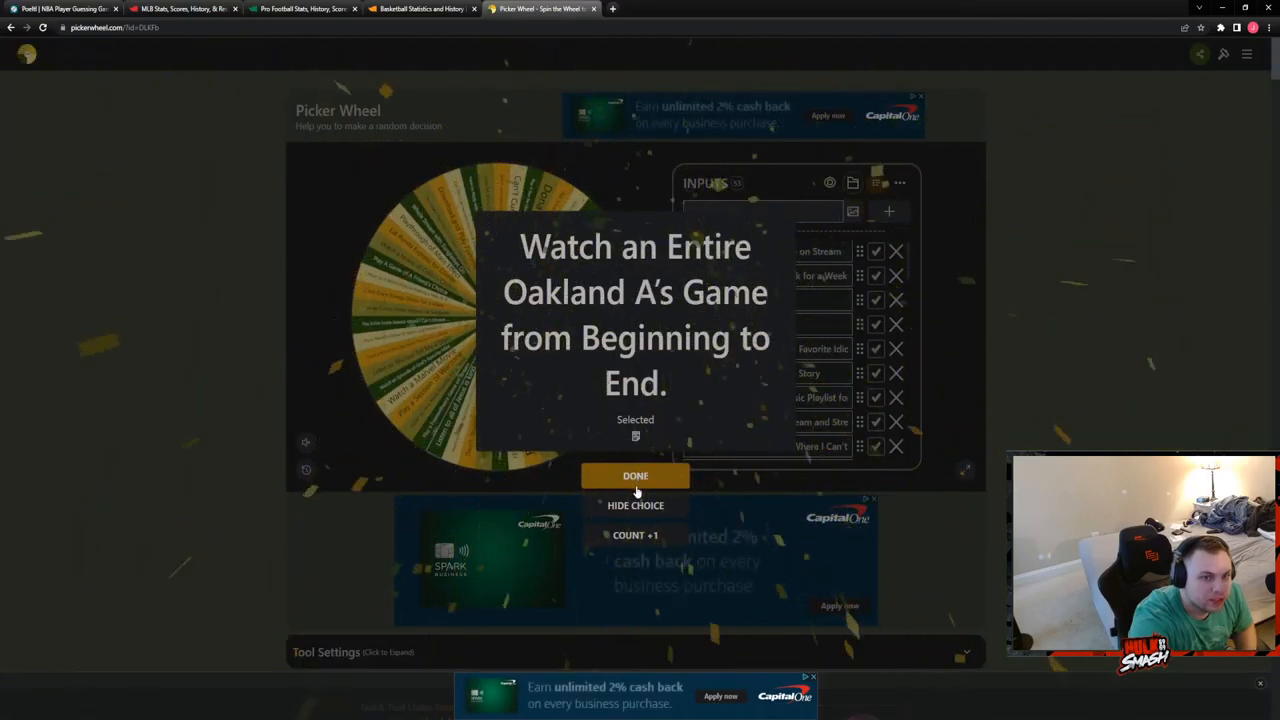
click(635, 475)
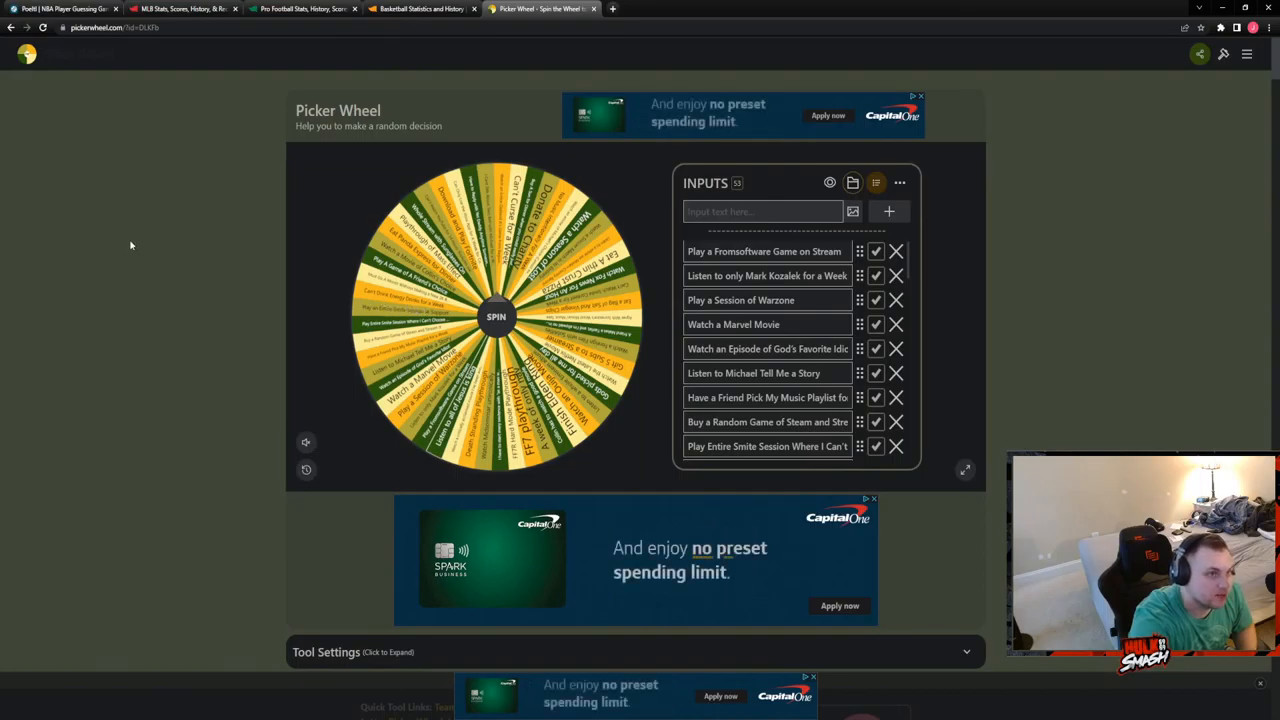
mouse_move(173, 301)
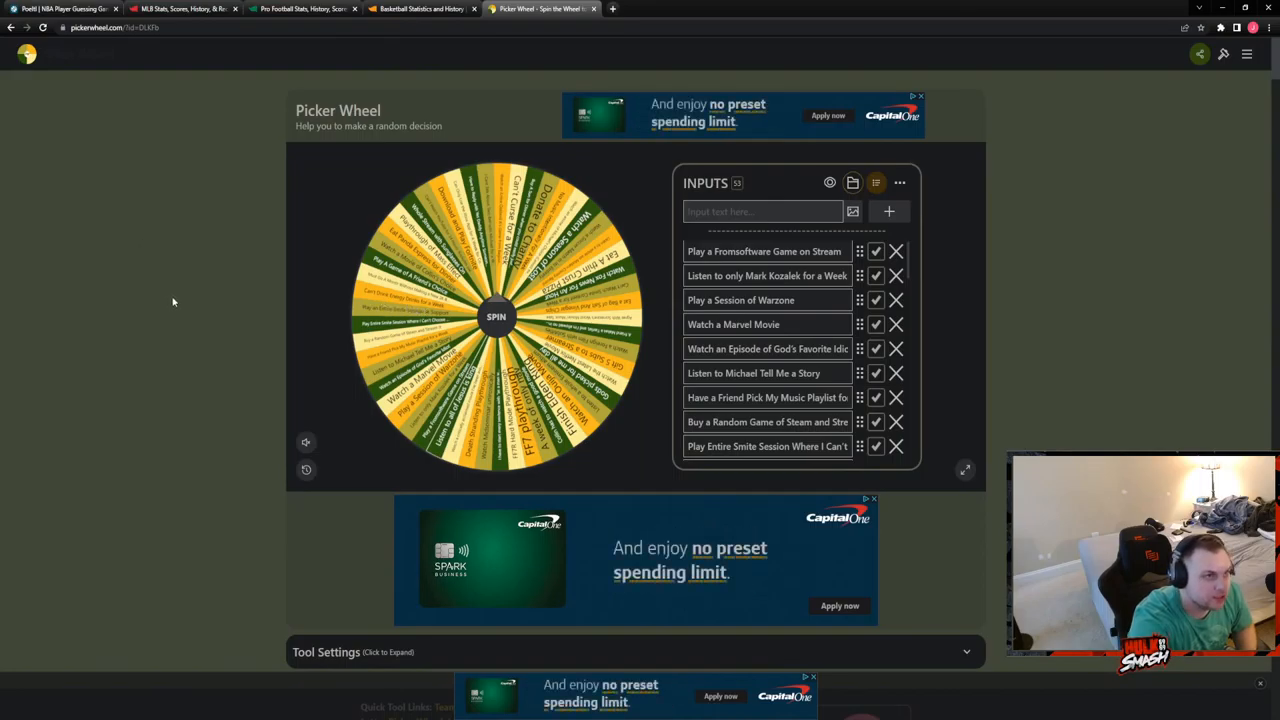